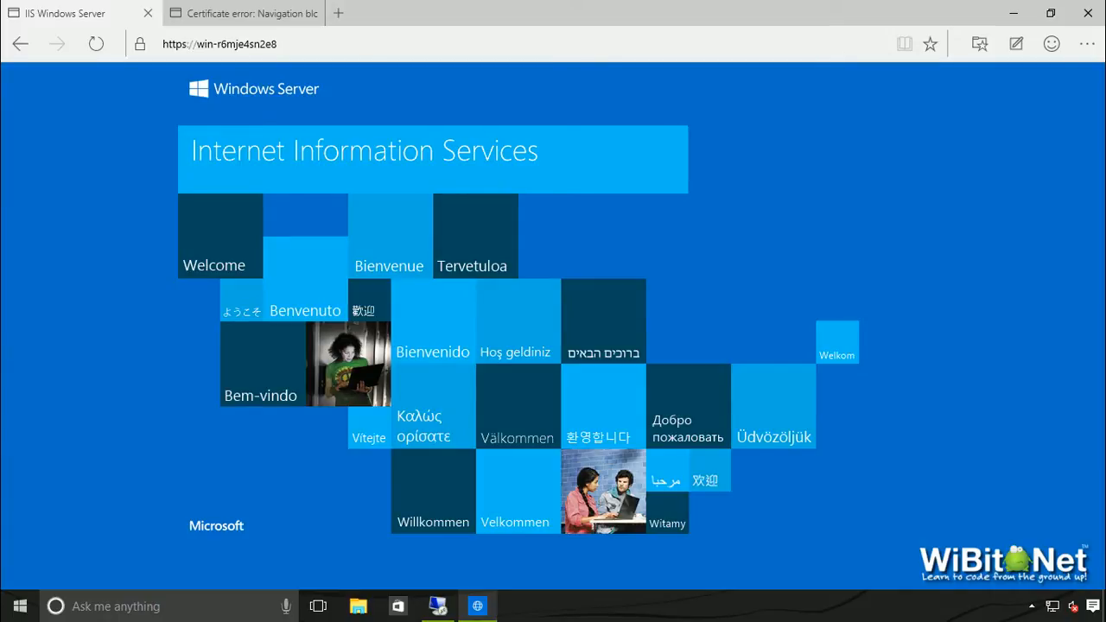
mouse_move(425, 63)
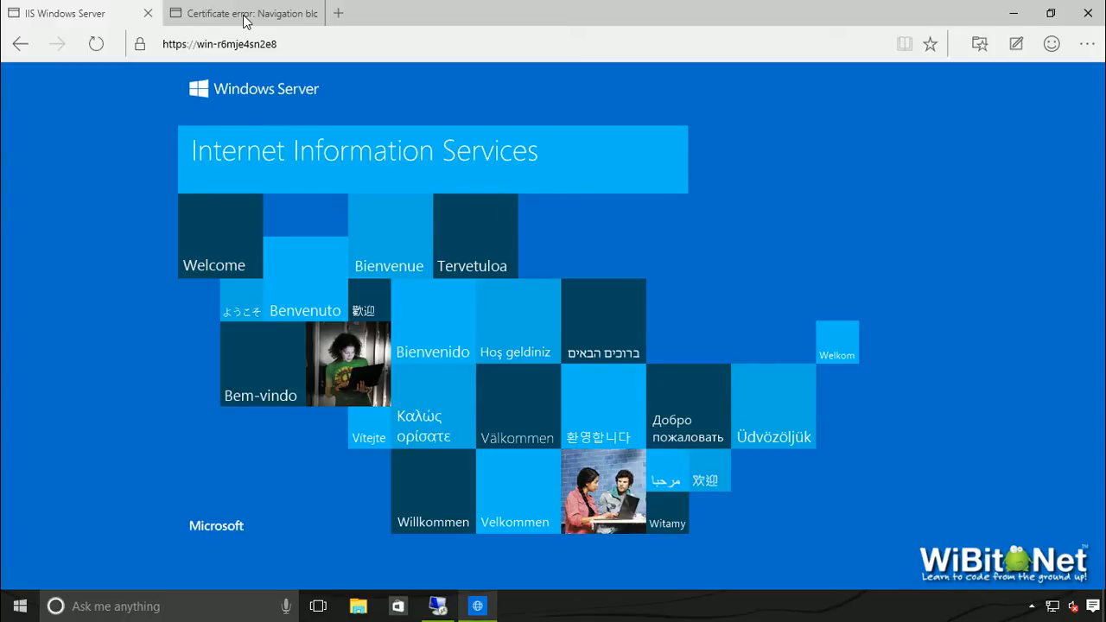
left_click(244, 13)
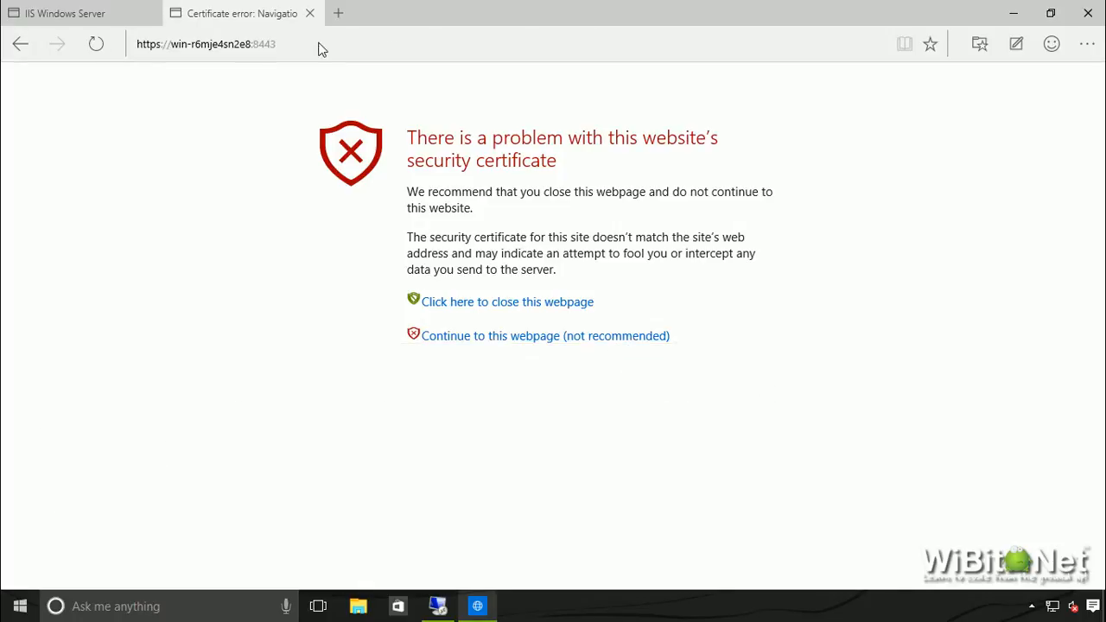
left_click(546, 335)
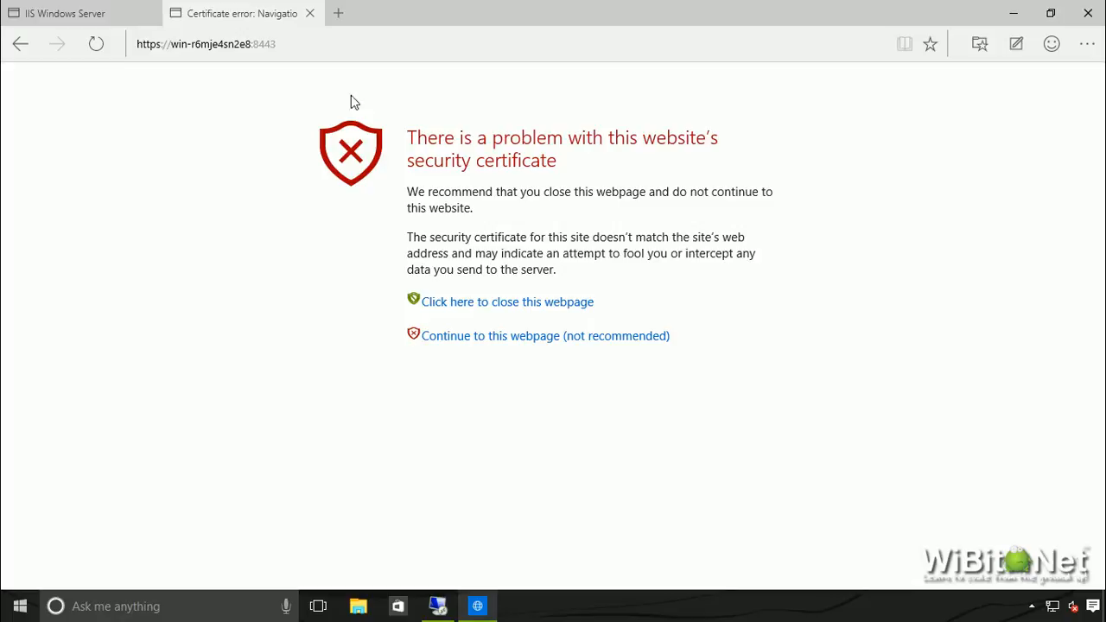
left_click(547, 335)
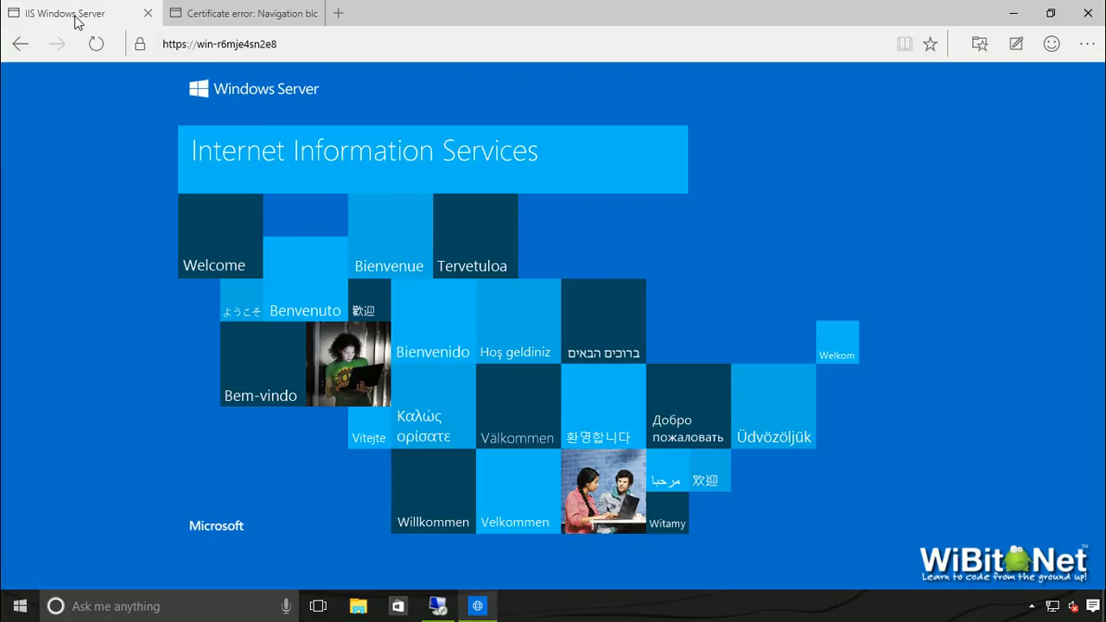
left_click(251, 12)
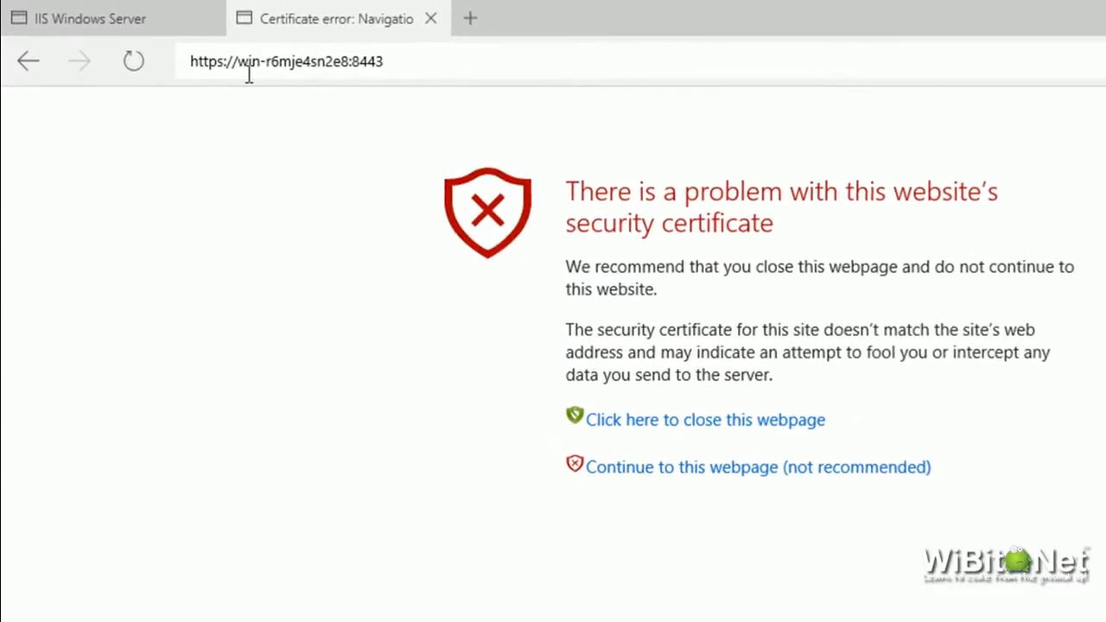
mouse_move(313, 237)
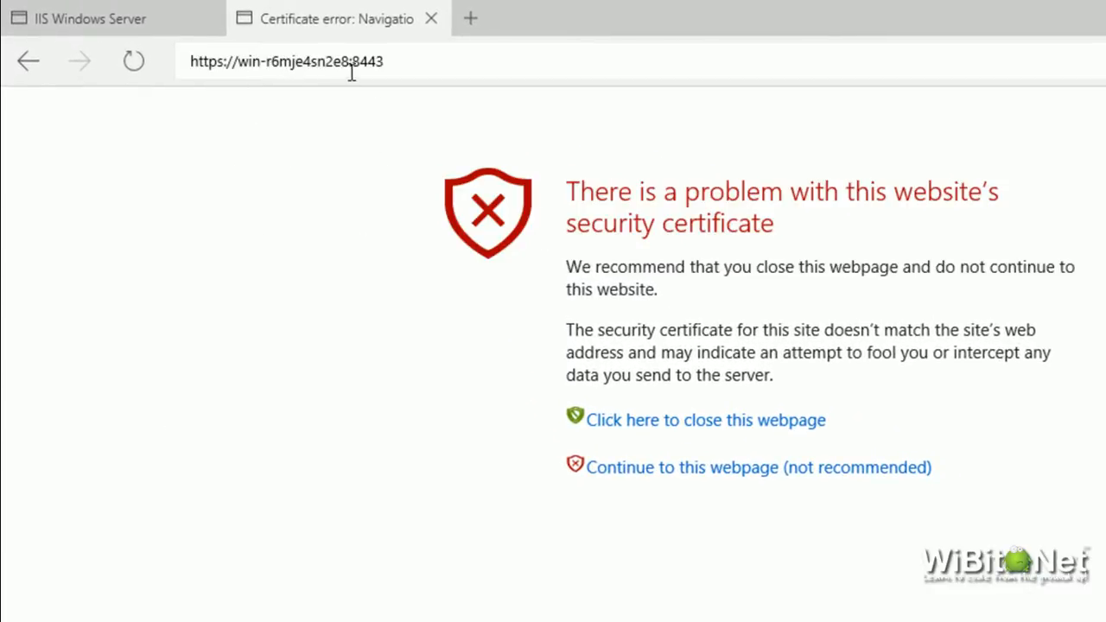
left_click(758, 467)
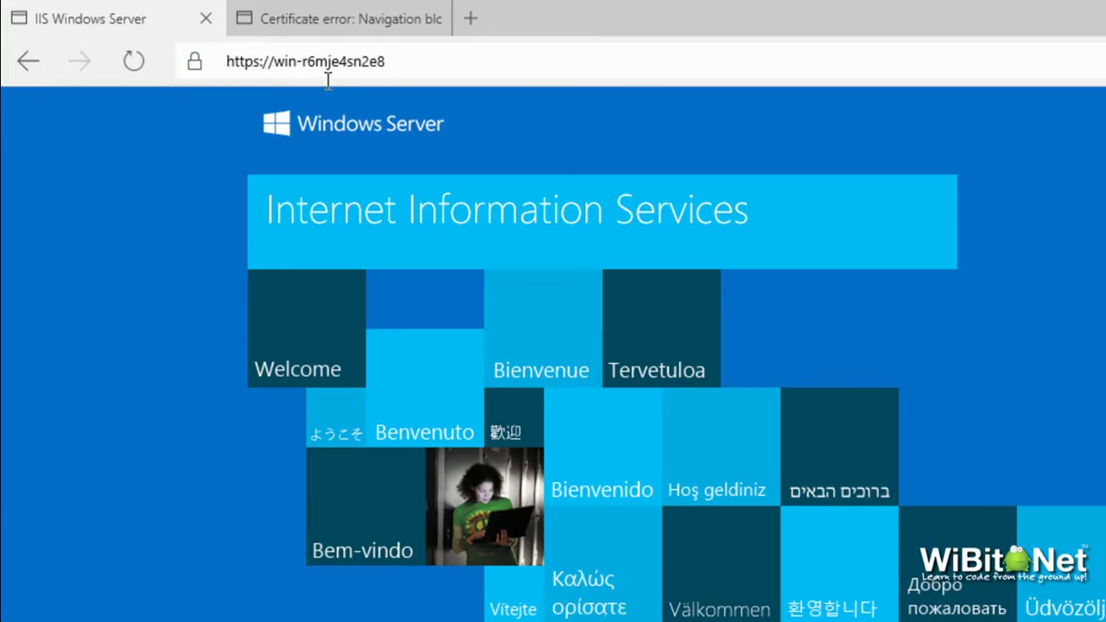
left_click(327, 62)
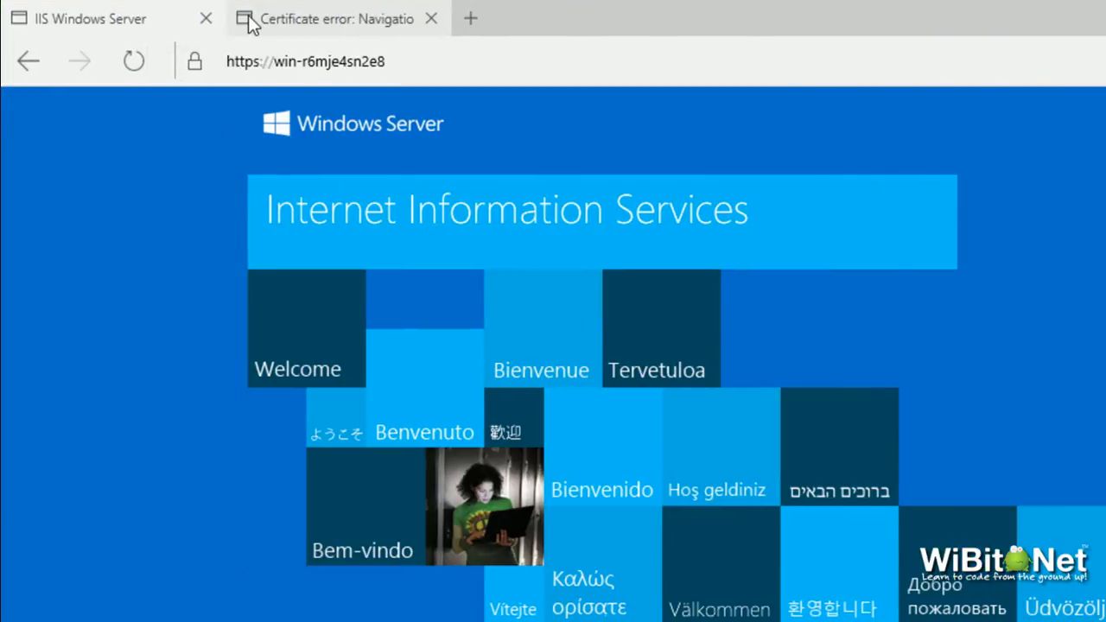
left_click(337, 18)
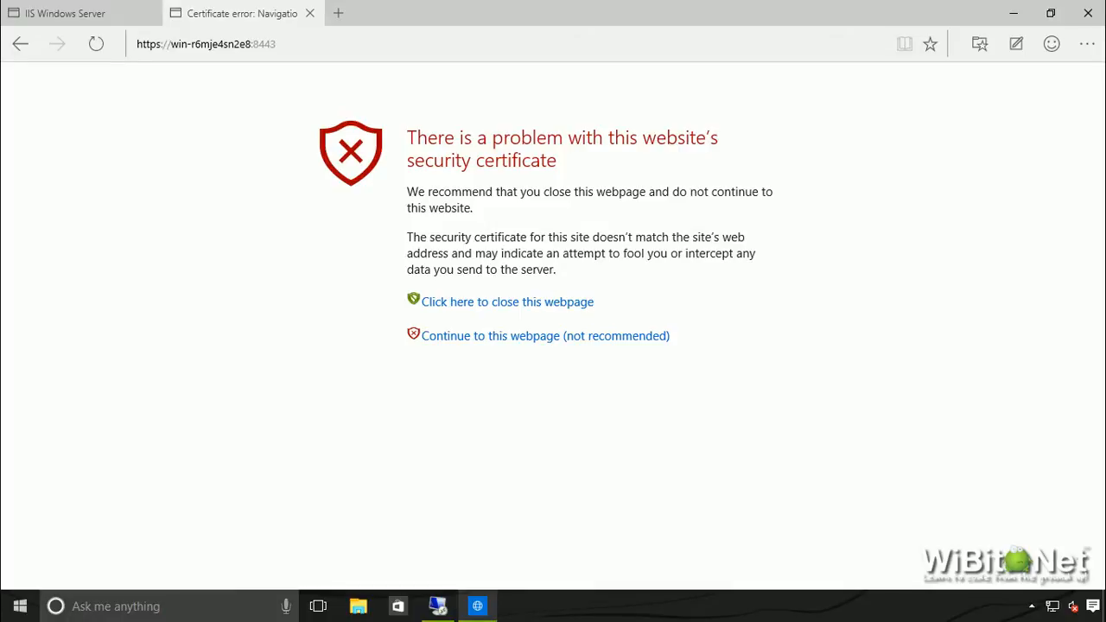
left_click(546, 336)
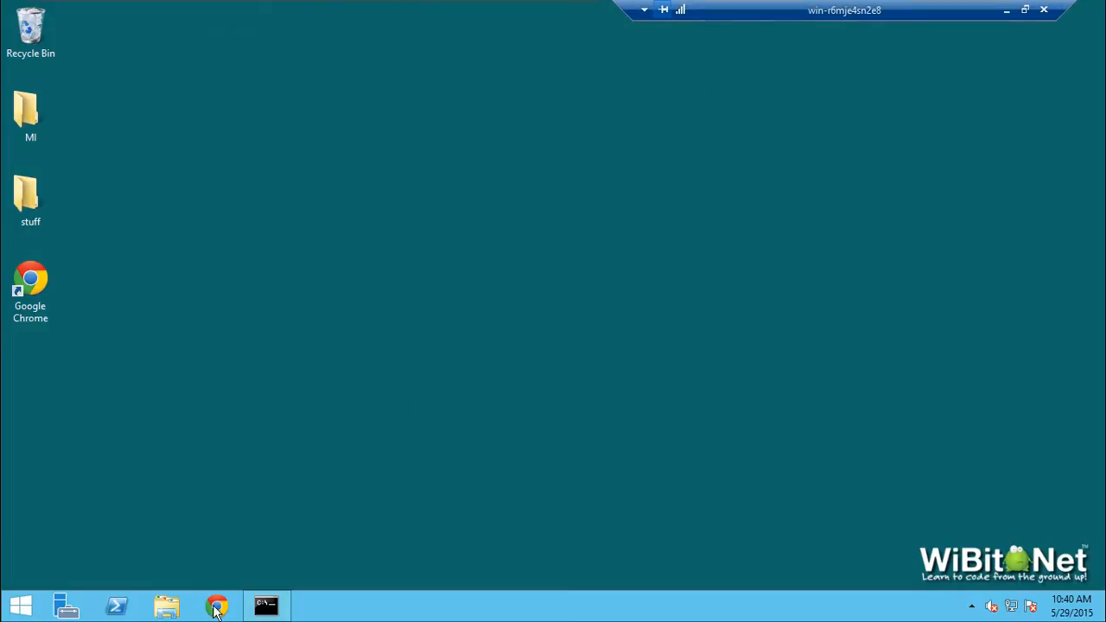
mouse_move(532, 297)
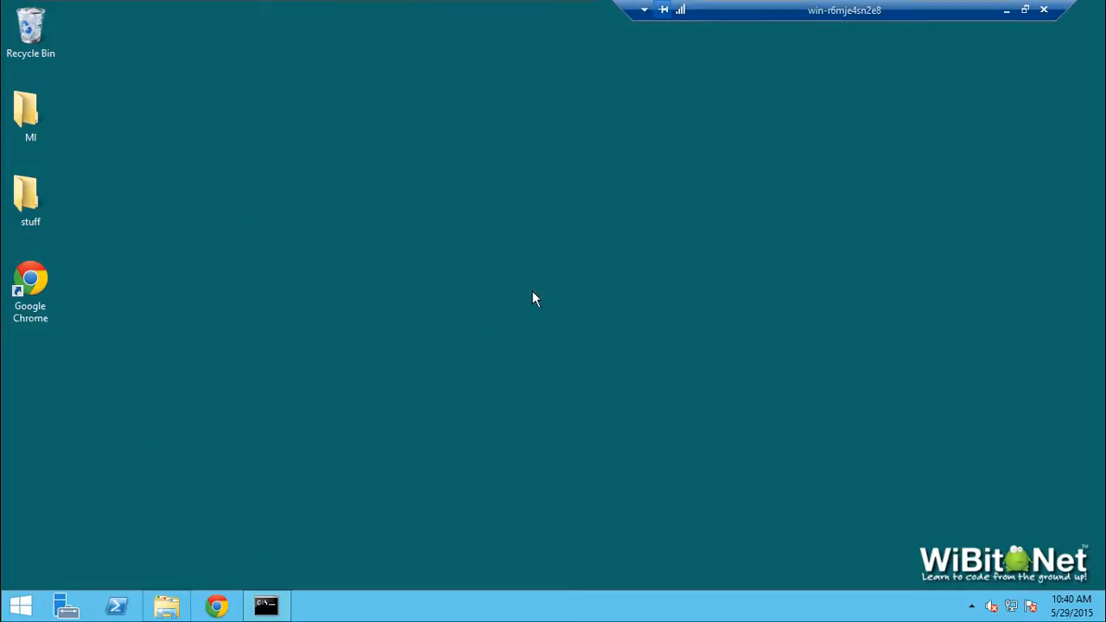
mouse_move(398, 339)
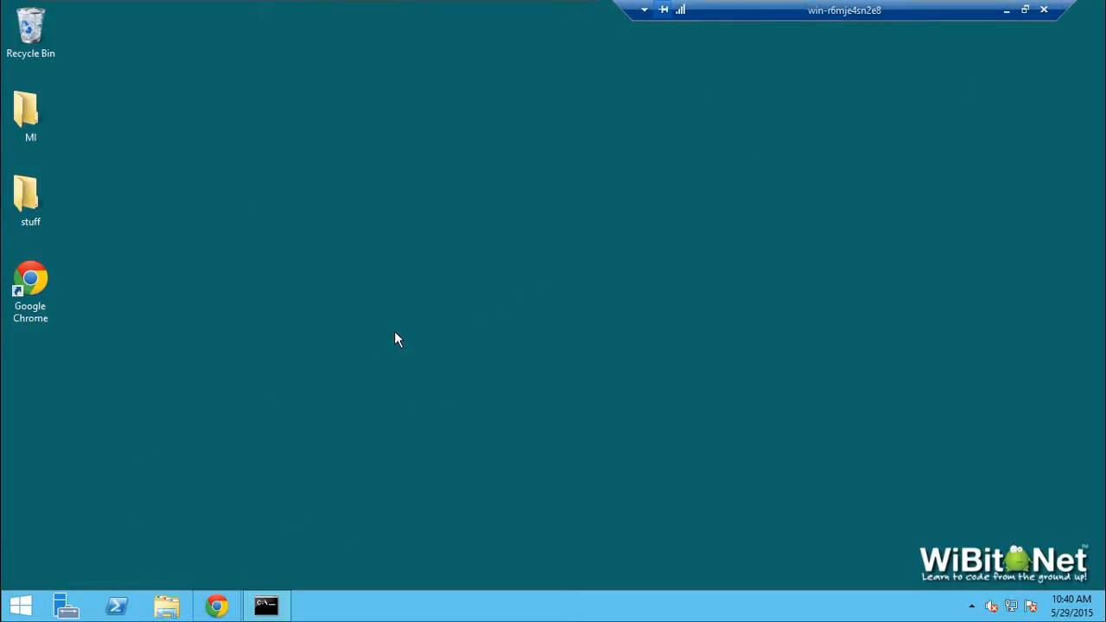
mouse_move(304, 522)
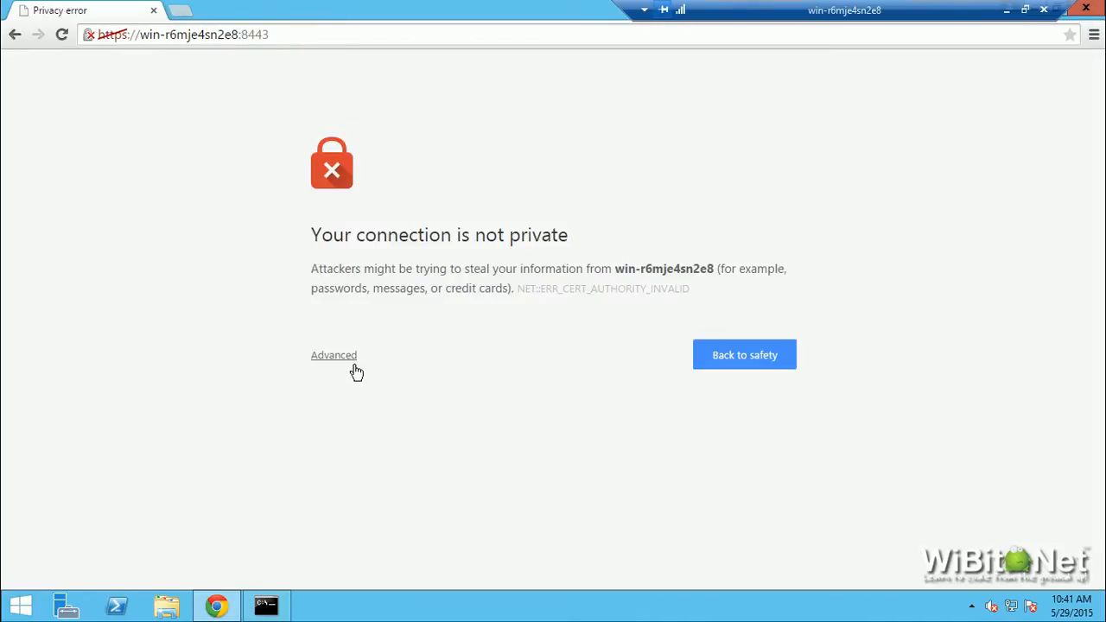
left_click(334, 356)
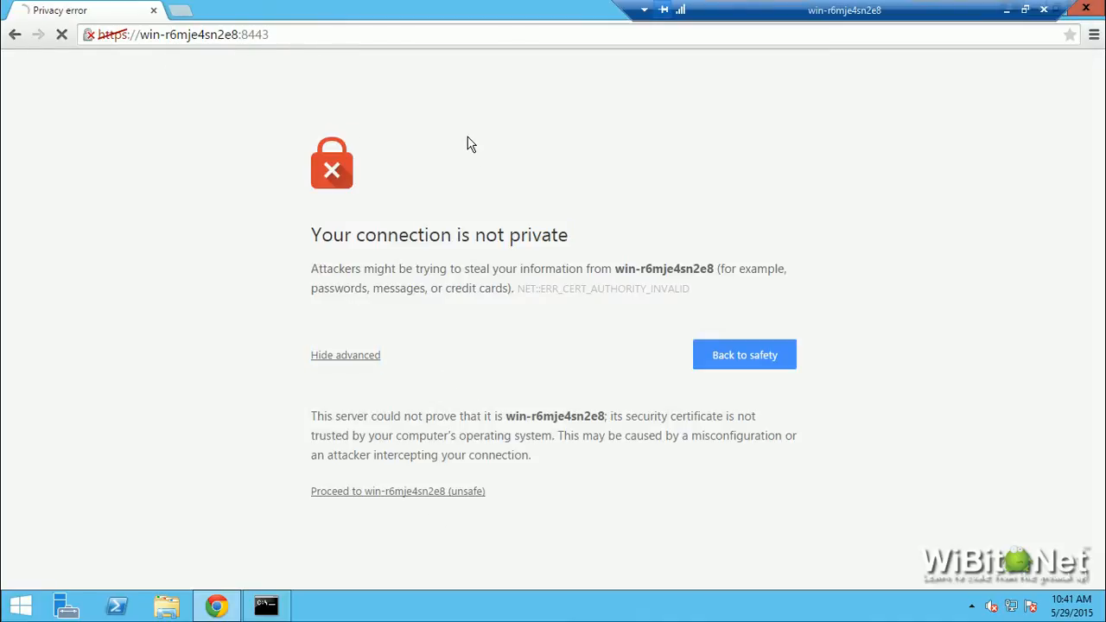
left_click(398, 491)
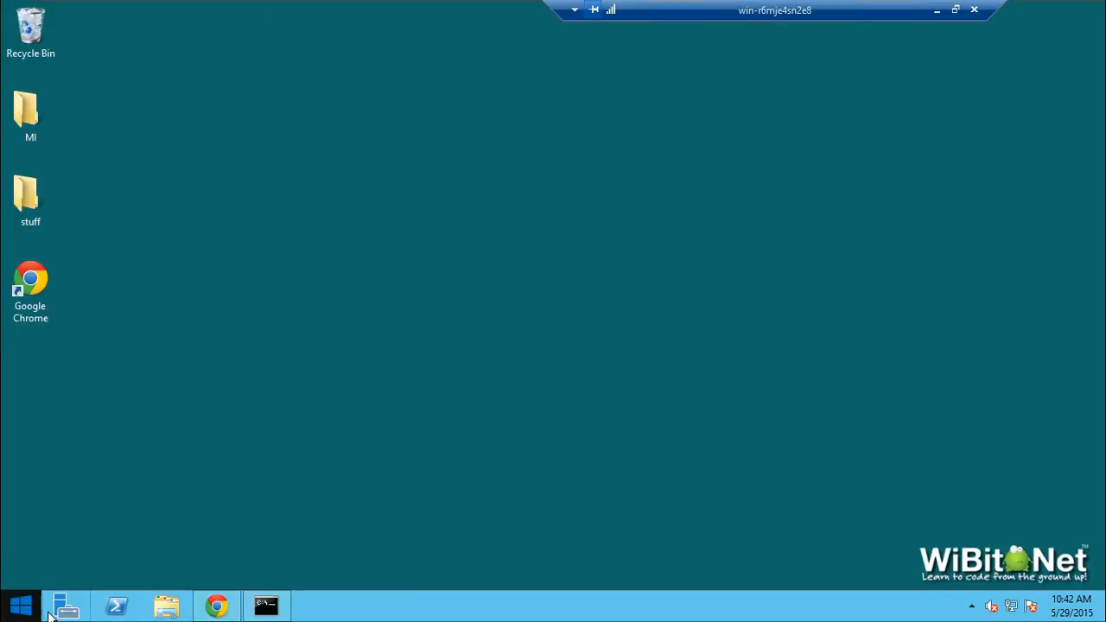
Launch Internet Information Services (IIS) Manager from Administrative Tools.
left_click(15, 598)
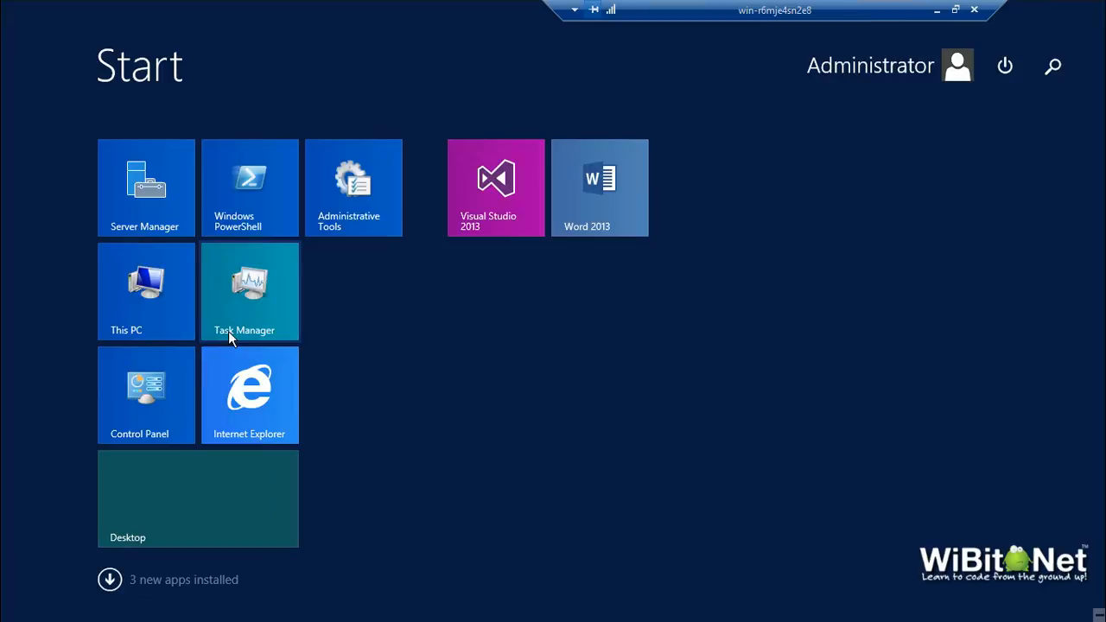
left_click(352, 187)
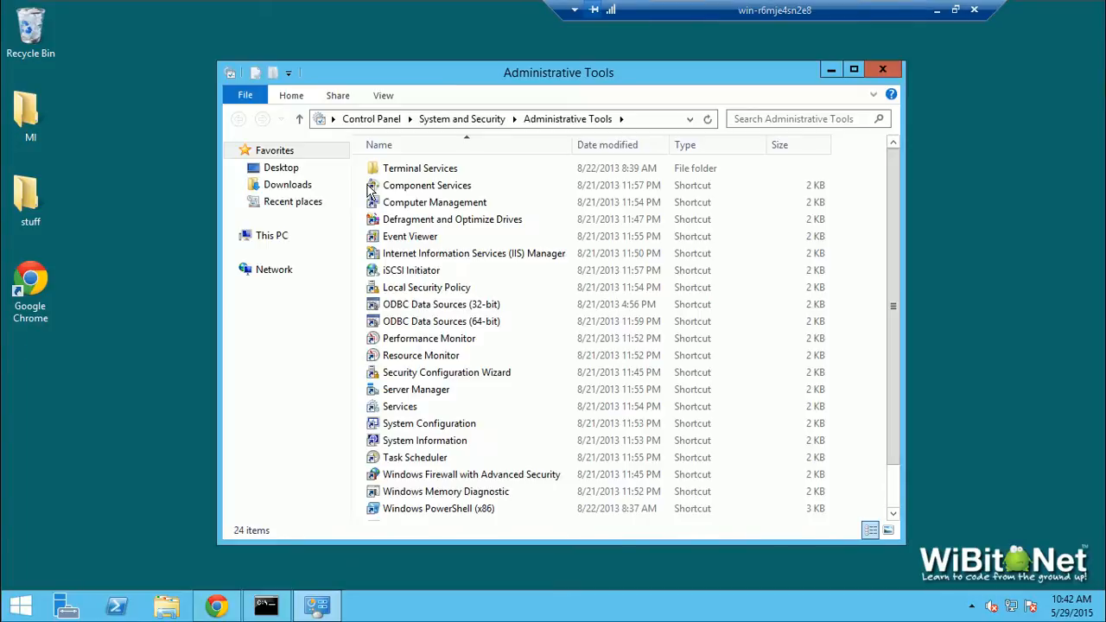
mouse_move(532, 274)
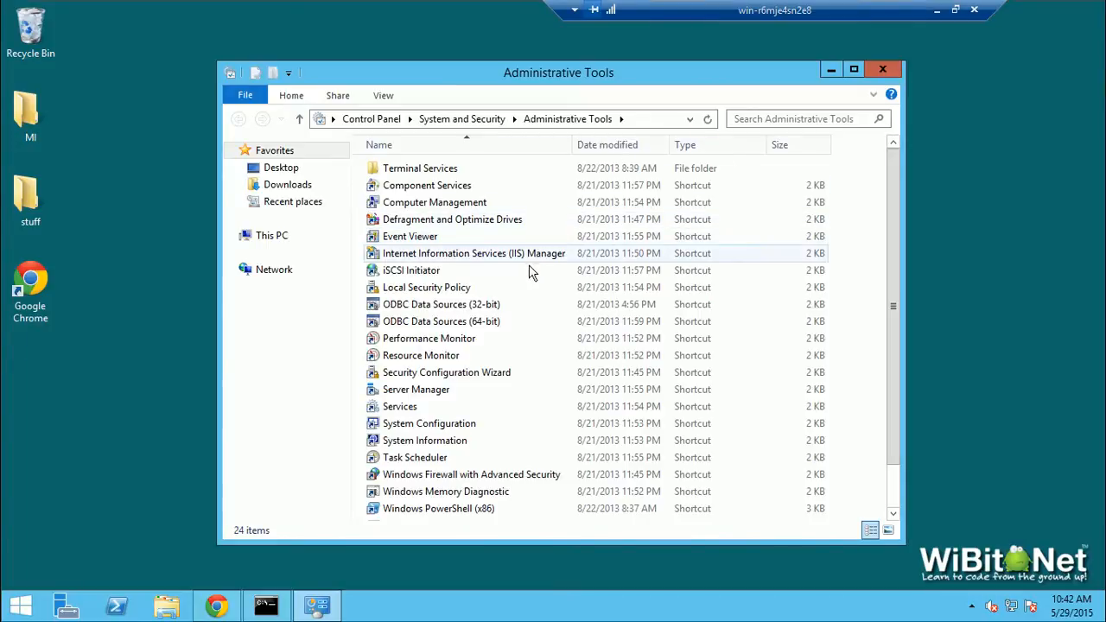
left_click(473, 253)
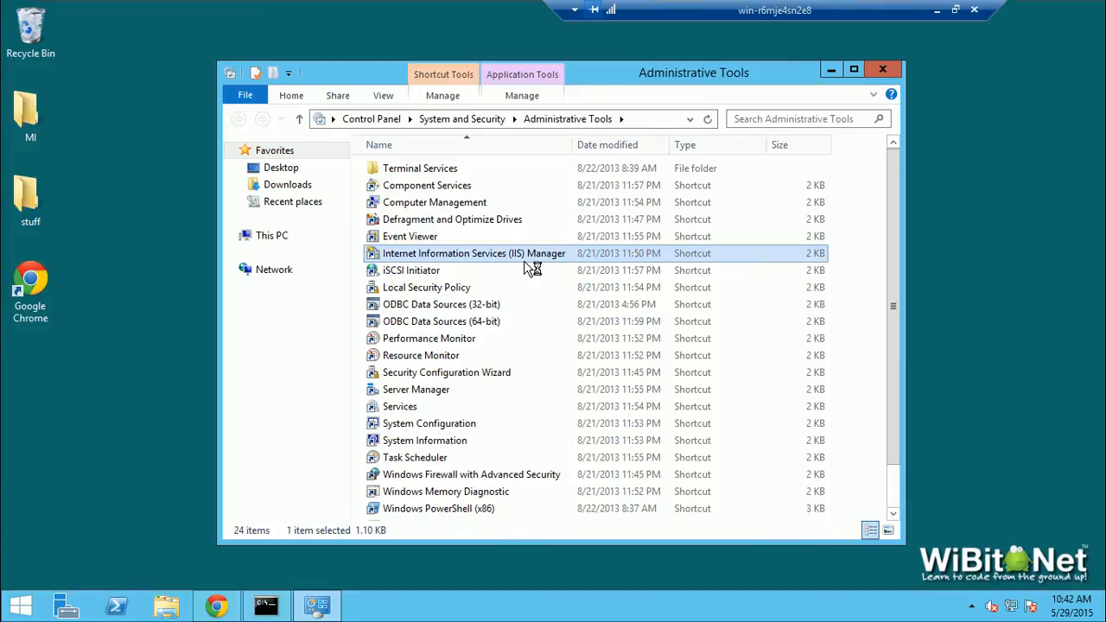
mouse_move(527, 270)
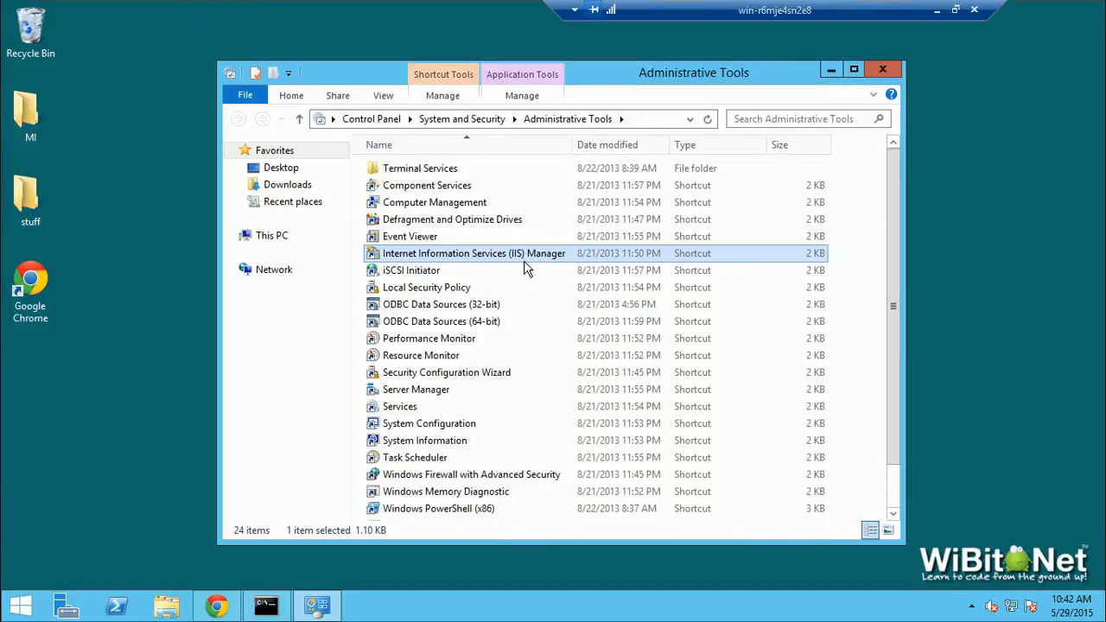
mouse_move(444, 272)
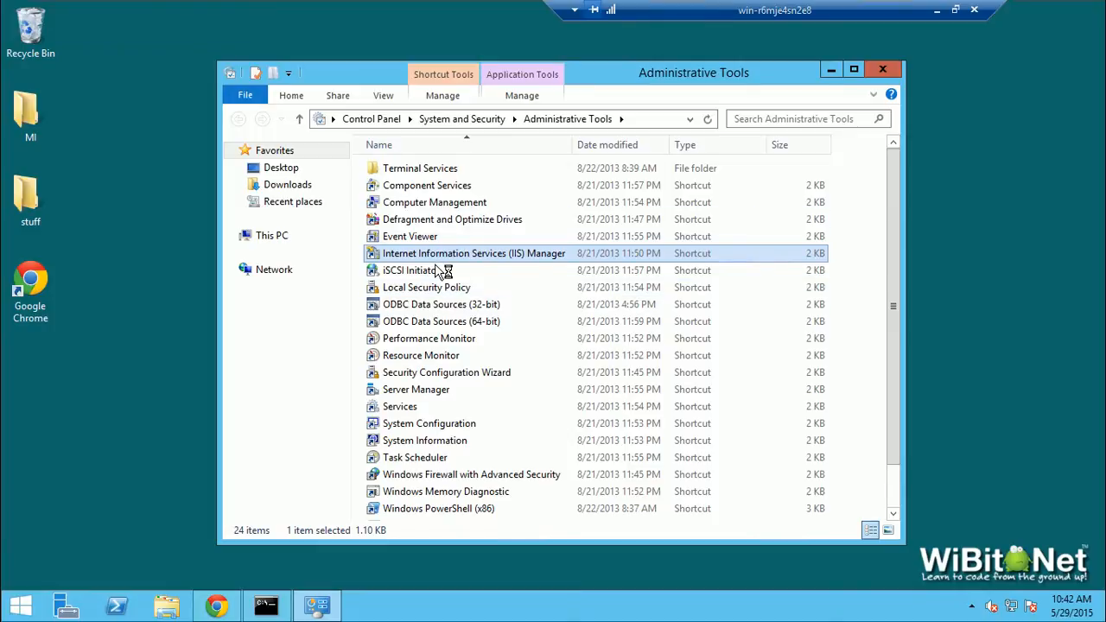
double_click(472, 253)
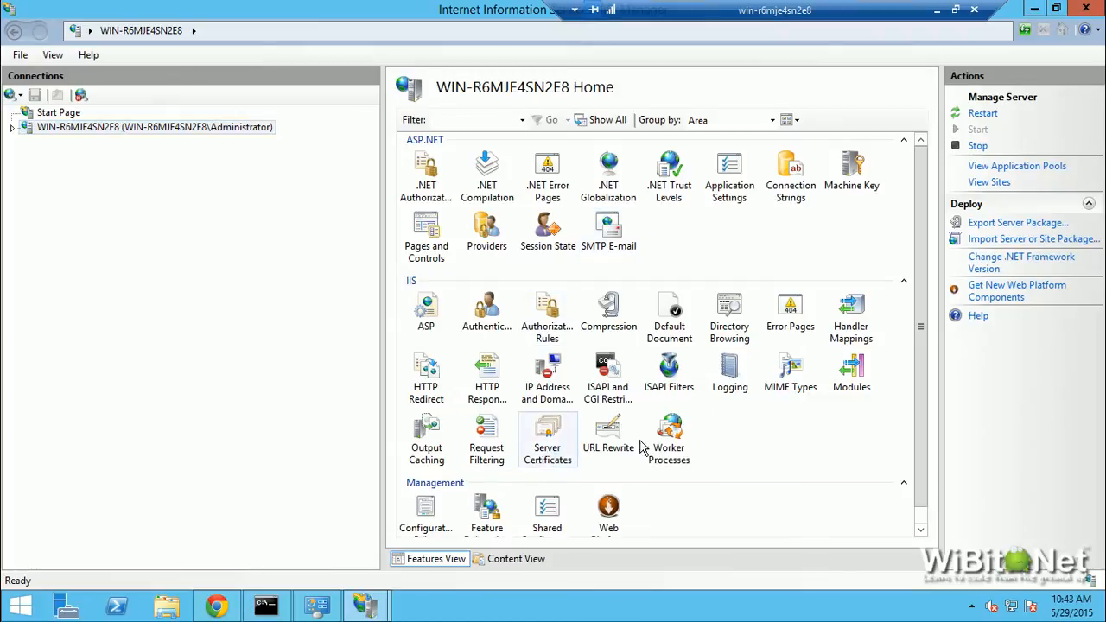
Export the win-r6mje4sn2e8 server certificate as password-protected ssl-cert.pfx on the Desktop.
double_click(546, 426)
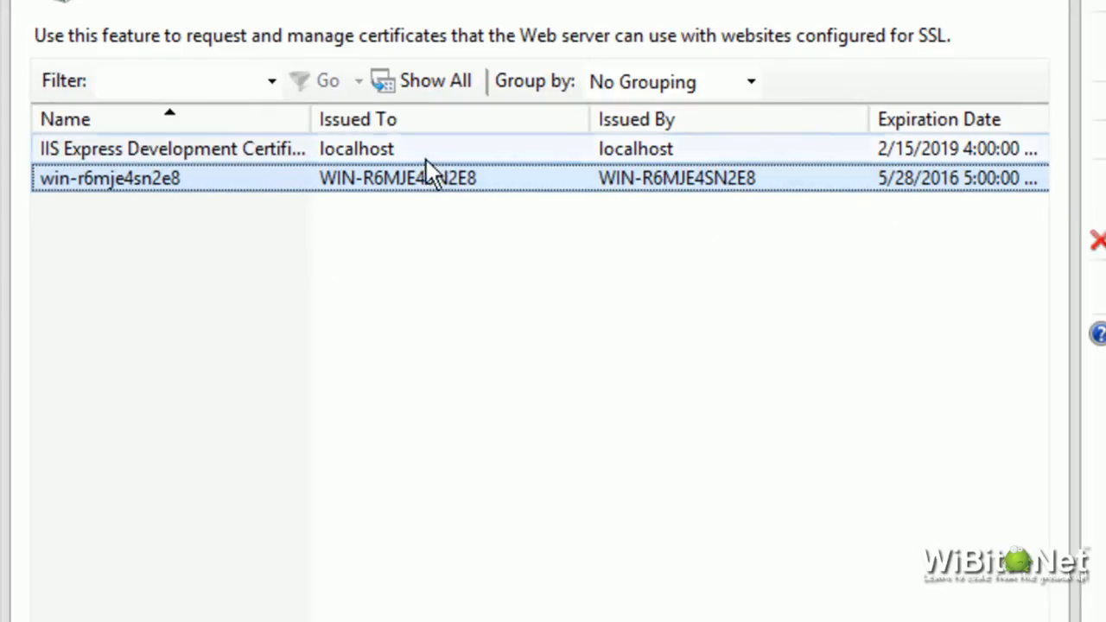
mouse_move(999, 207)
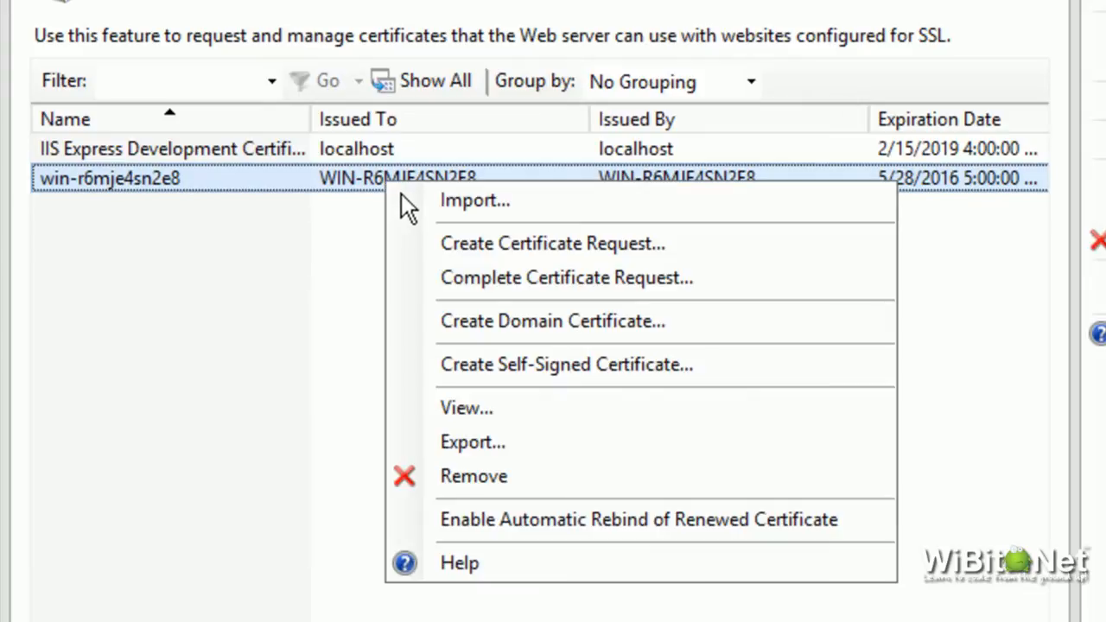
left_click(519, 475)
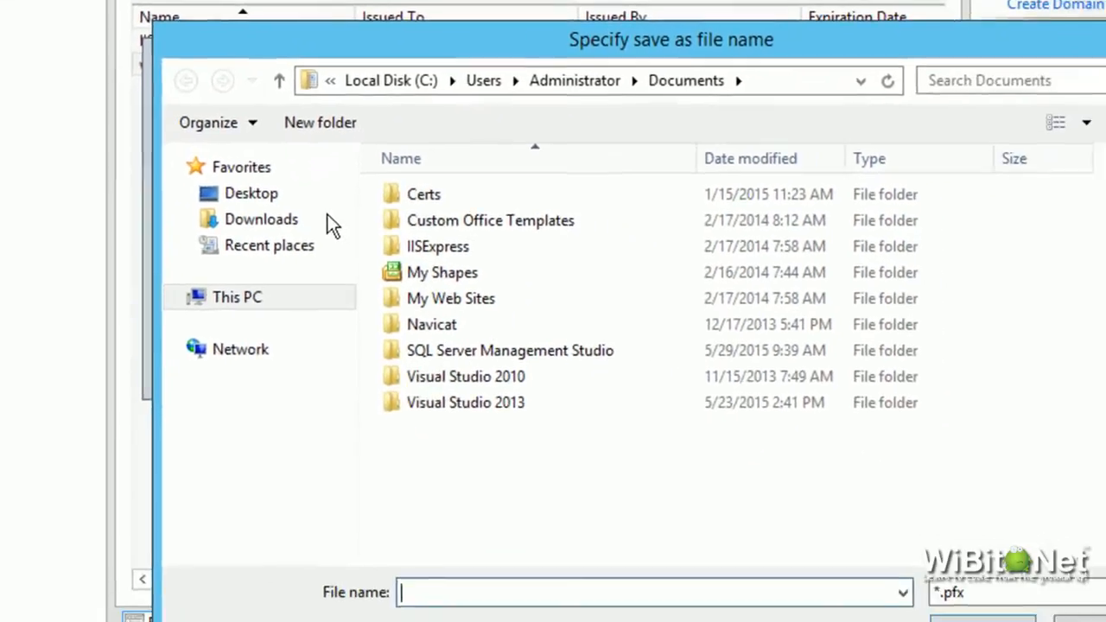
left_click(251, 194)
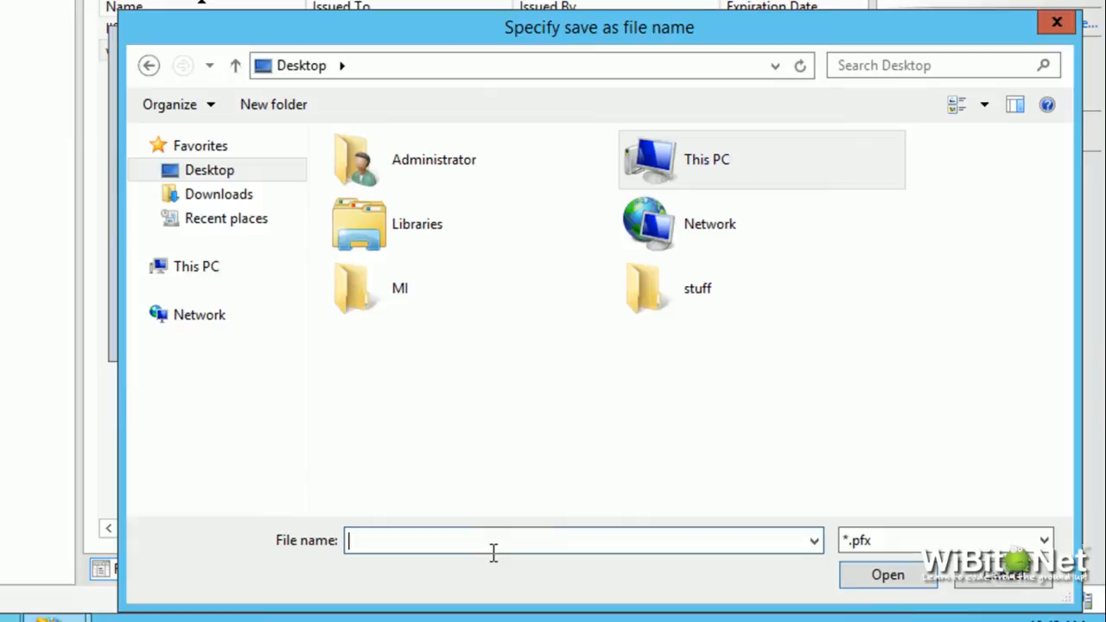
type("ssl-cert.")
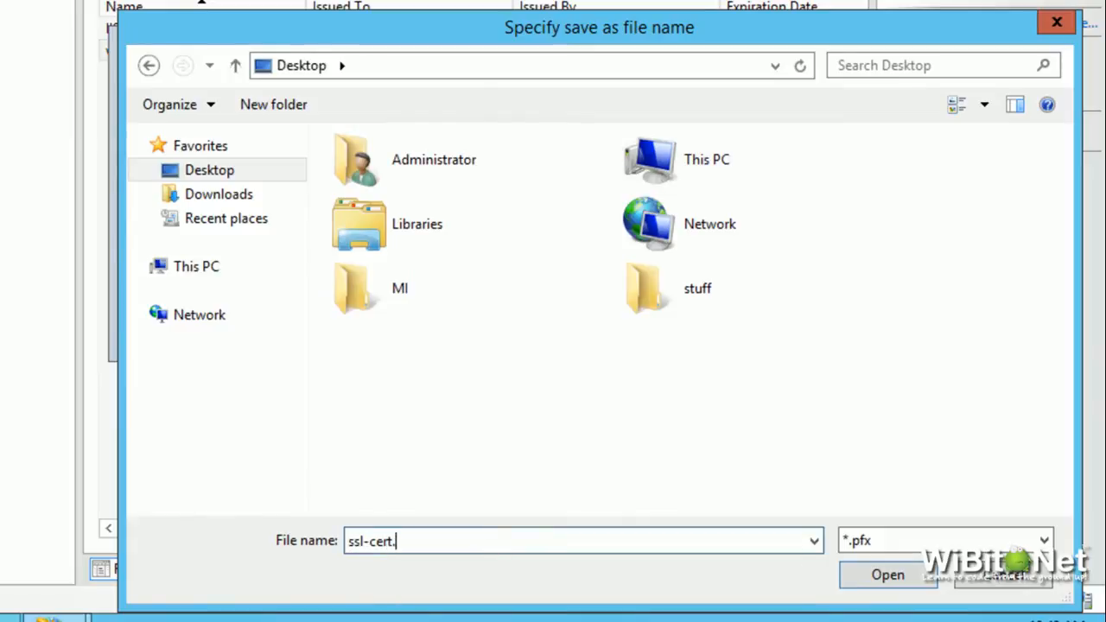
left_click(889, 574)
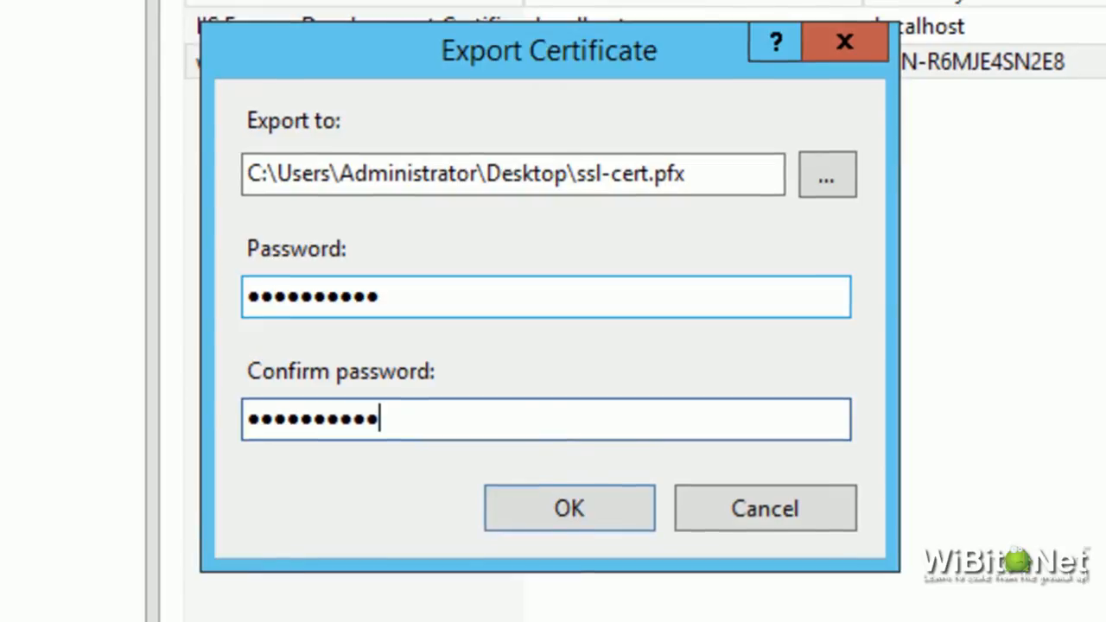
left_click(569, 508)
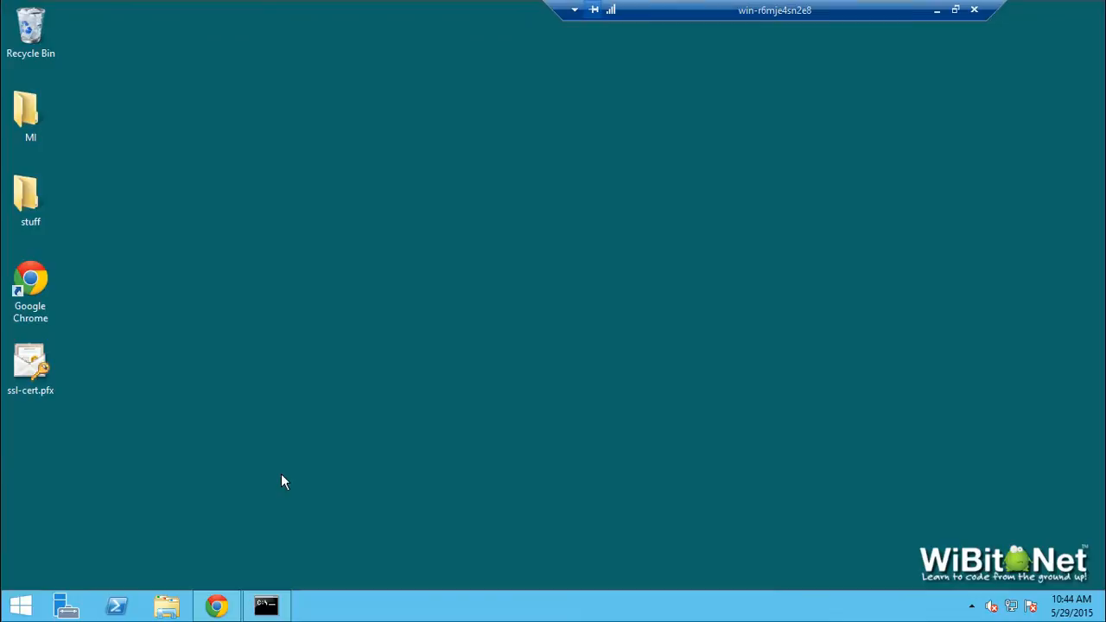
Locate keystore.jks in Mirth Connect's appdata and note the storepass and keypass values in conf\mirth.properties.
left_click(166, 602)
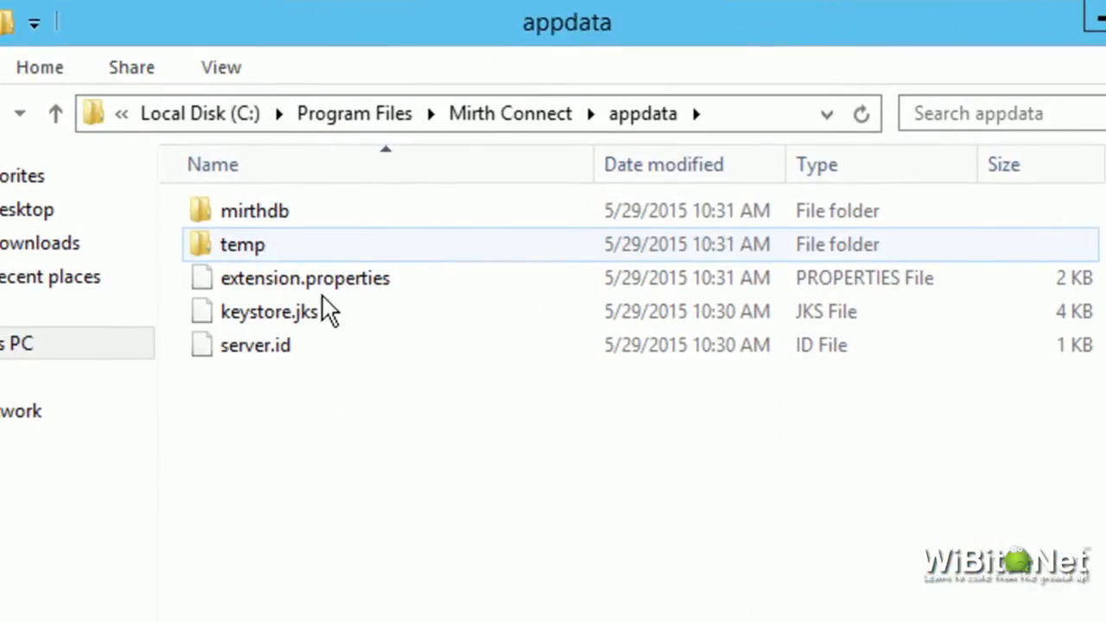
left_click(270, 312)
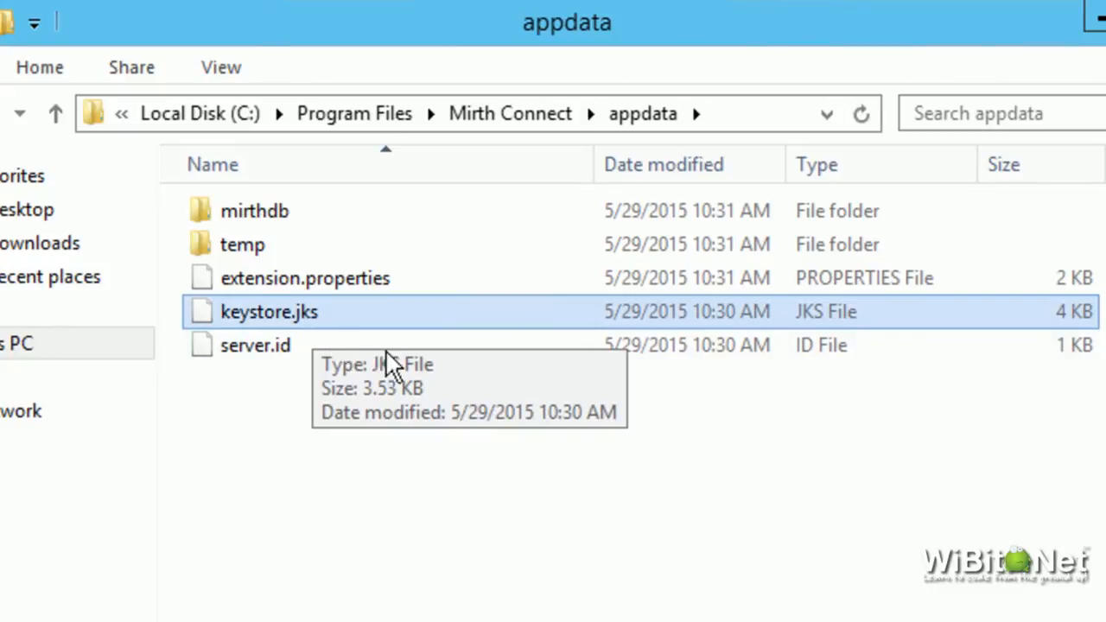
mouse_move(344, 339)
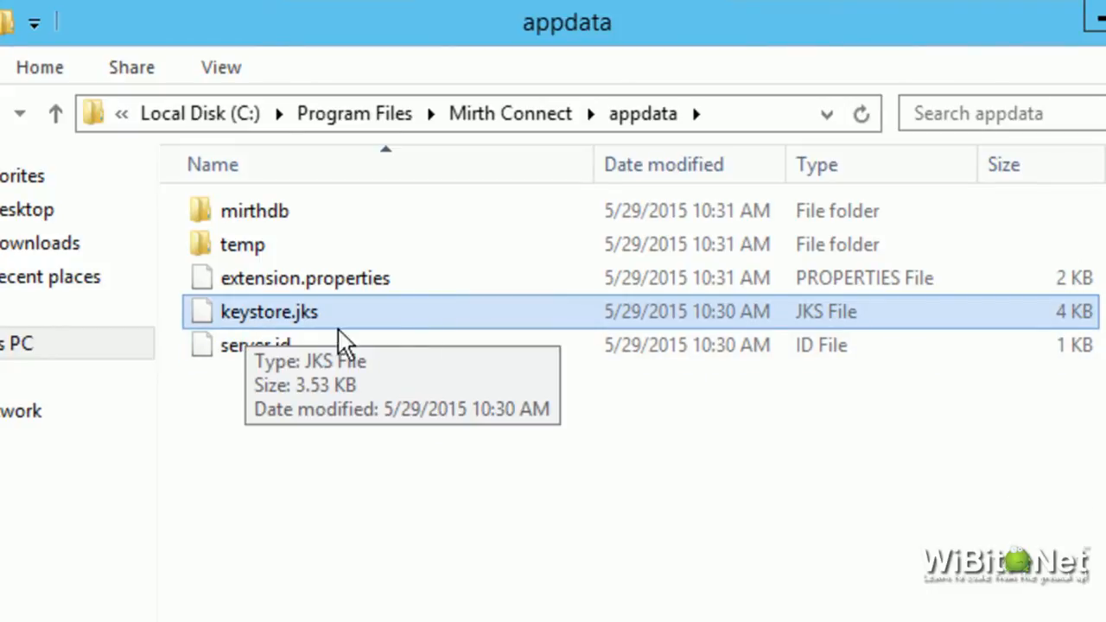
mouse_move(294, 508)
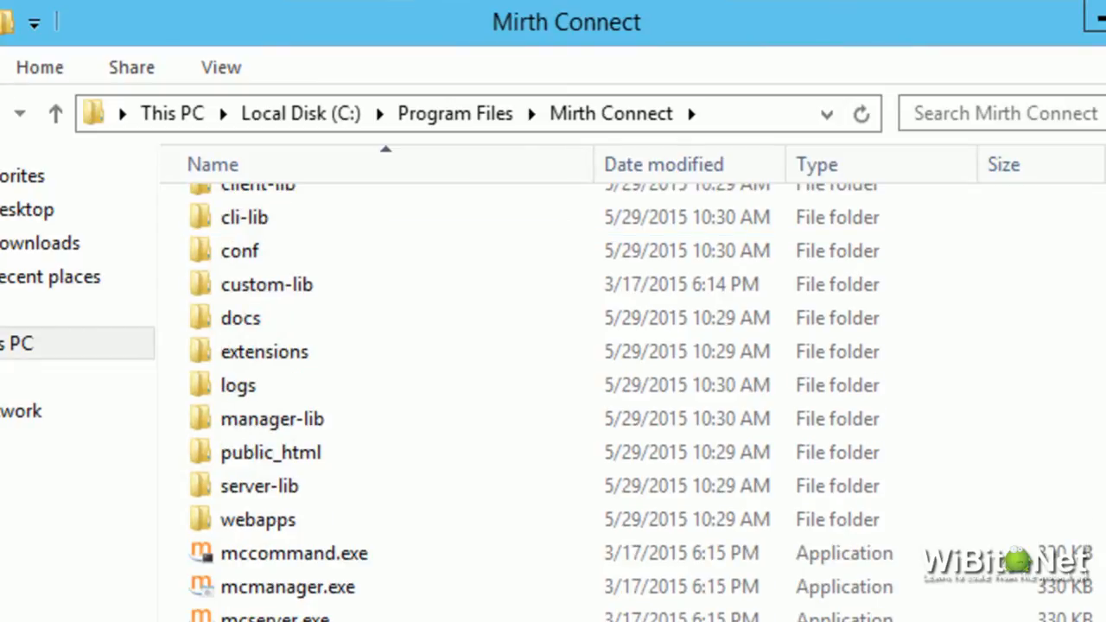
double_click(239, 251)
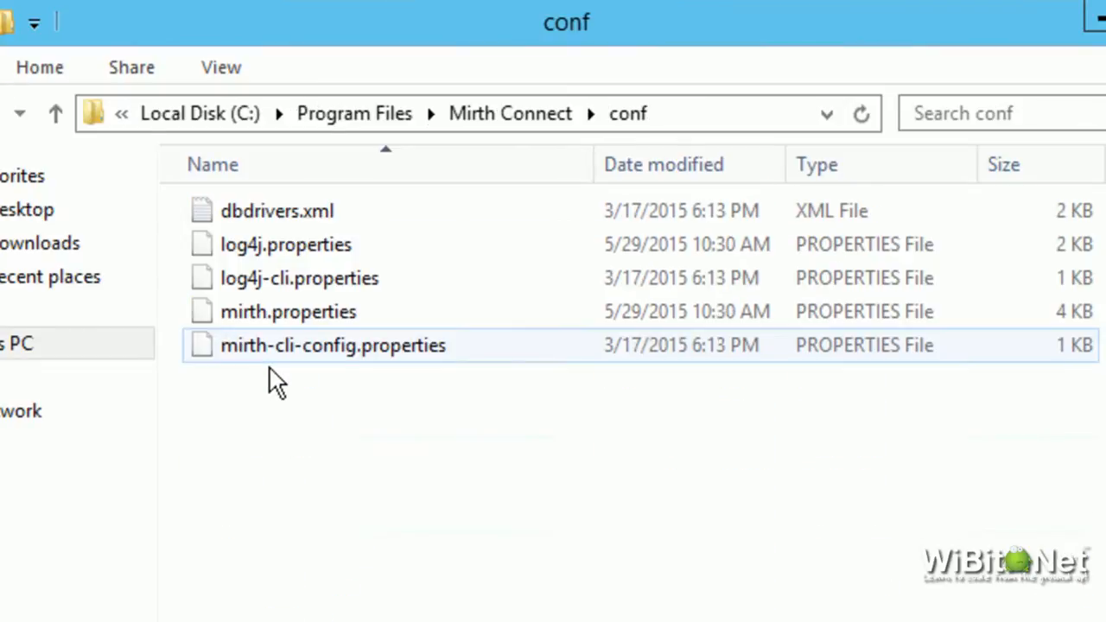
right_click(432, 242)
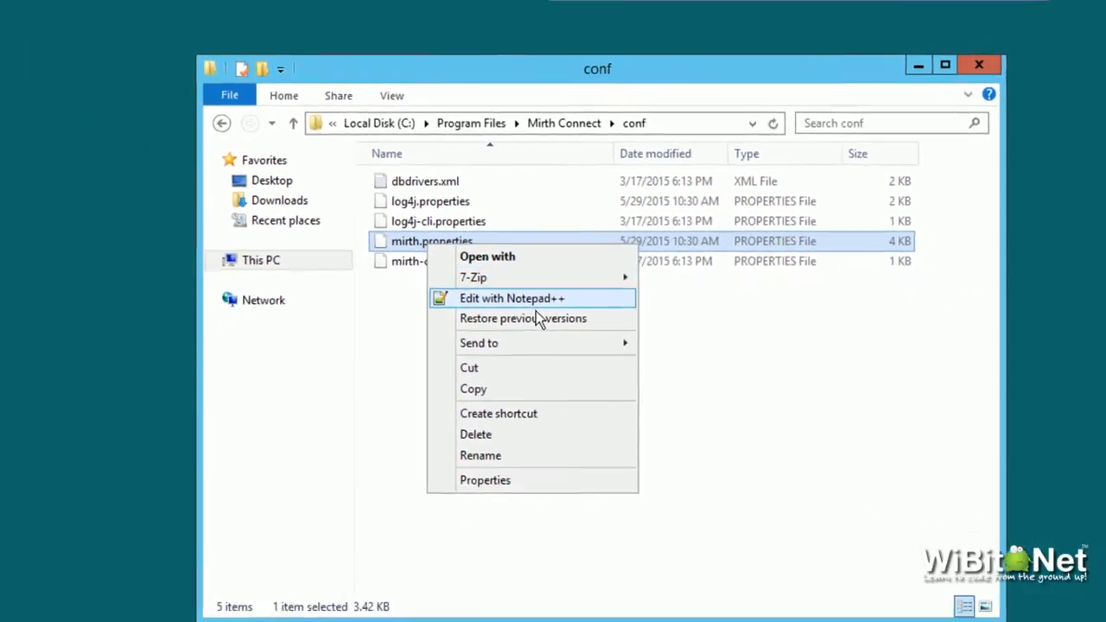
left_click(512, 297)
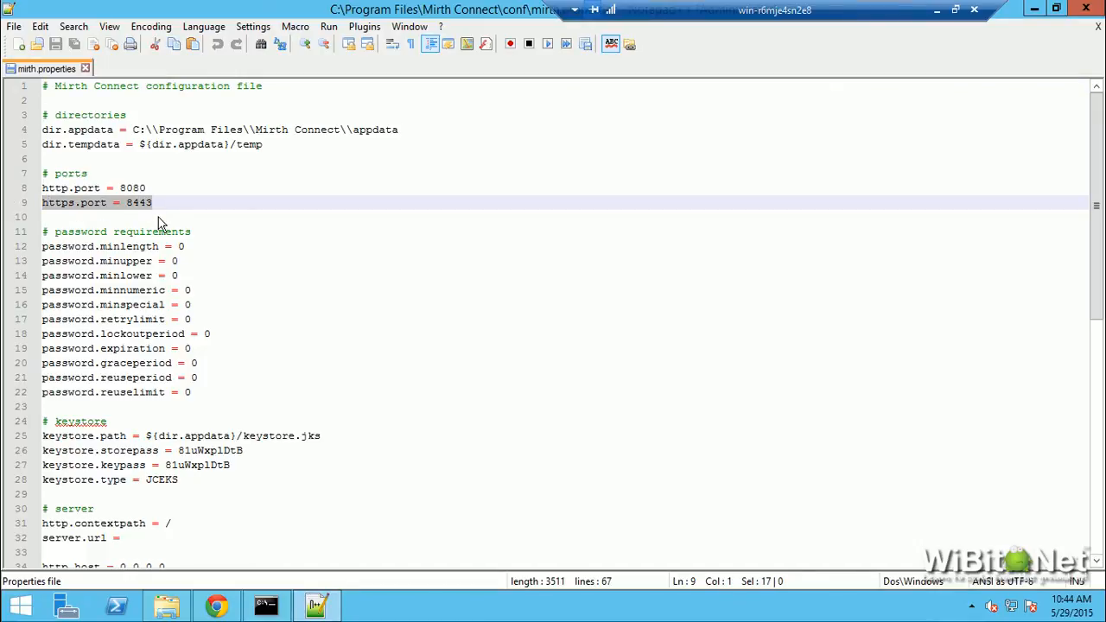
left_click(342, 449)
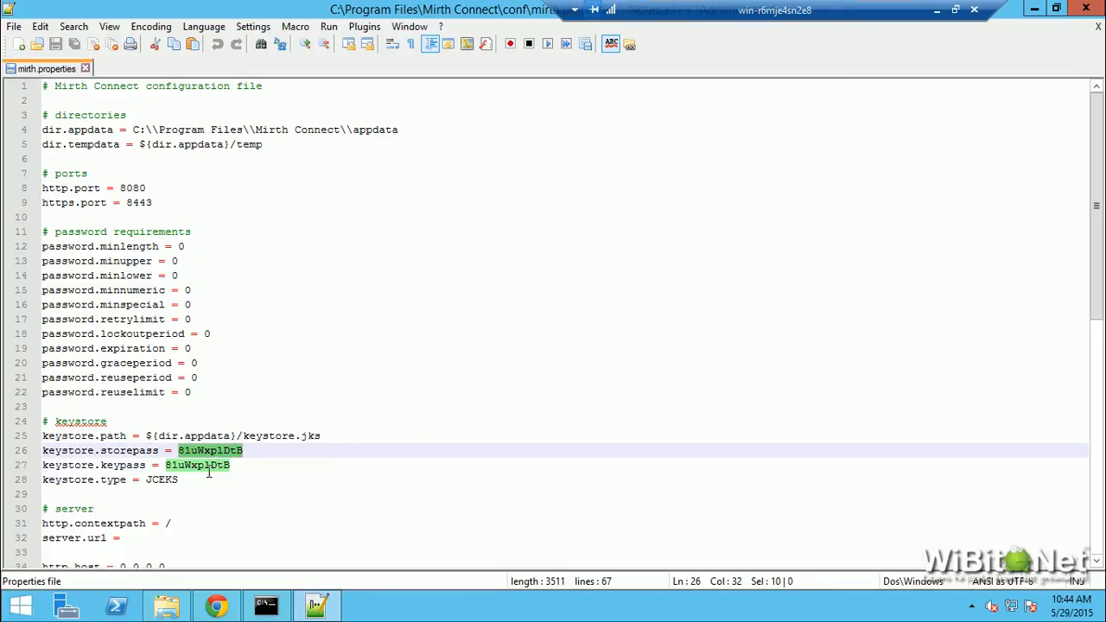
left_click(275, 465)
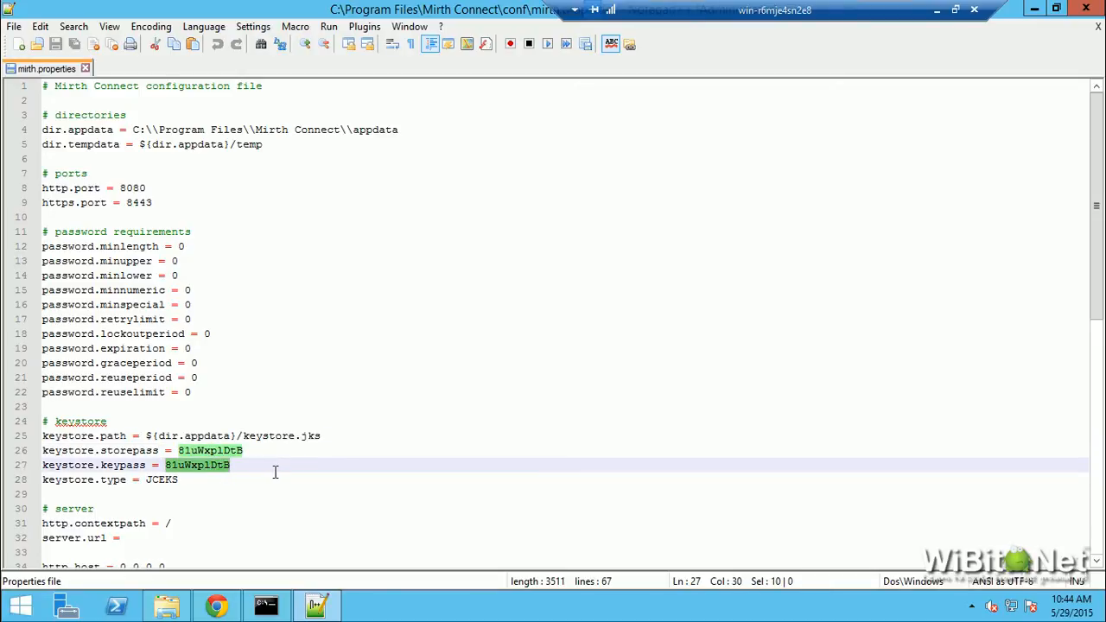
mouse_move(273, 467)
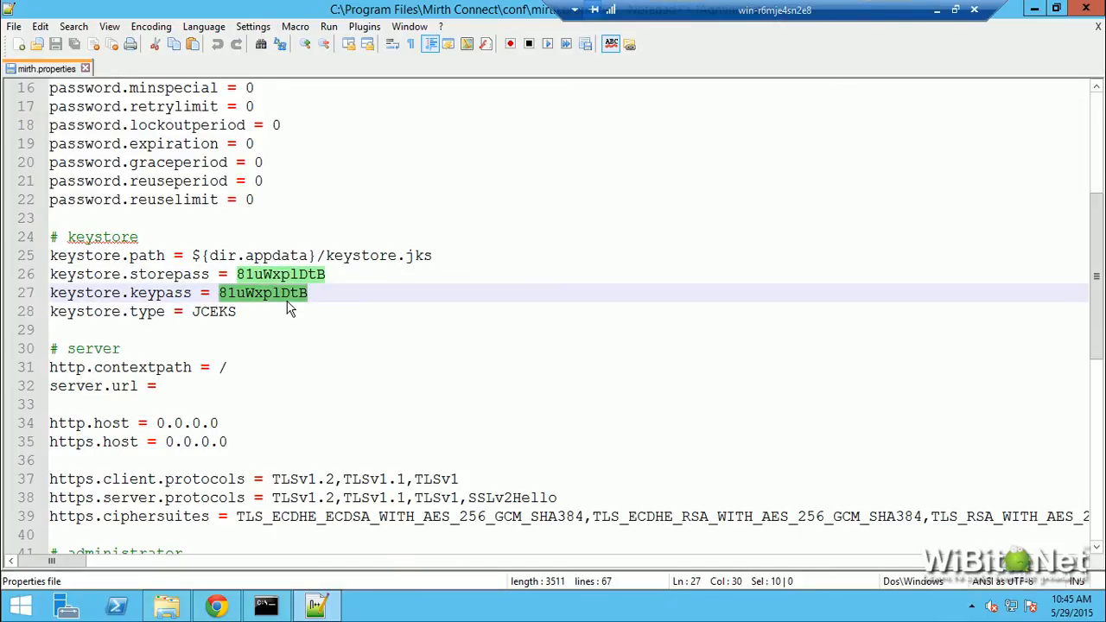
mouse_move(899, 40)
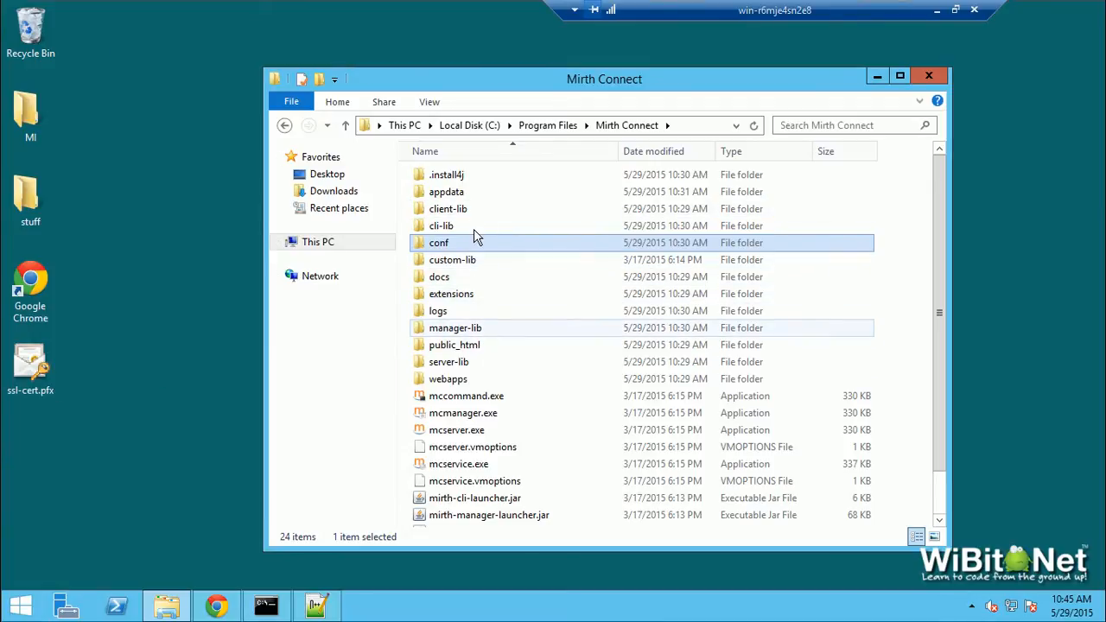
Return to the appdata folder with keystore.jks selected and launch Google Chrome.
double_click(447, 190)
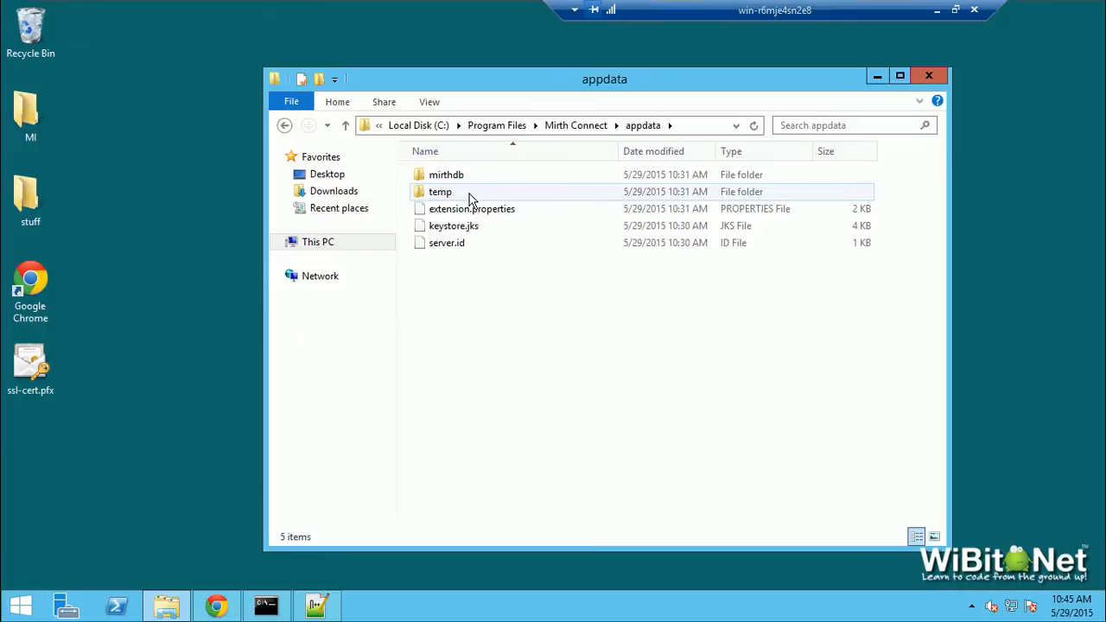
left_click(453, 225)
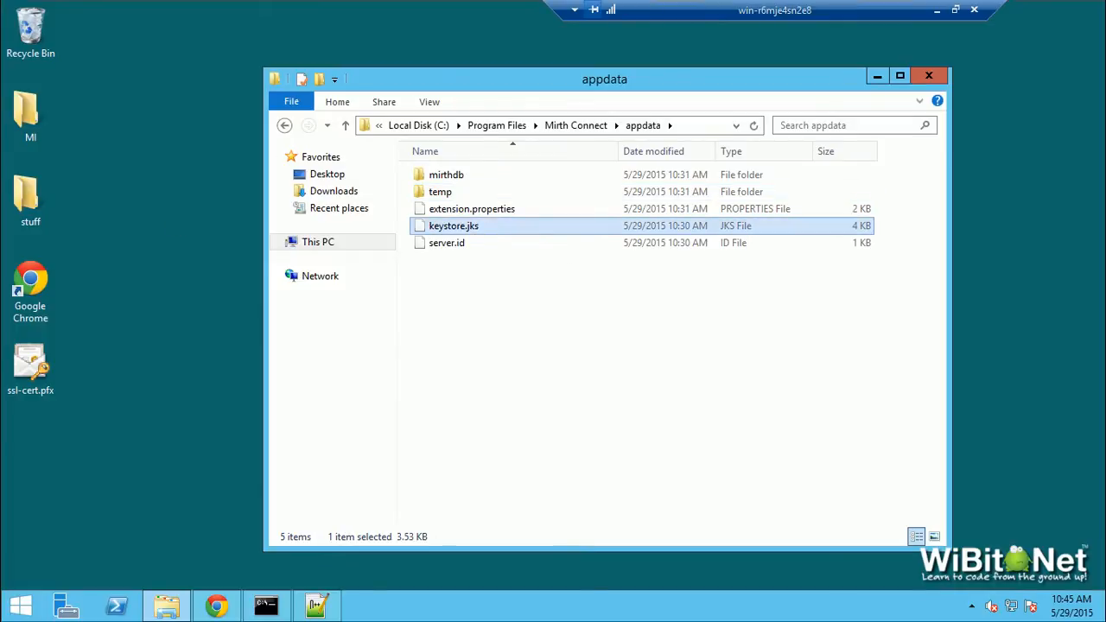
left_click(207, 602)
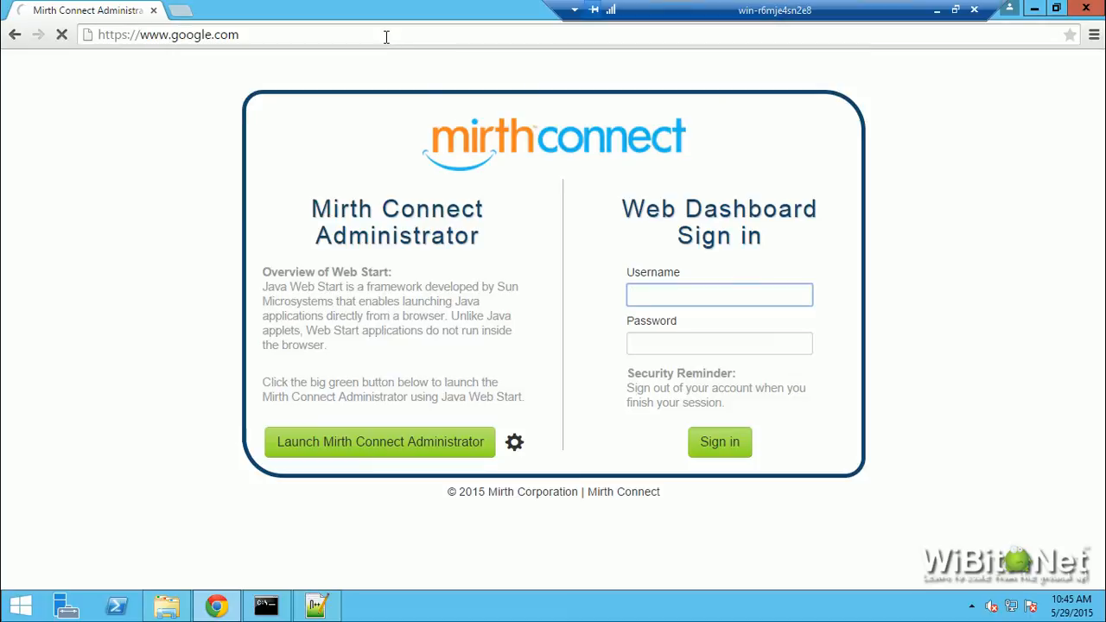
mouse_move(398, 59)
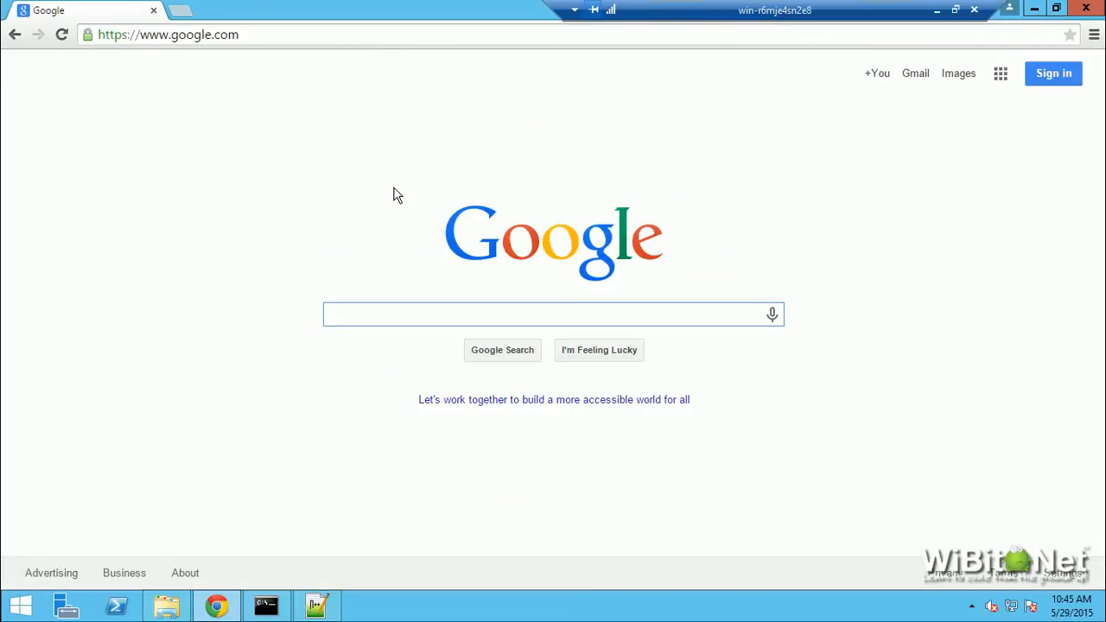
Search Google for Portecle, visit its home page and follow the SourceForge.net project link.
type("Portecle")
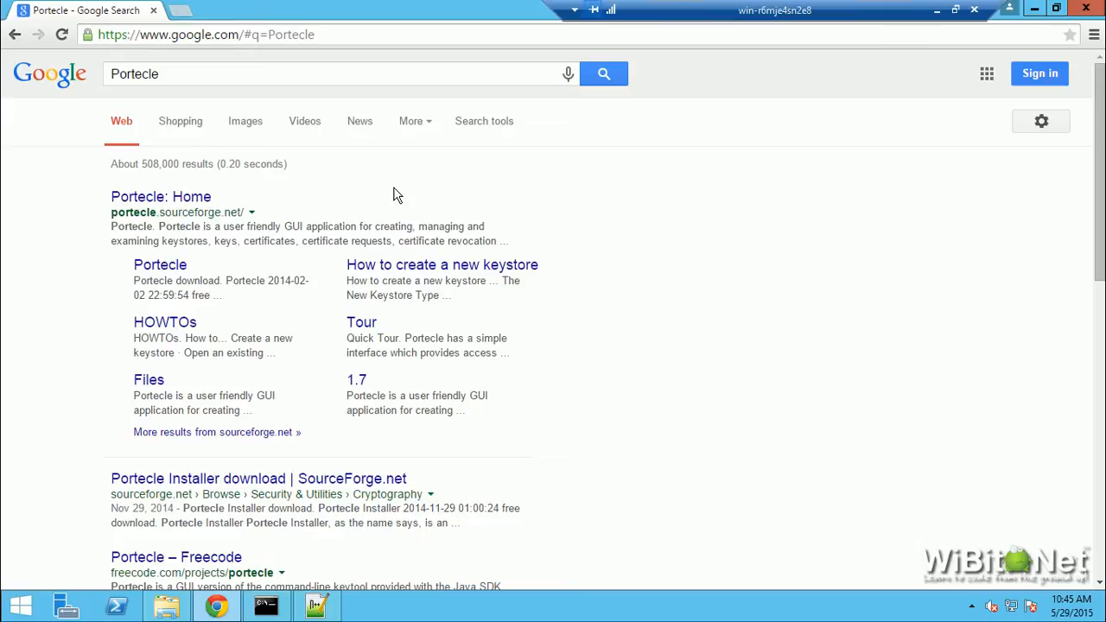
mouse_move(258, 216)
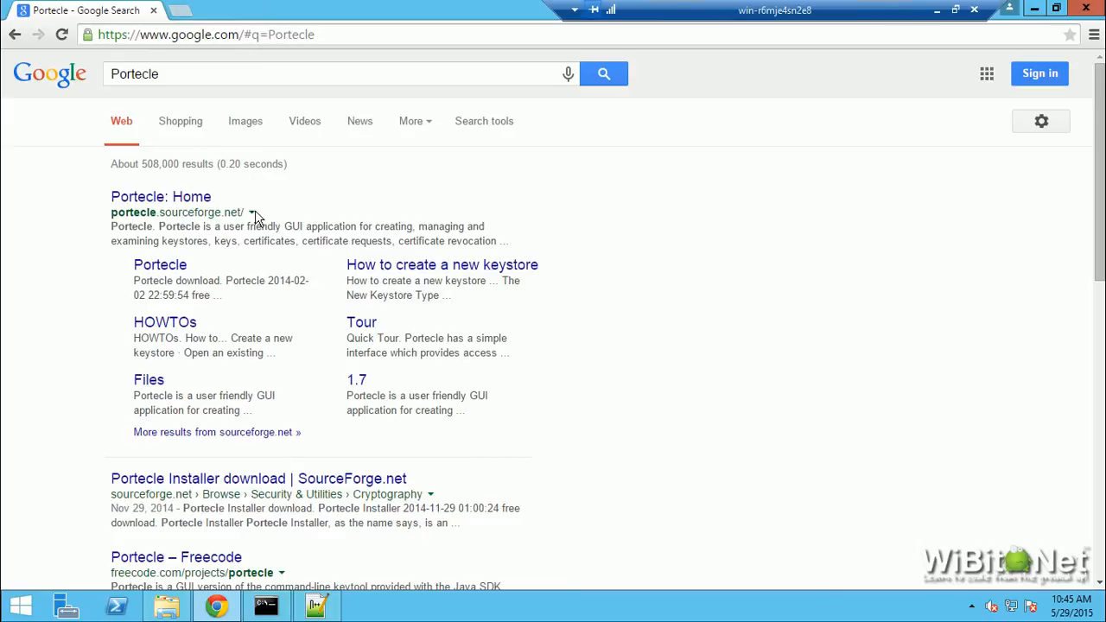
left_click(161, 197)
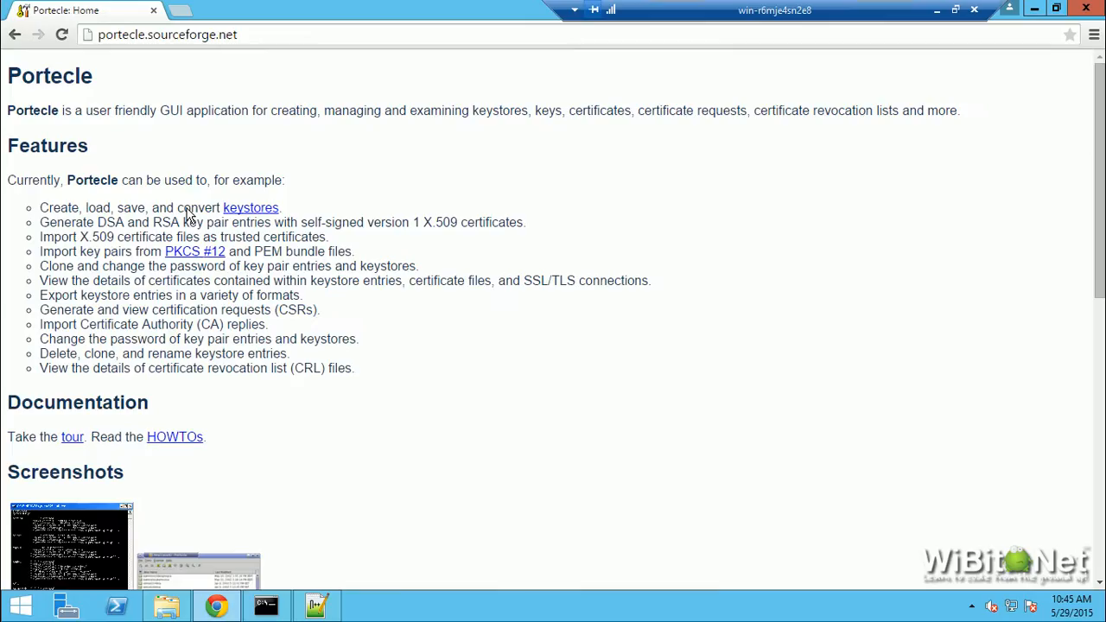
mouse_move(325, 237)
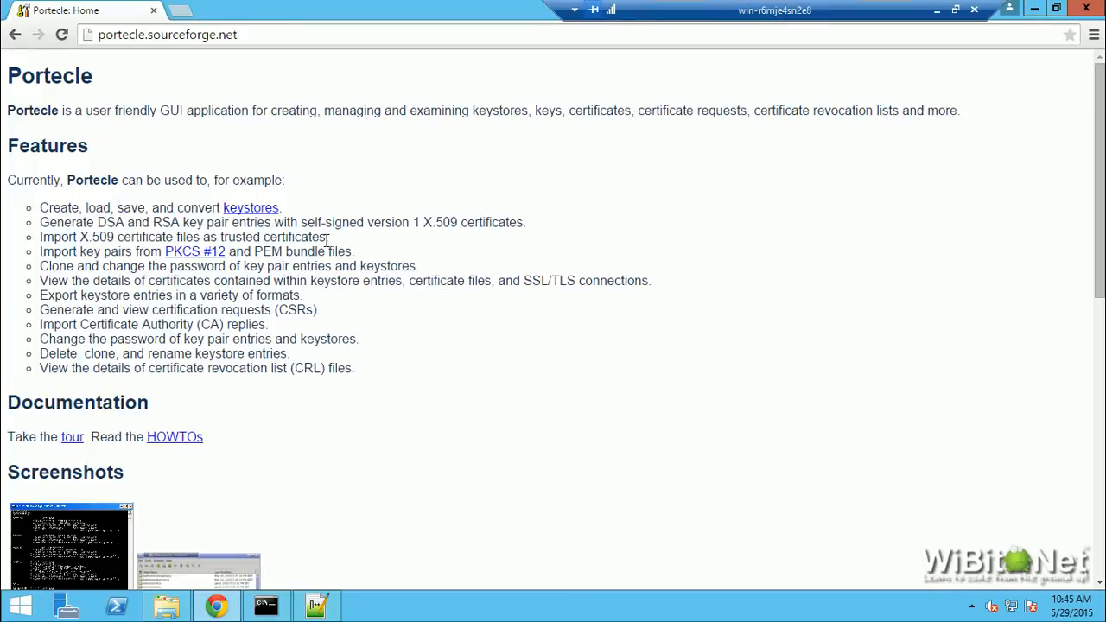
scroll("down", 3)
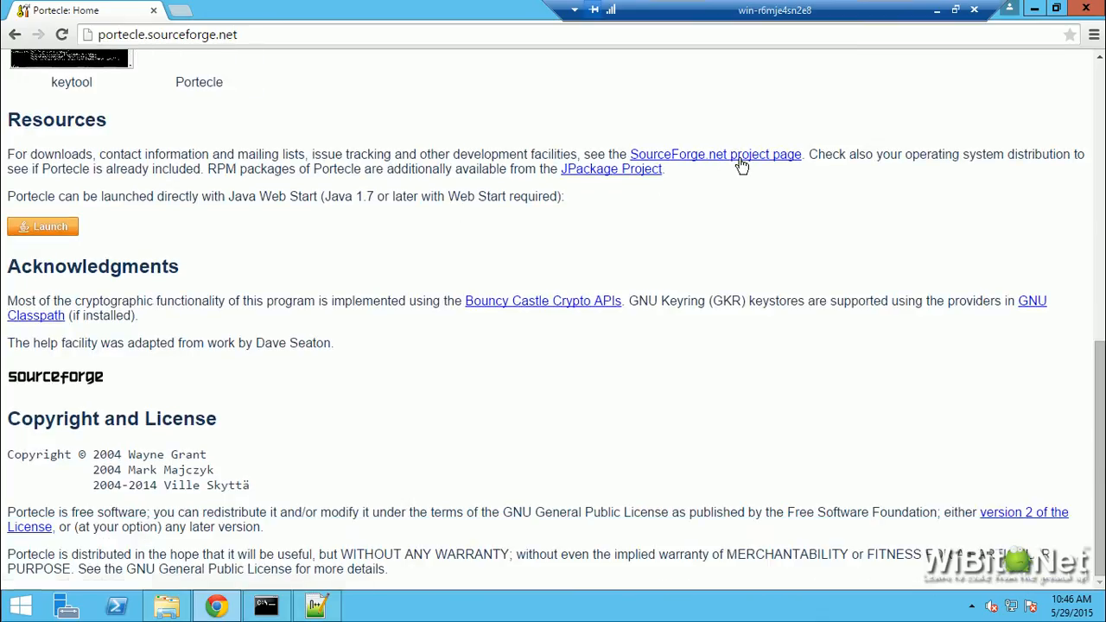
left_click(737, 154)
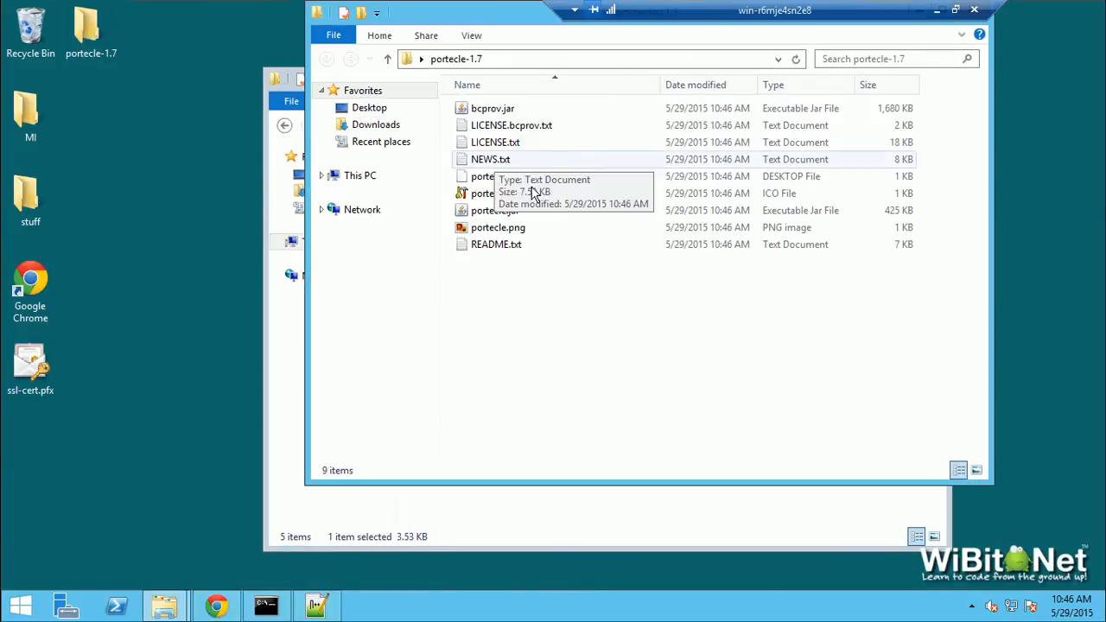
Launch portecle.jar and begin opening Mirth's appdata\keystore.jks.
left_click(495, 211)
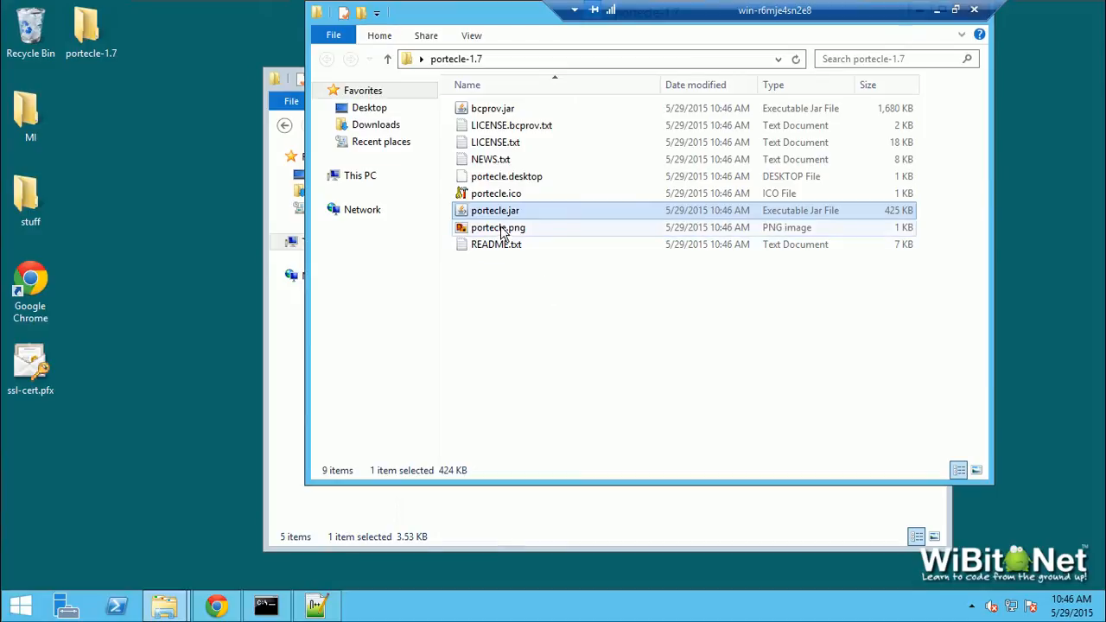
mouse_move(529, 221)
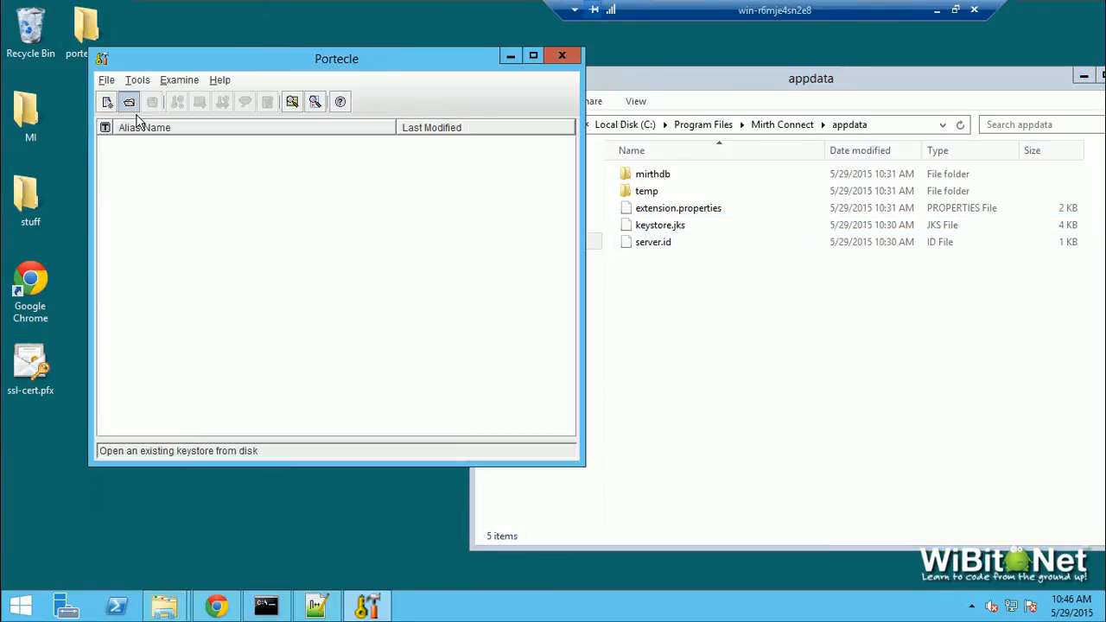
left_click(128, 100)
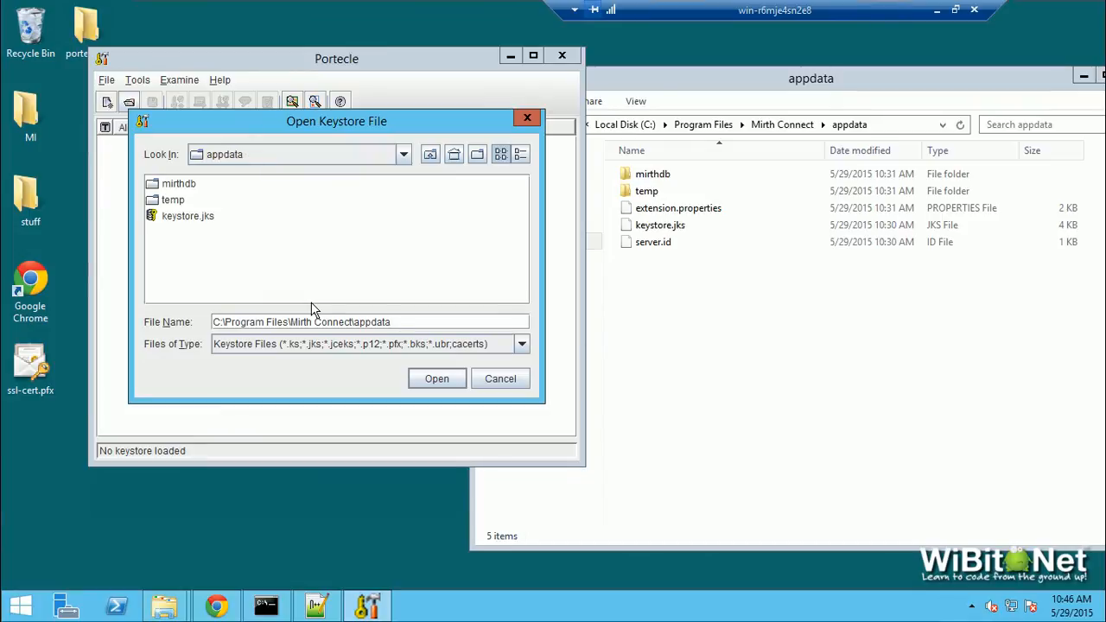
left_click(186, 215)
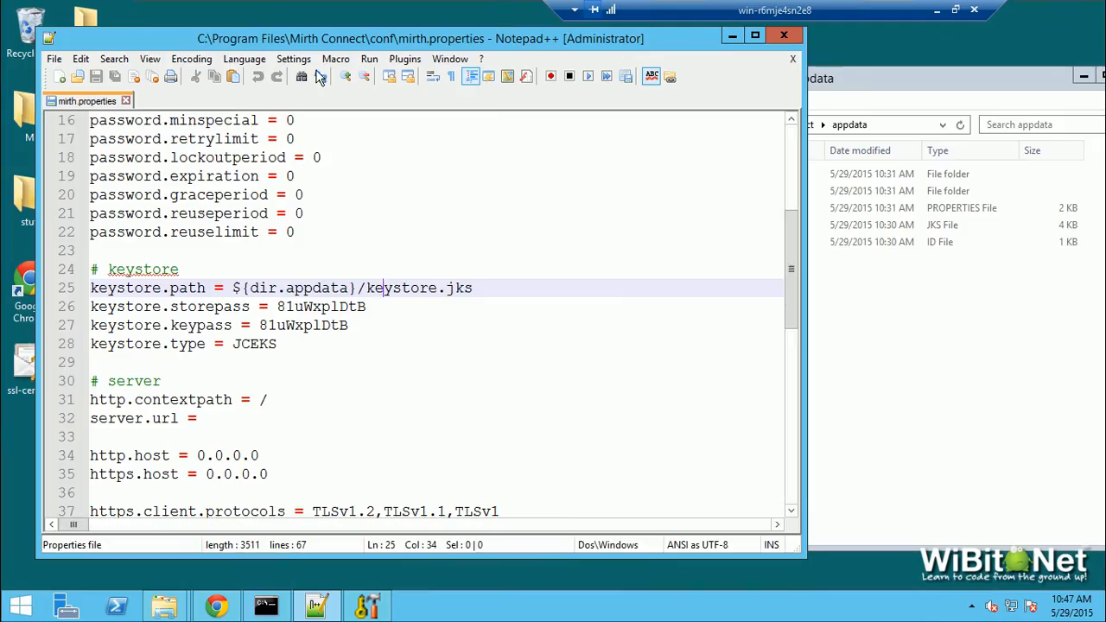
mouse_move(452, 59)
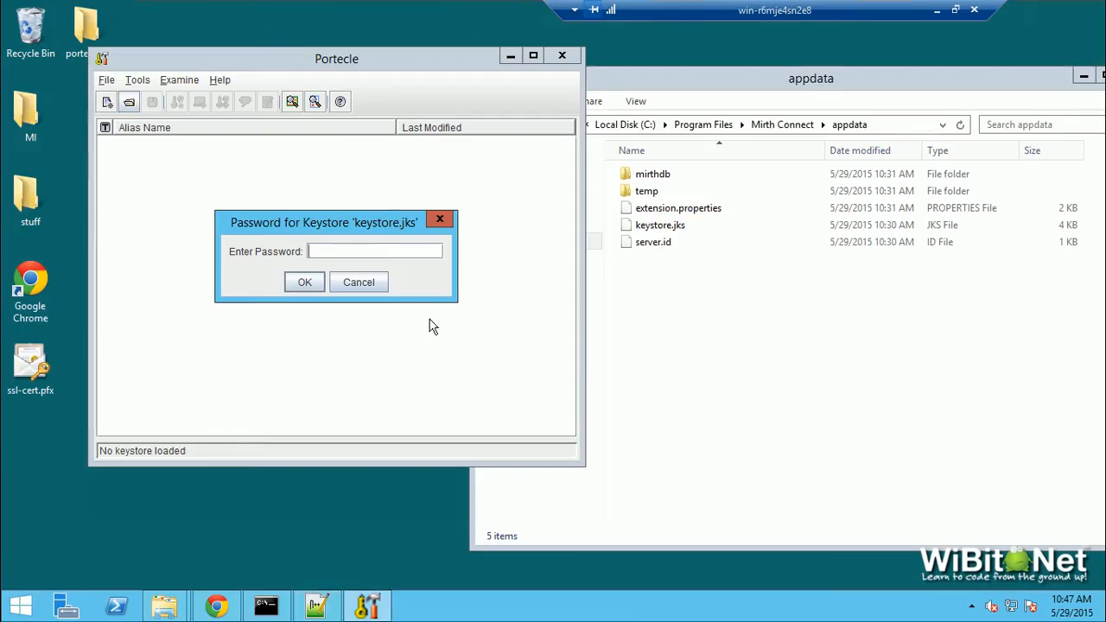
Unlock keystore.jks with the storepass and make a backup copy named keystore.bu.jks.
left_click(304, 282)
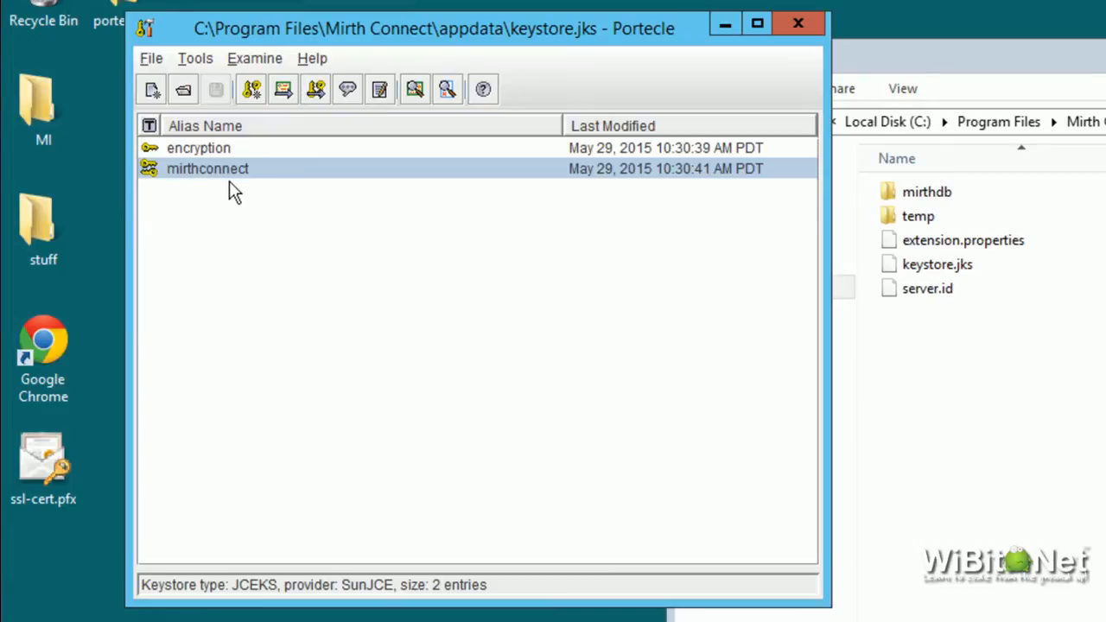
mouse_move(169, 198)
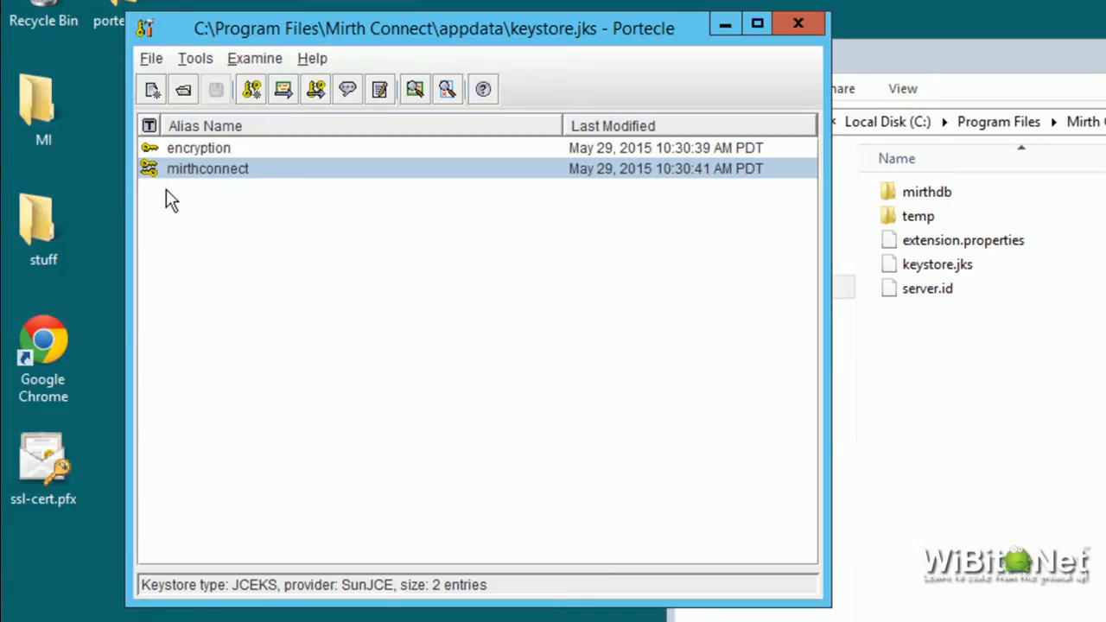
mouse_move(249, 186)
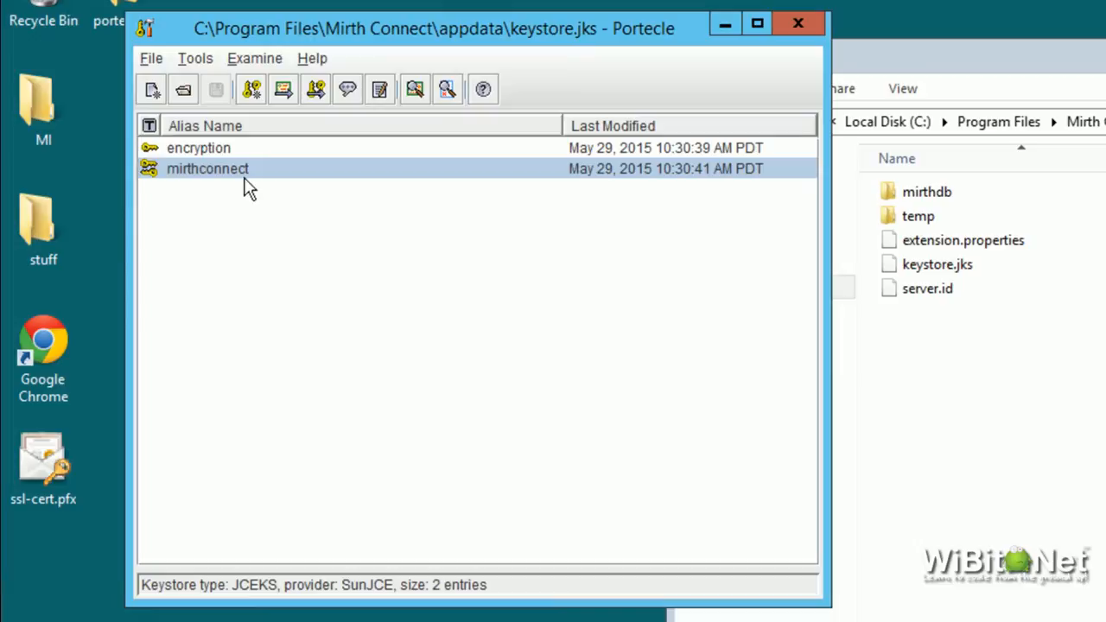
mouse_move(259, 207)
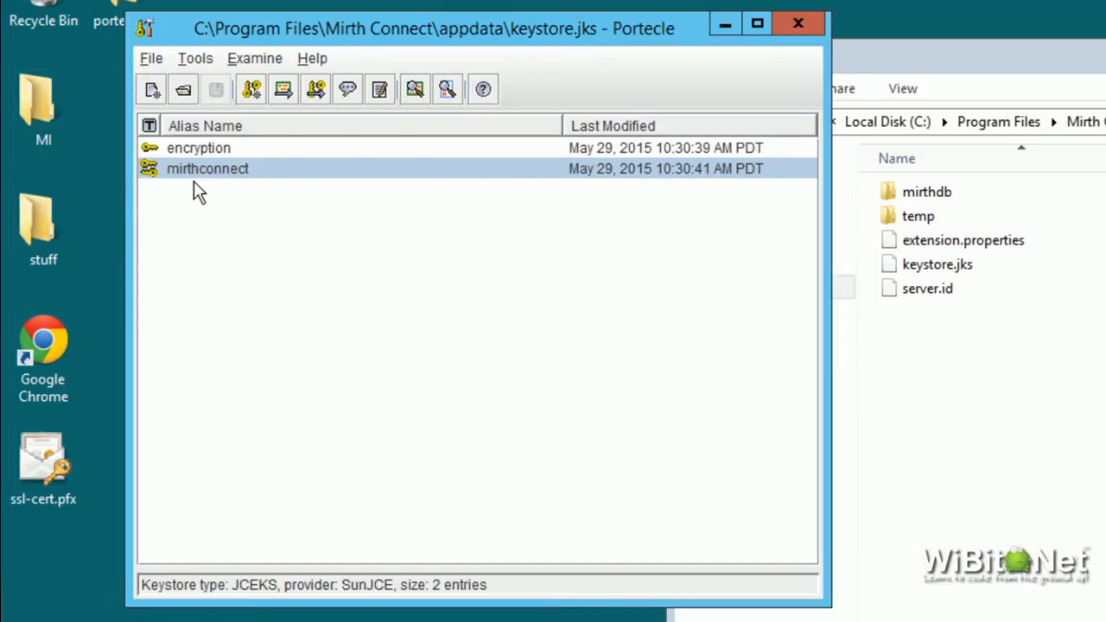
left_click(43, 466)
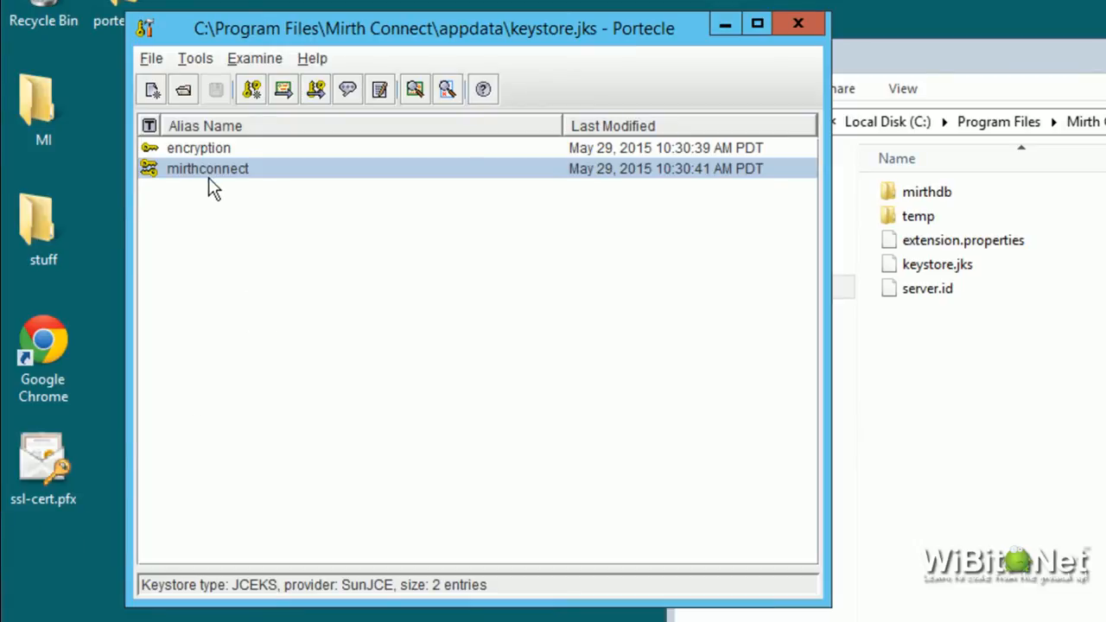
mouse_move(249, 190)
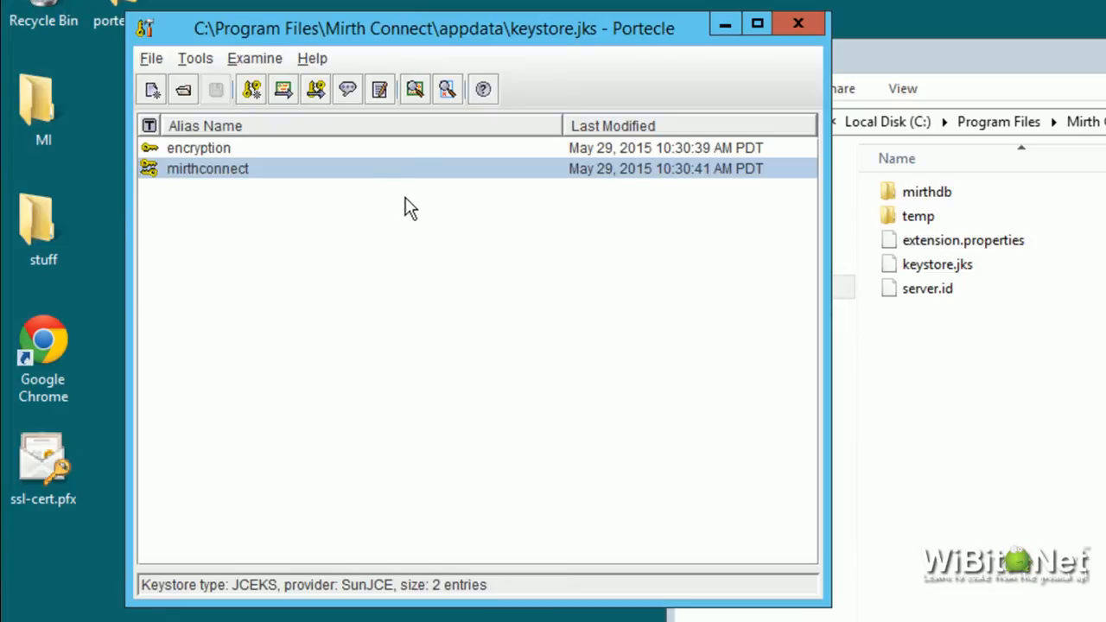
mouse_move(626, 50)
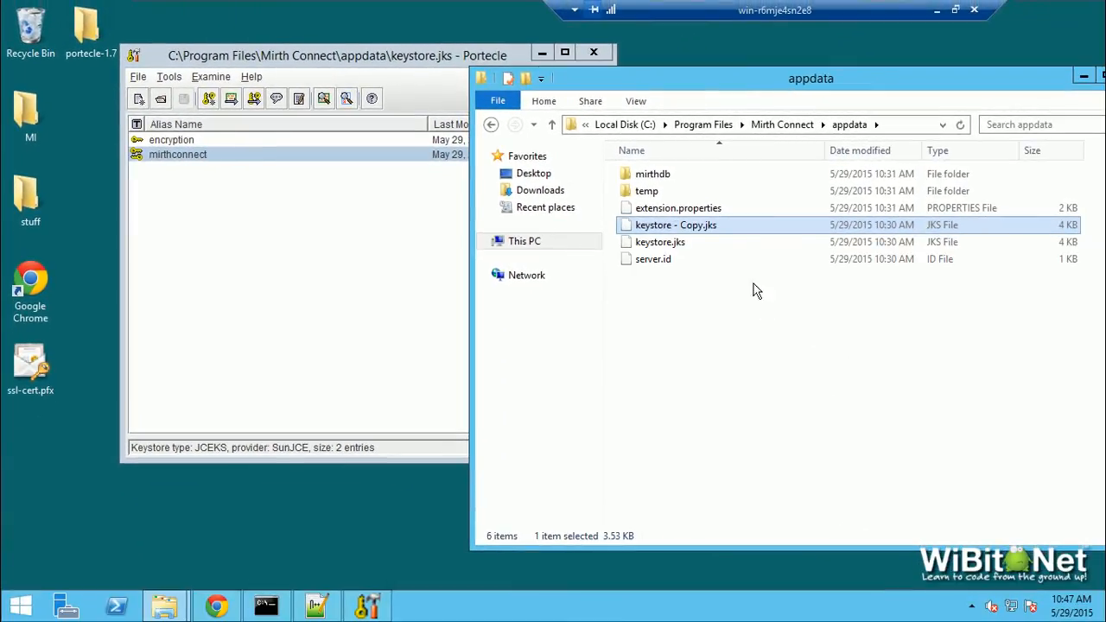
left_click(674, 225)
type(".bu")
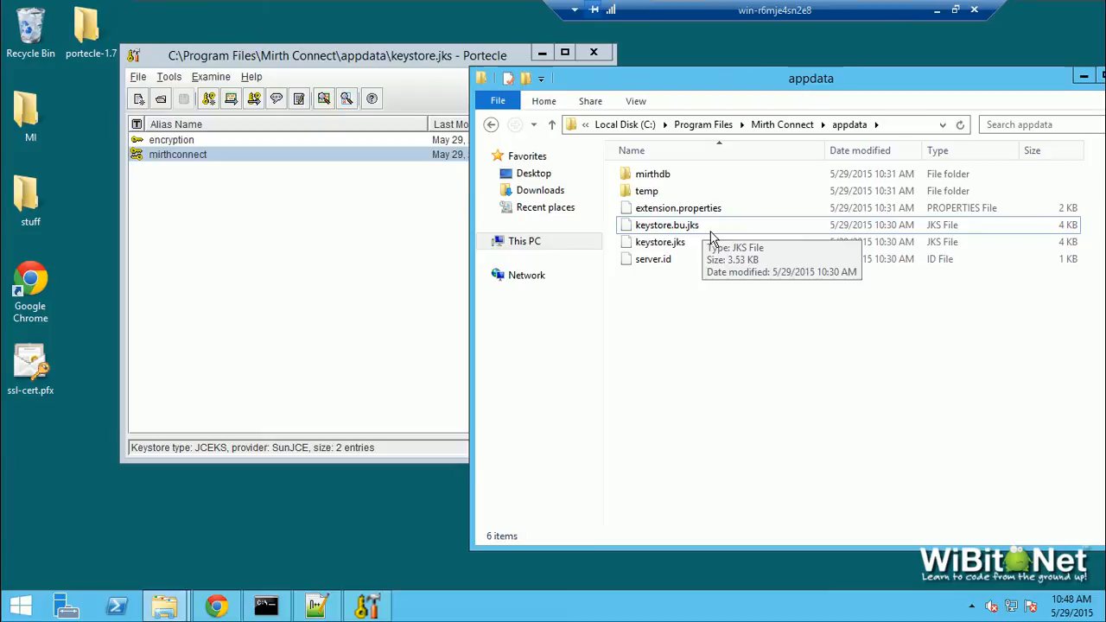
left_click(337, 55)
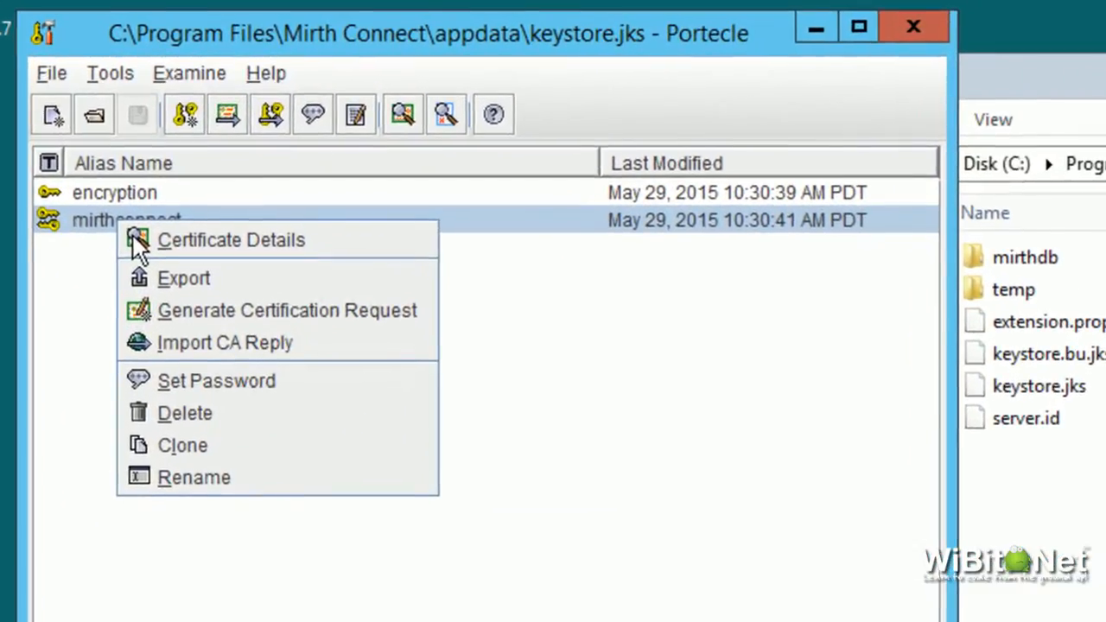
mouse_move(208, 256)
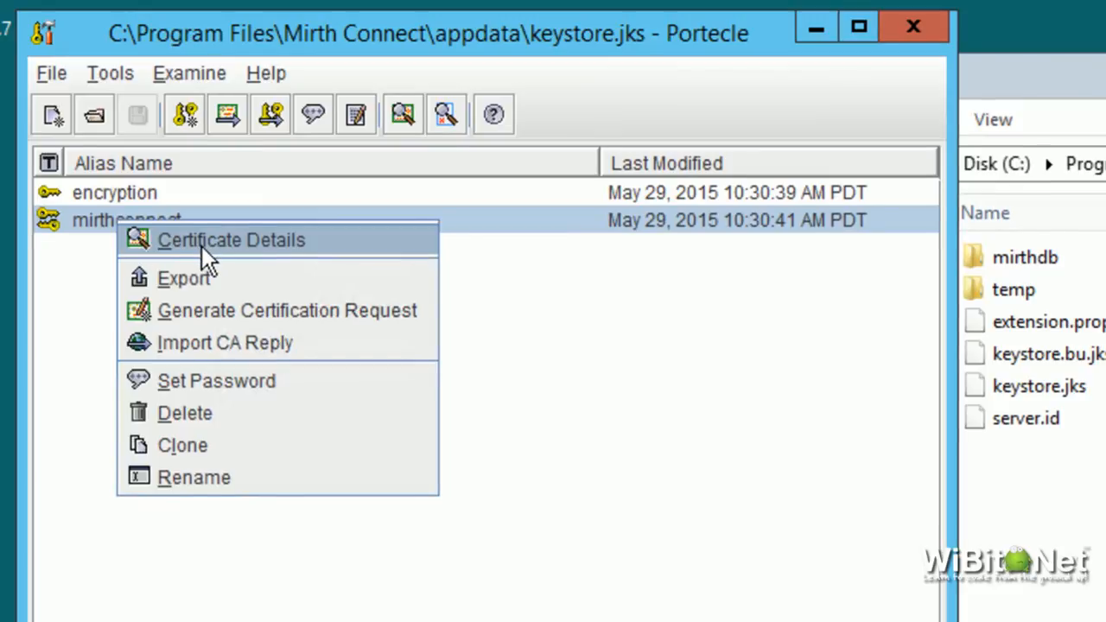
Review the mirthconnect certificate details, then delete the mirthconnect entry from the keystore.
left_click(231, 239)
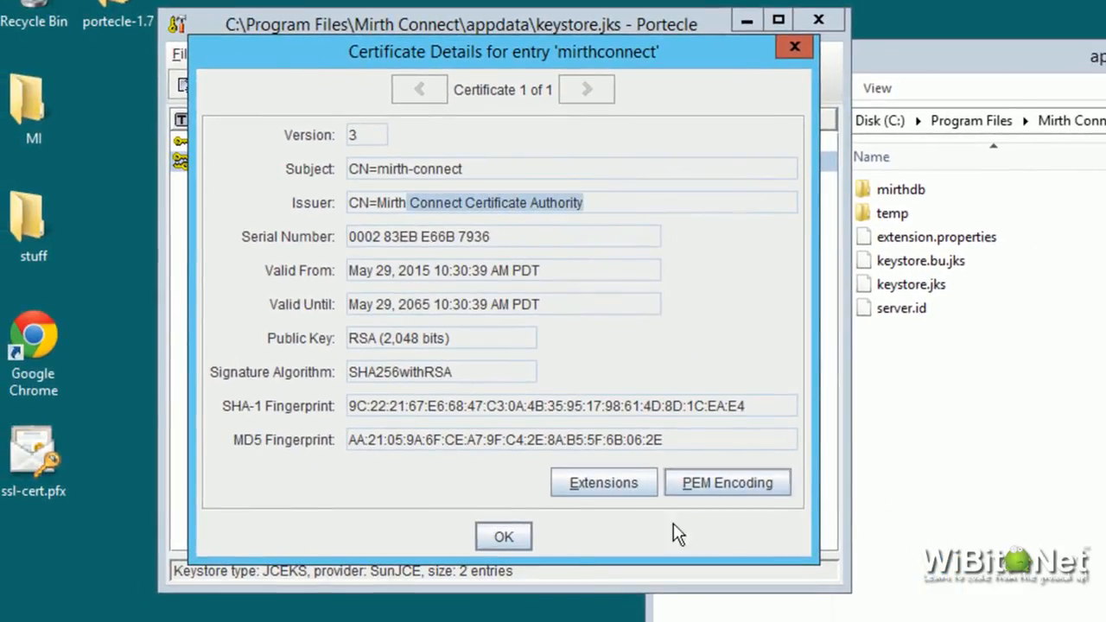
left_click(503, 536)
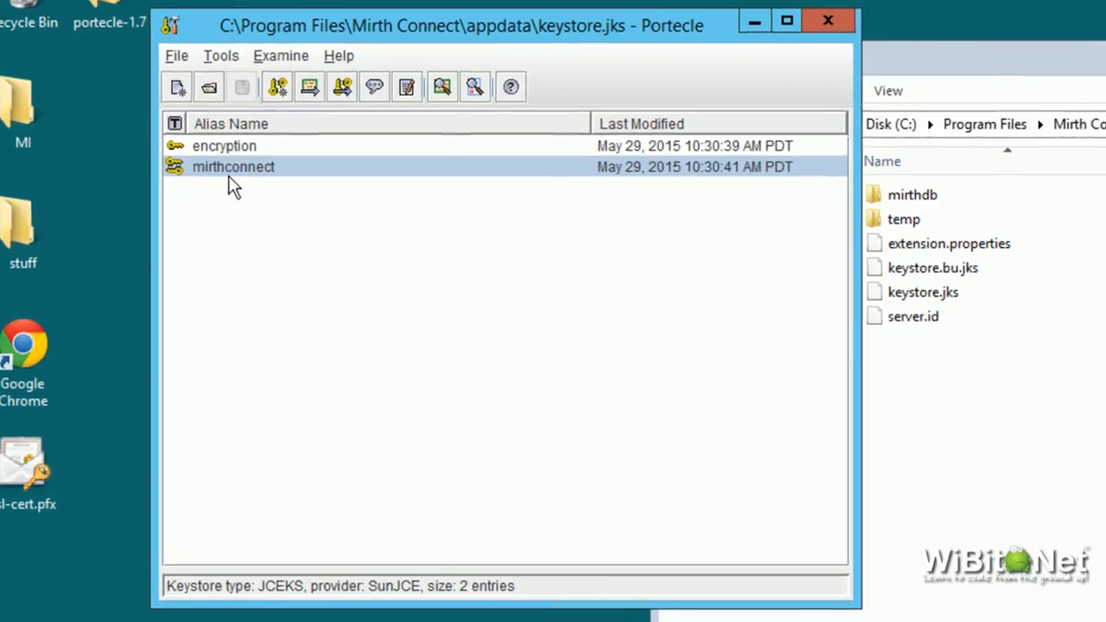
right_click(232, 166)
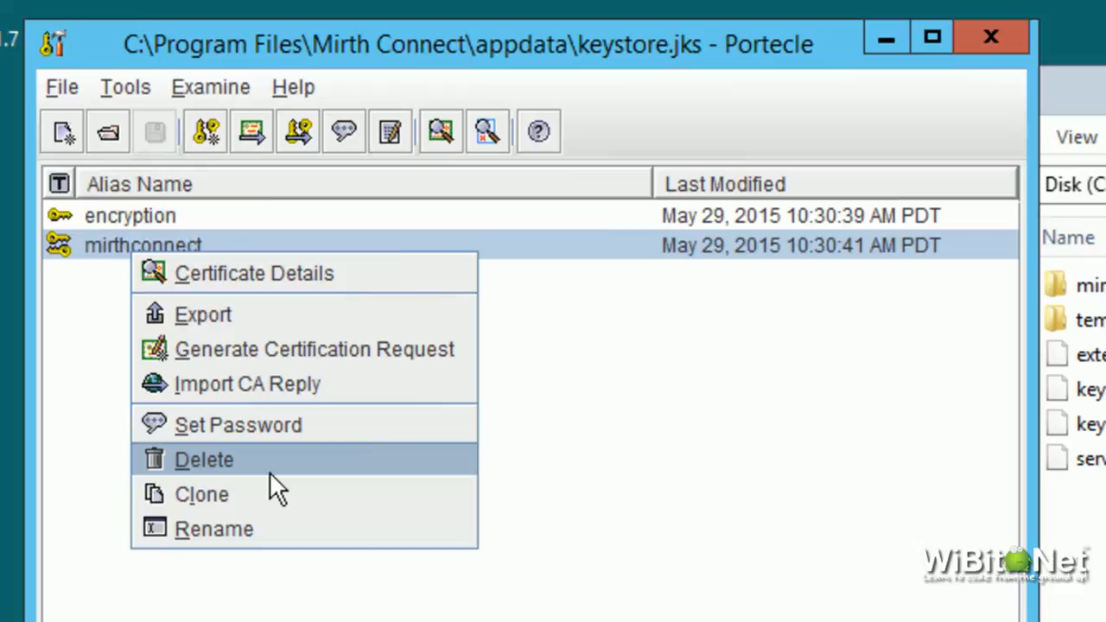
left_click(204, 460)
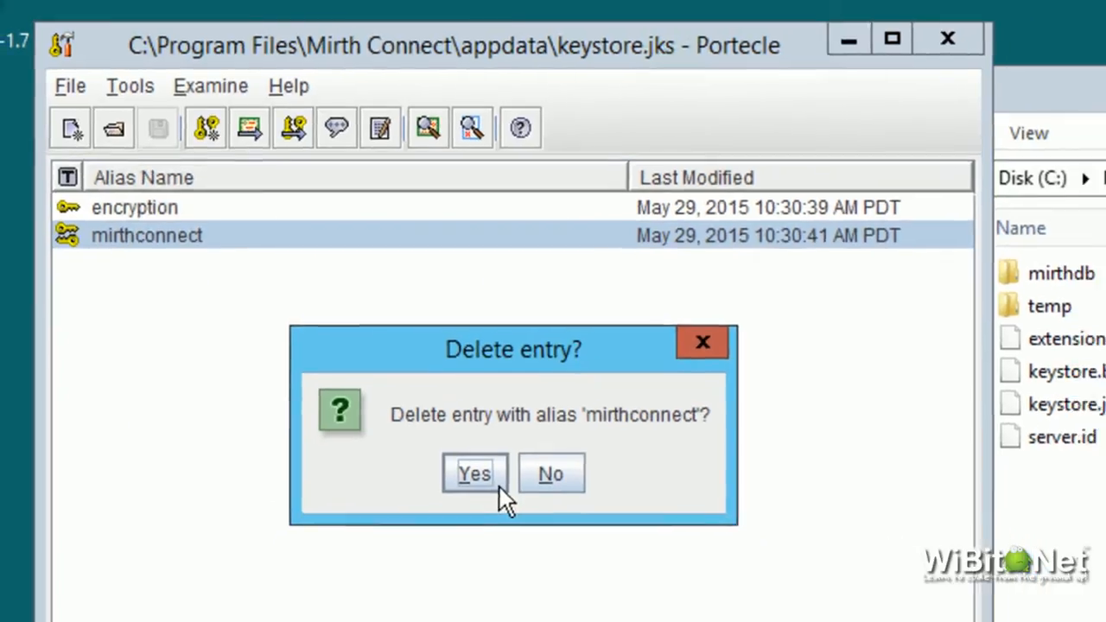
left_click(474, 474)
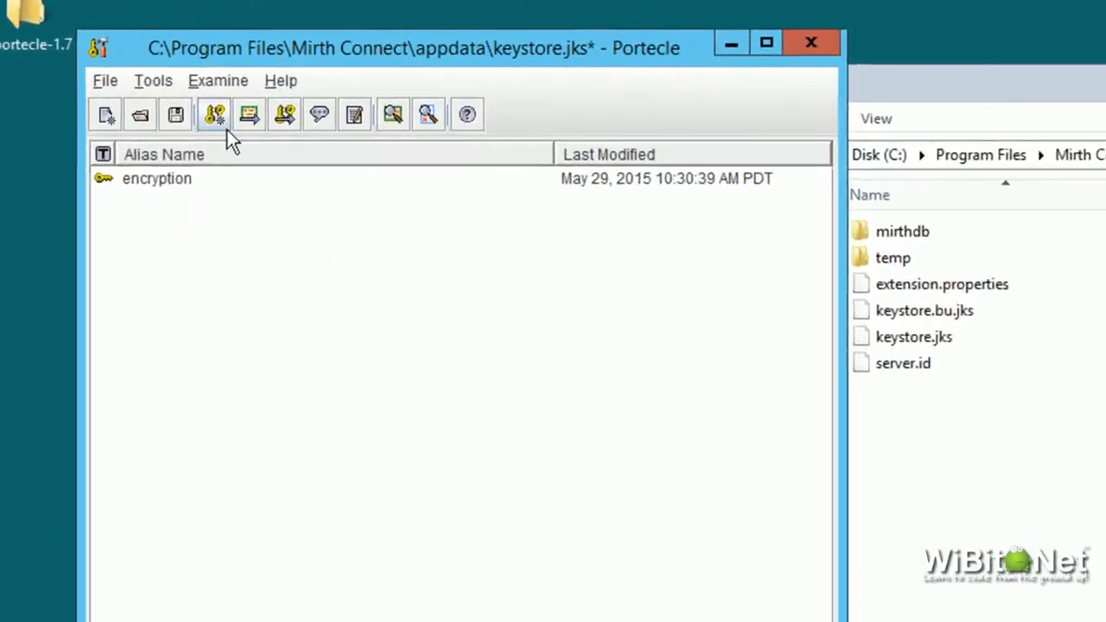
mouse_move(224, 130)
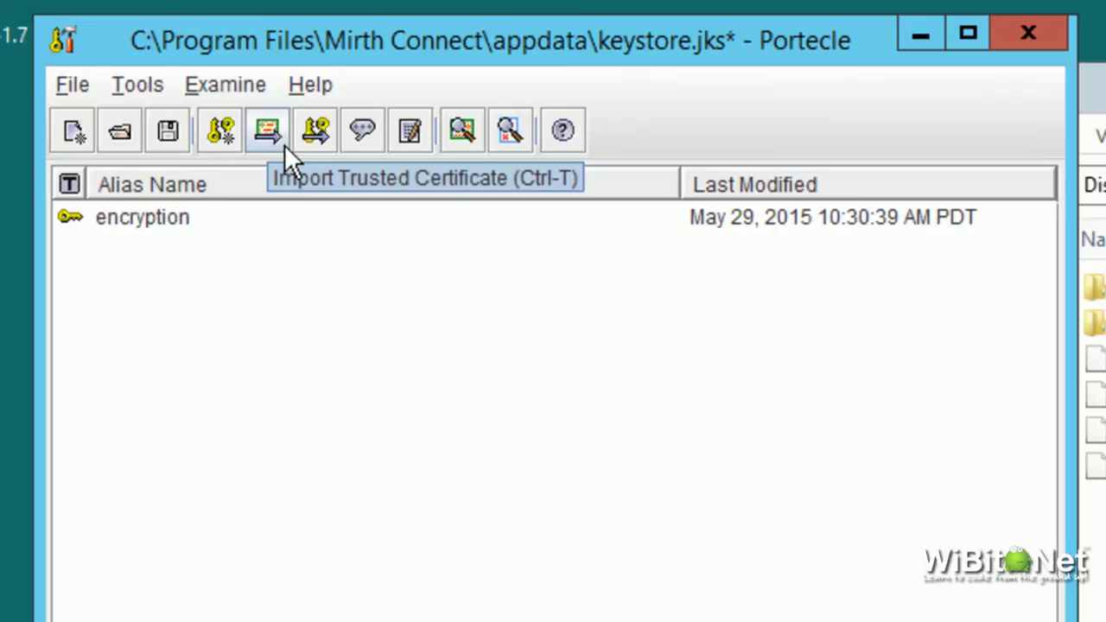
mouse_move(319, 131)
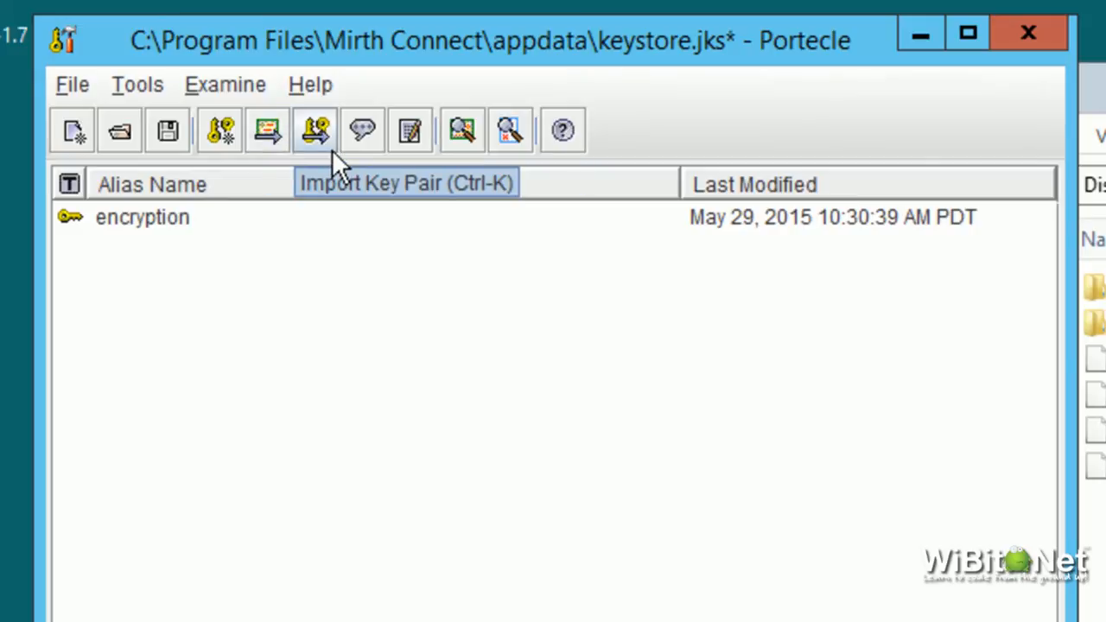
mouse_move(349, 155)
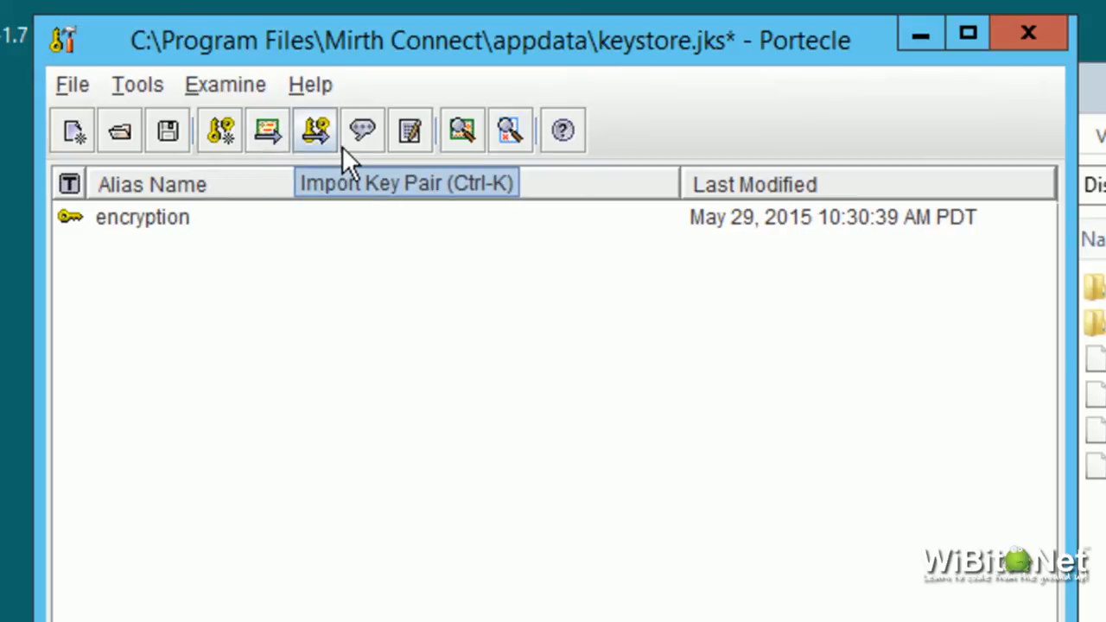
Choose ssl-cert.pfx from the Desktop as the key pair file to import.
left_click(318, 132)
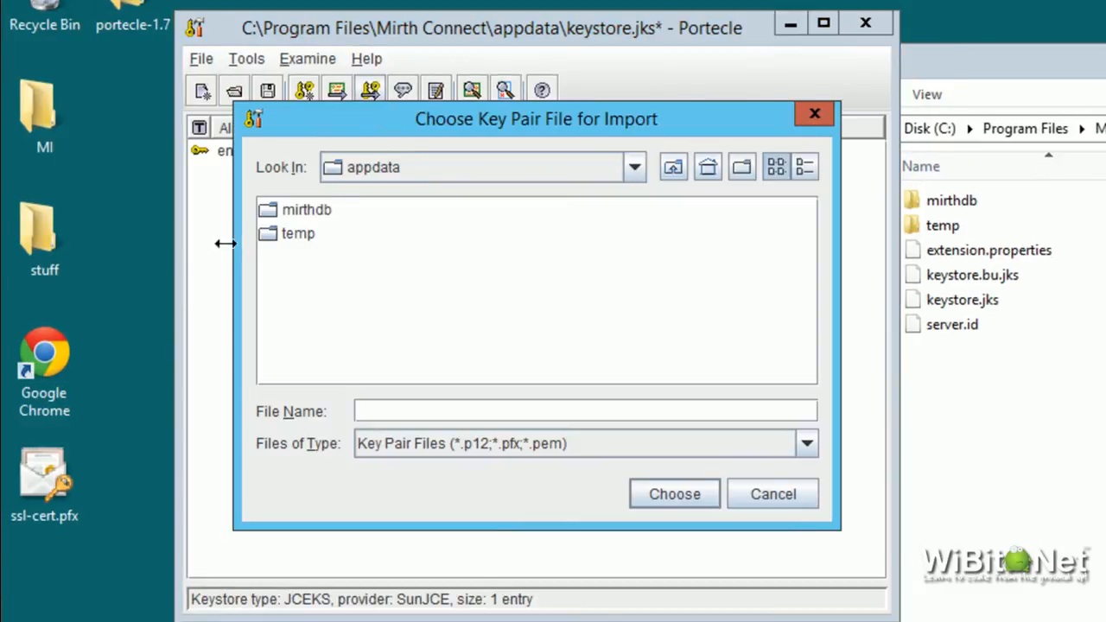
left_click(632, 166)
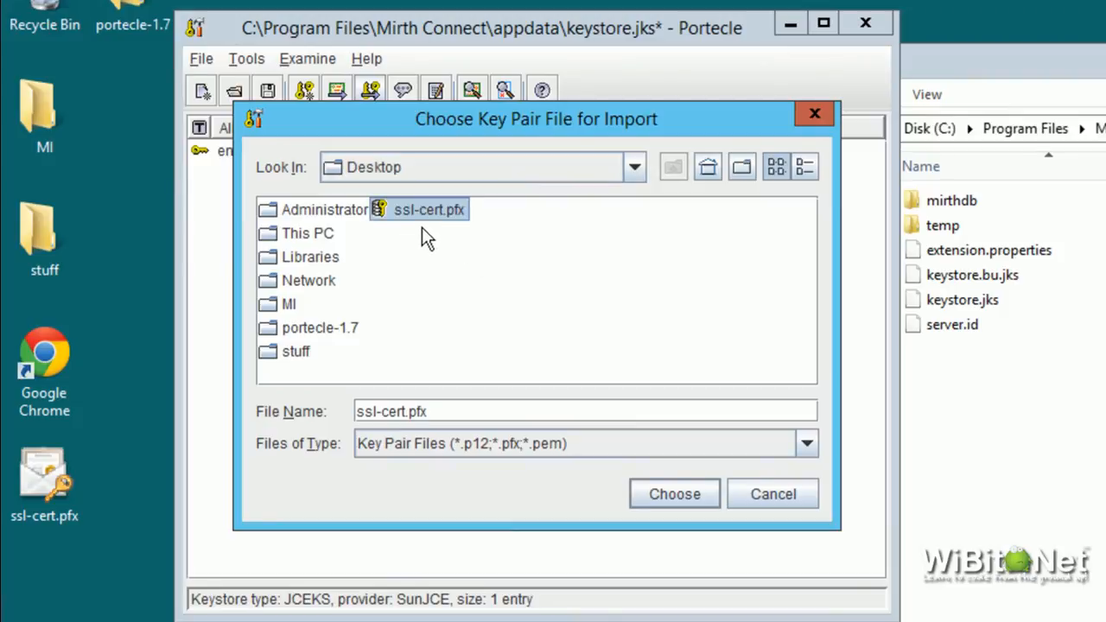
left_click(45, 476)
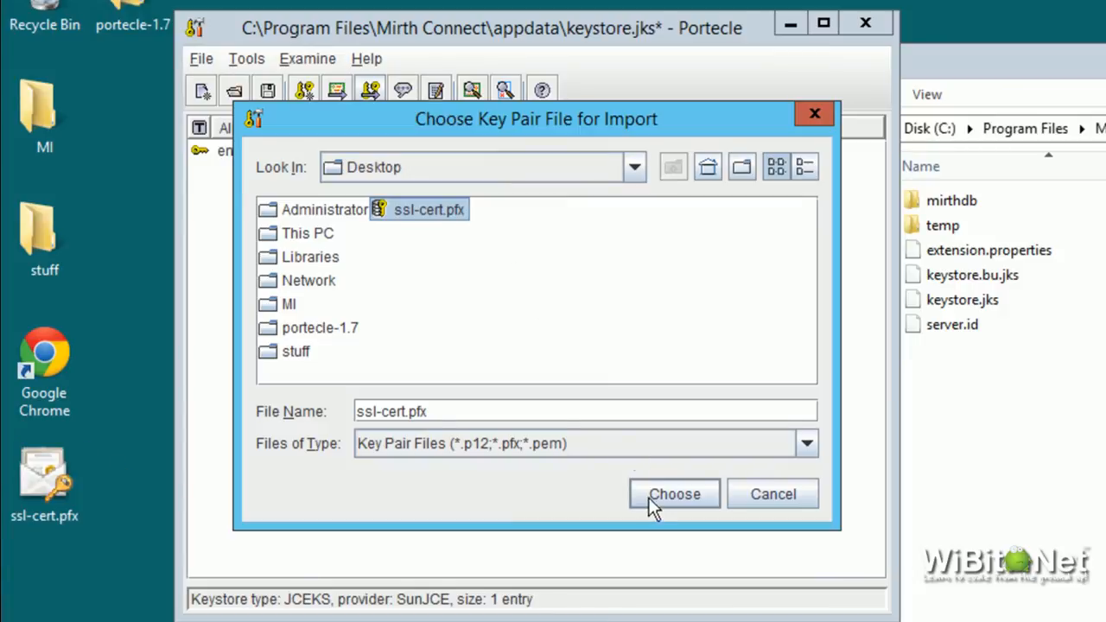
left_click(674, 494)
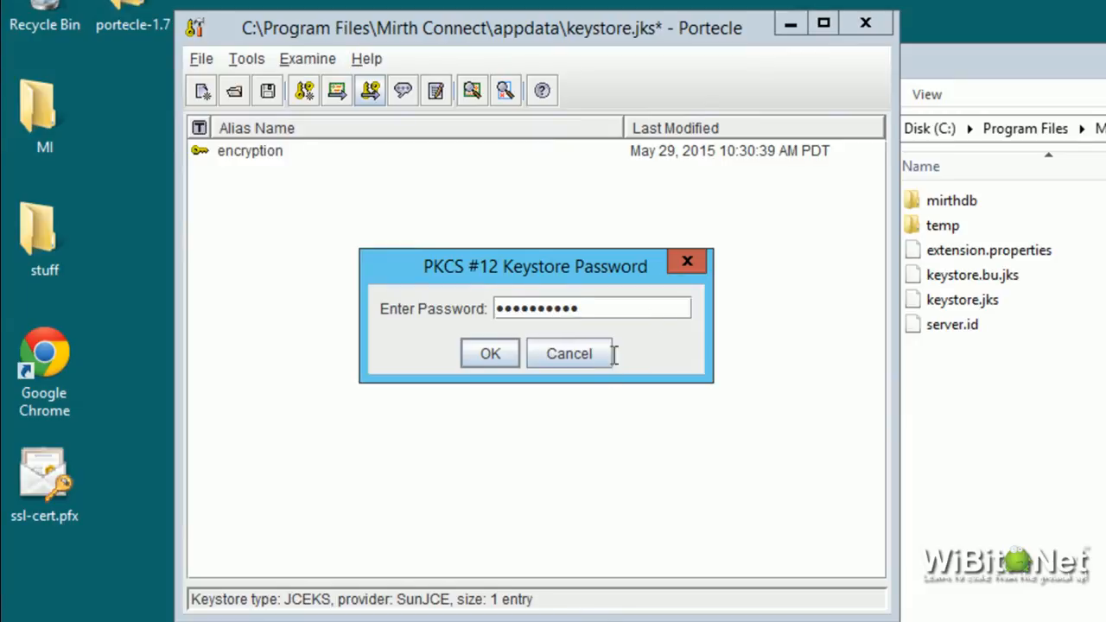
Import the PFX key pair under alias mirthconnect with its new password and close the keystore editor.
left_click(490, 352)
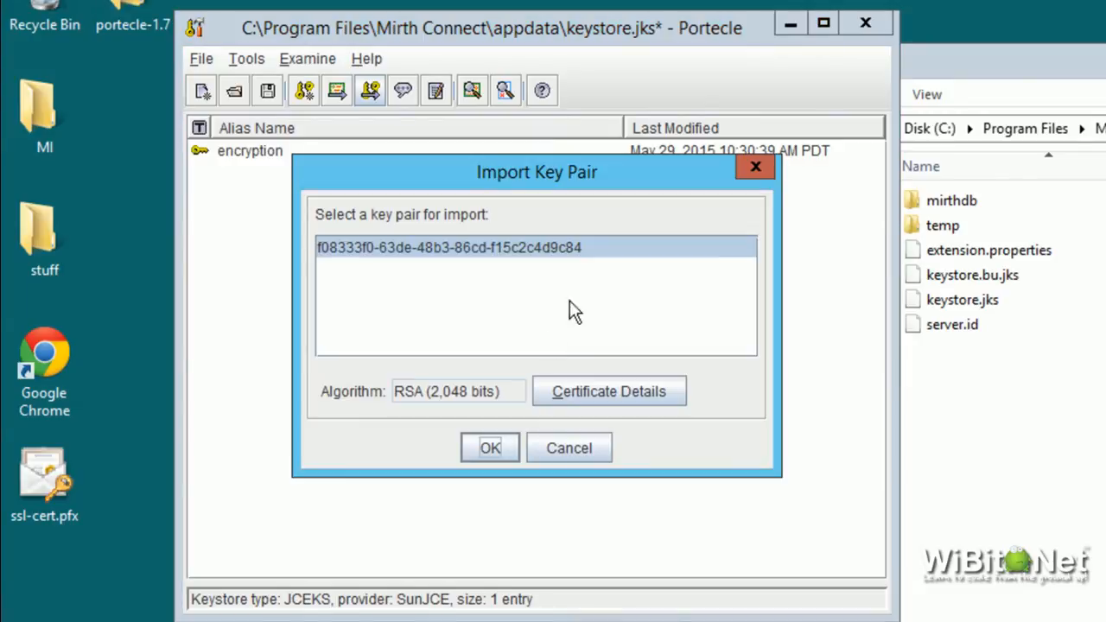
mouse_move(404, 334)
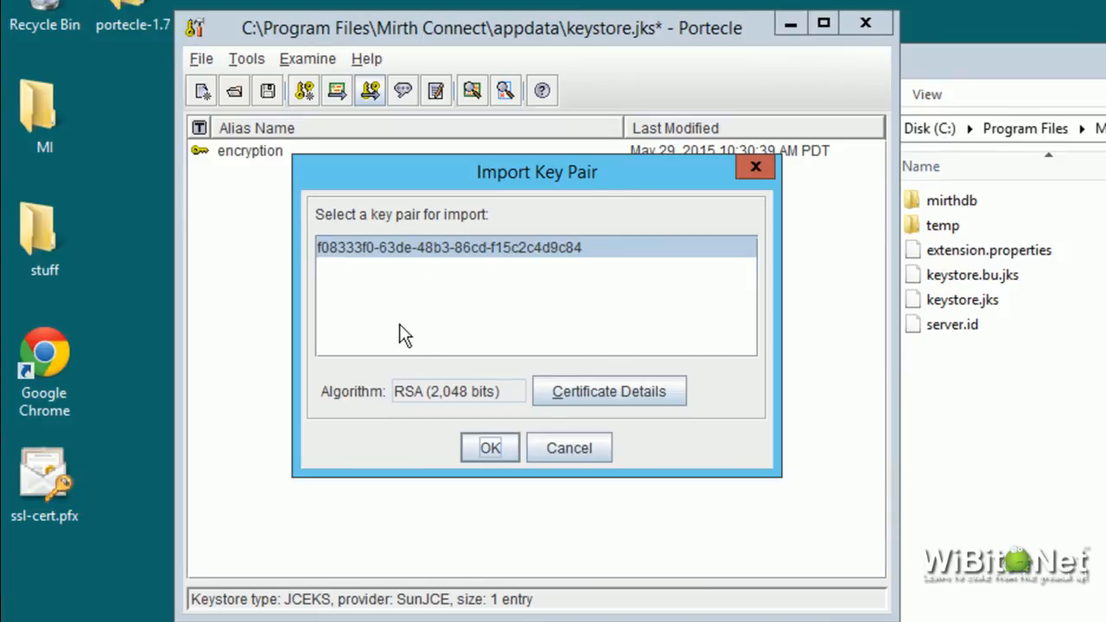
mouse_move(484, 263)
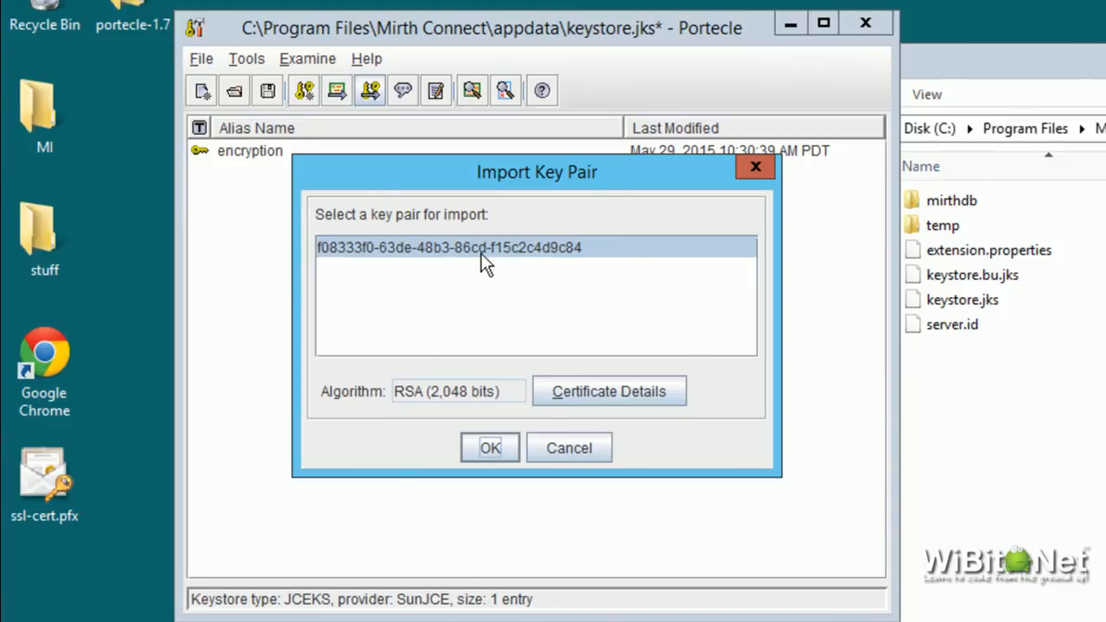
left_click(491, 446)
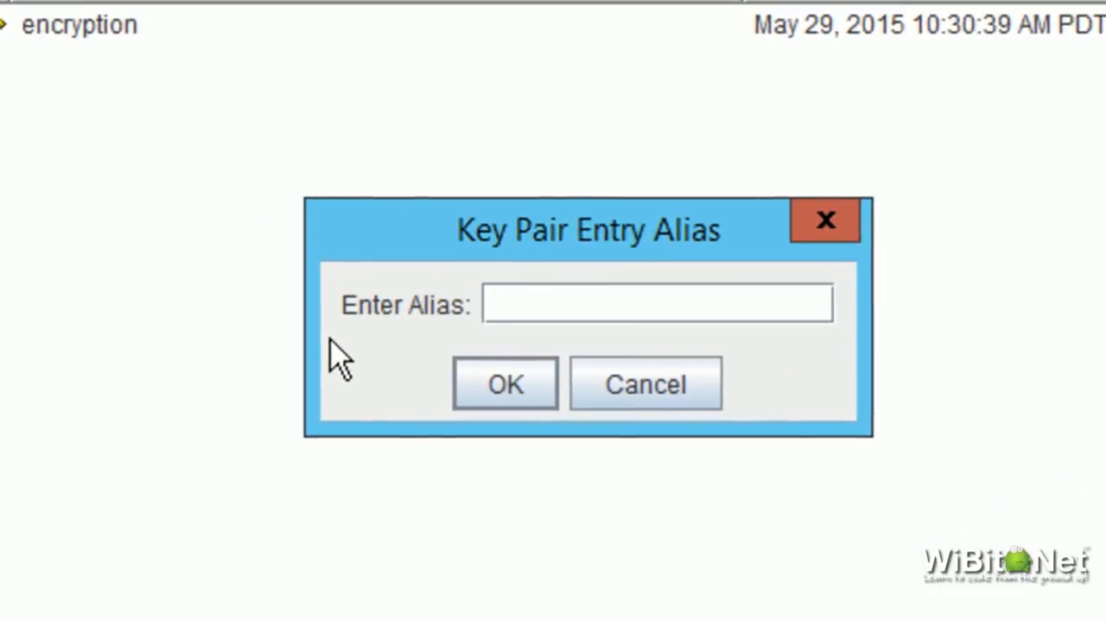
type("mirthconnect")
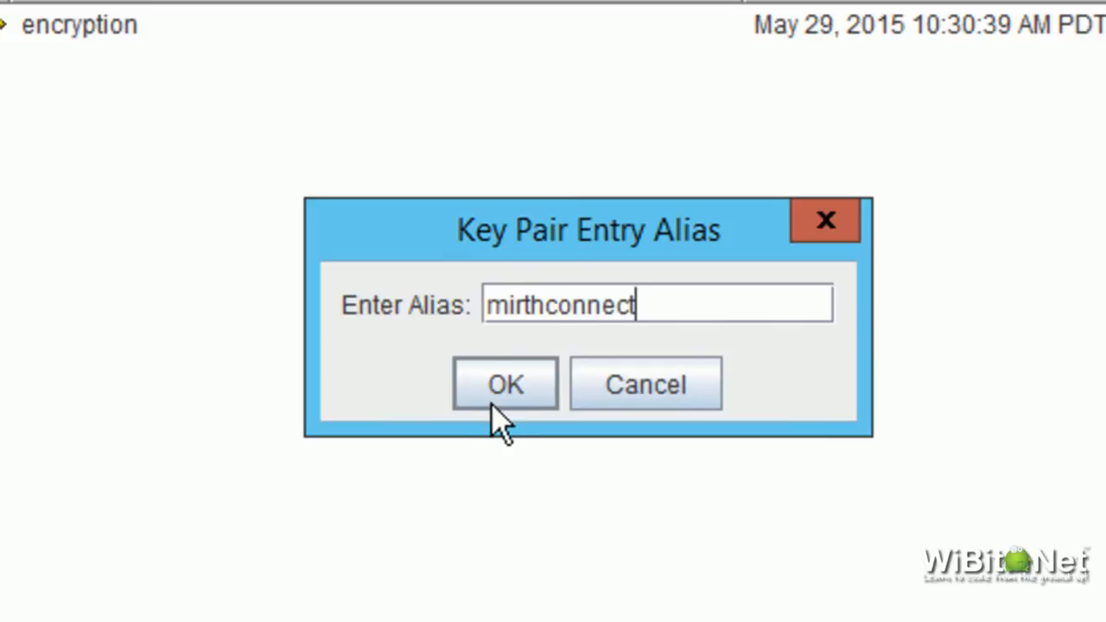
left_click(505, 384)
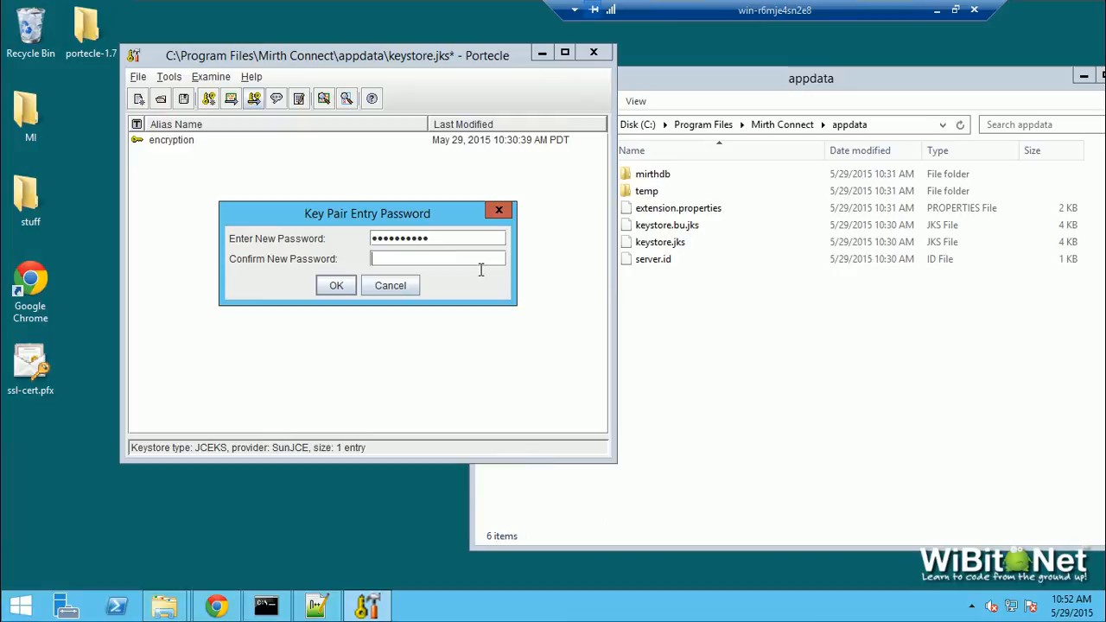
left_click(335, 285)
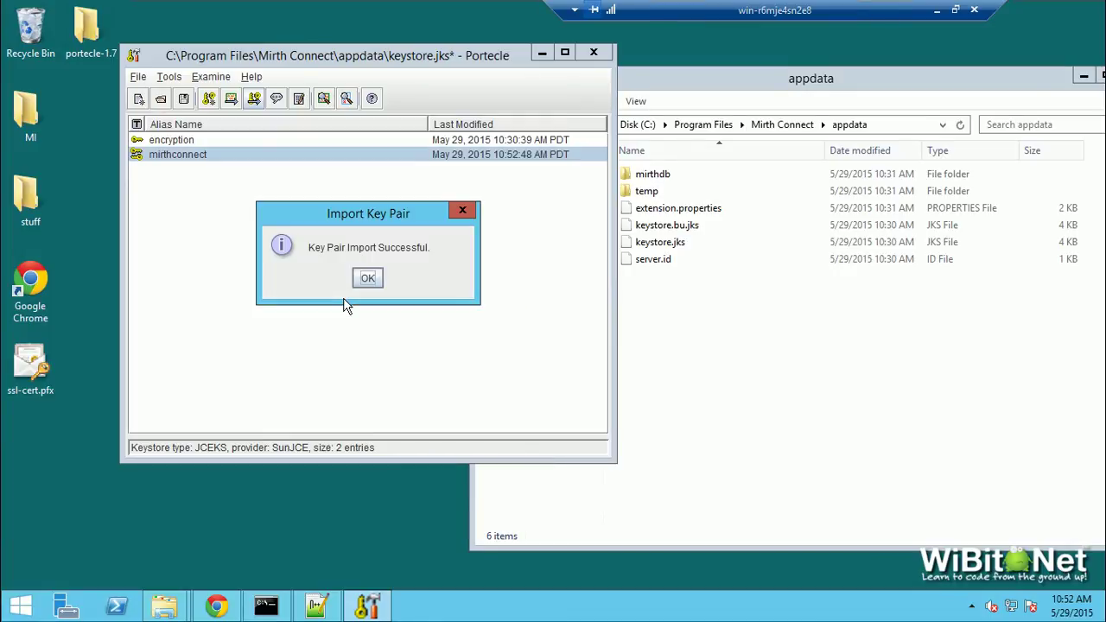
left_click(367, 277)
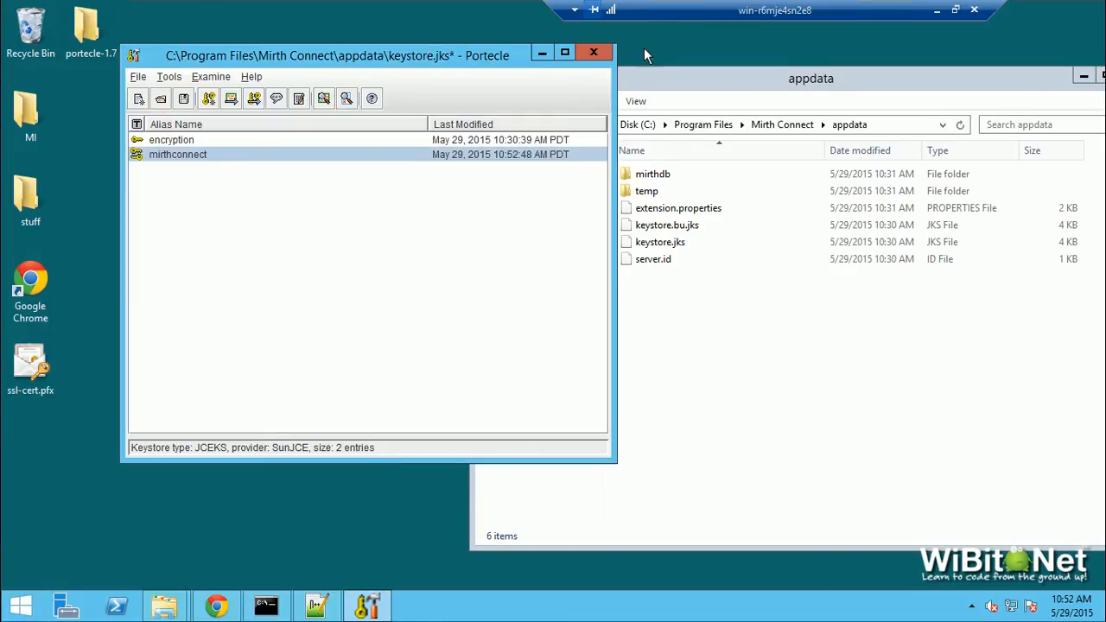
mouse_move(609, 67)
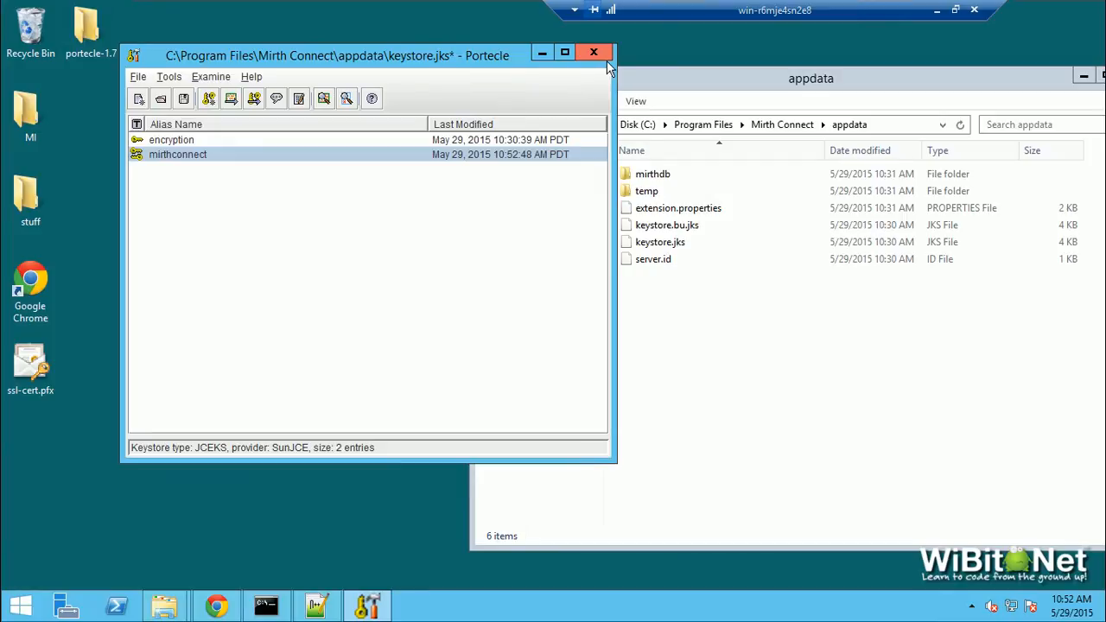
left_click(597, 52)
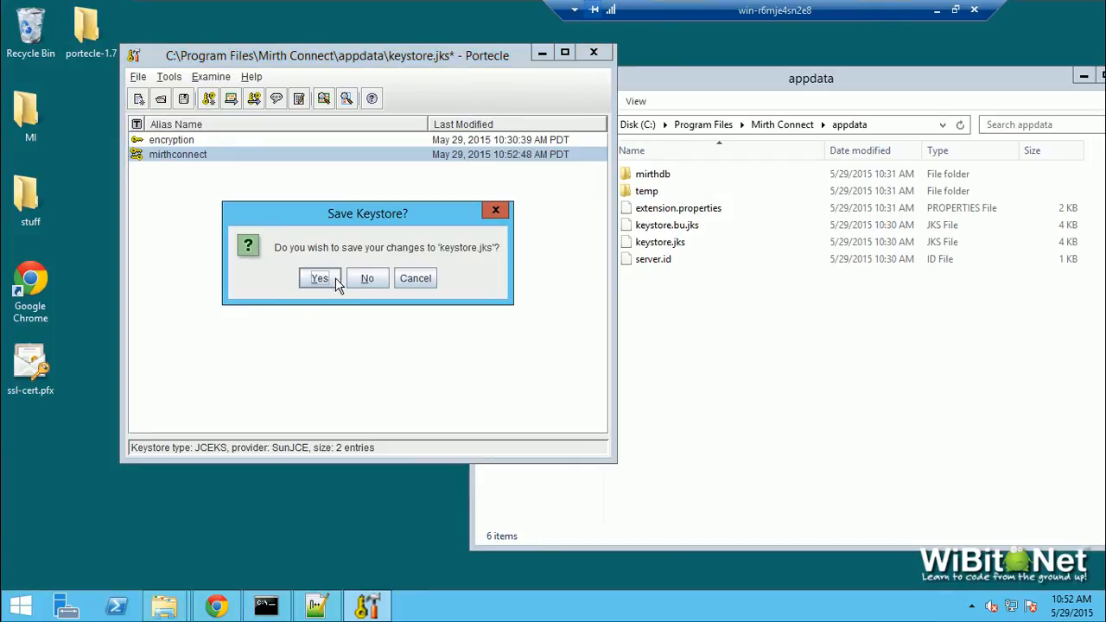
Confirm saving keystore.jks on exit and close the appdata folder window.
left_click(318, 277)
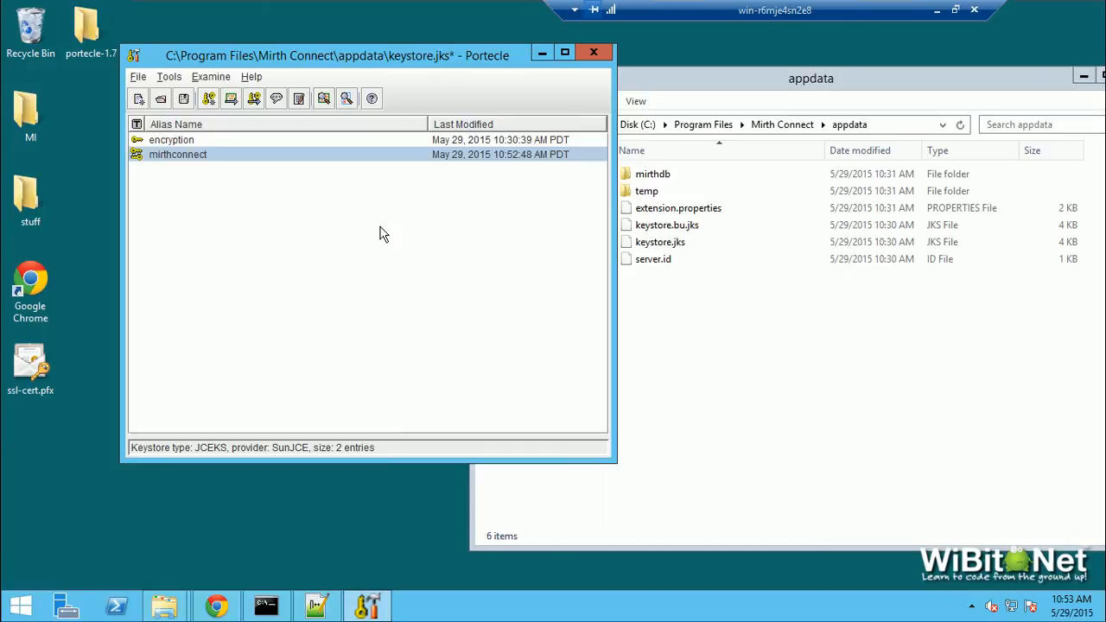
mouse_move(294, 147)
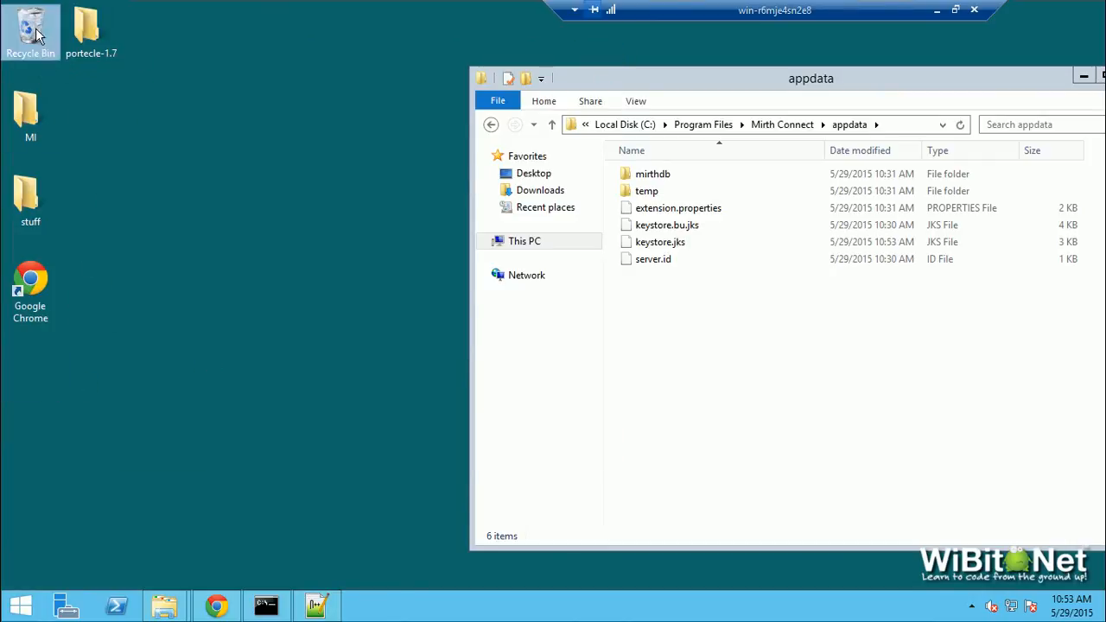
right_click(26, 26)
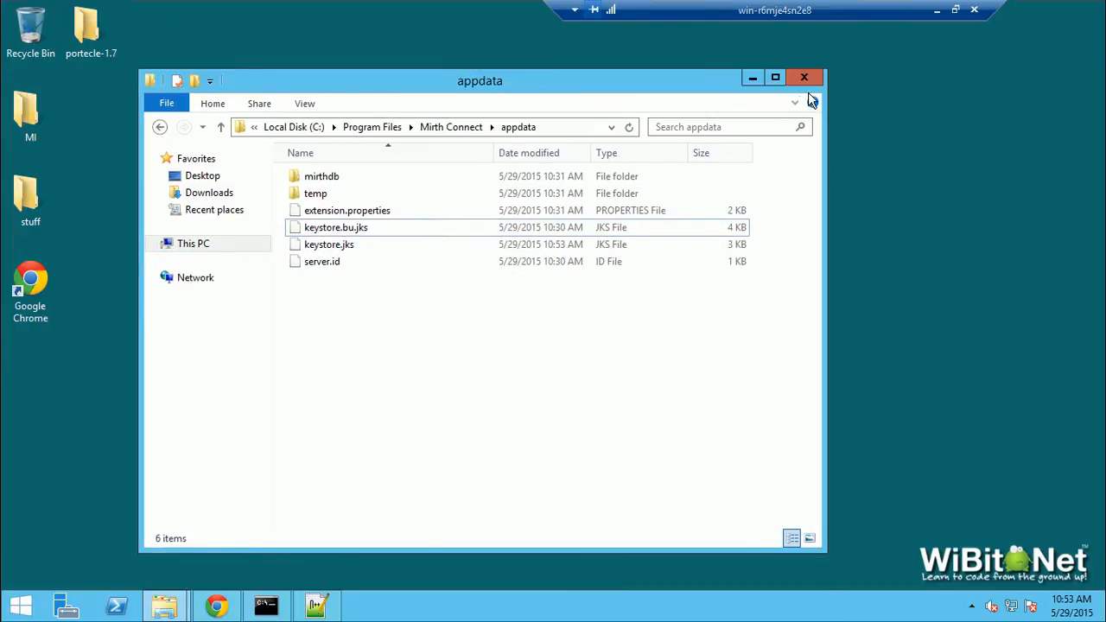
left_click(803, 76)
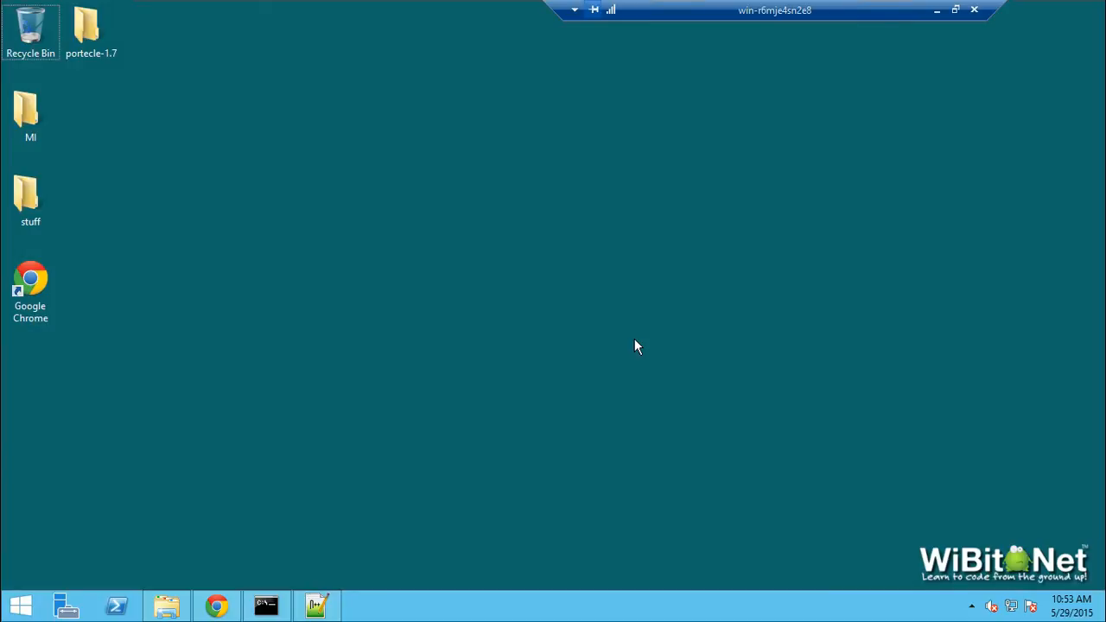
Stop the Mirth Connect Service from the Services console (services.msc) and close the console.
type("servic")
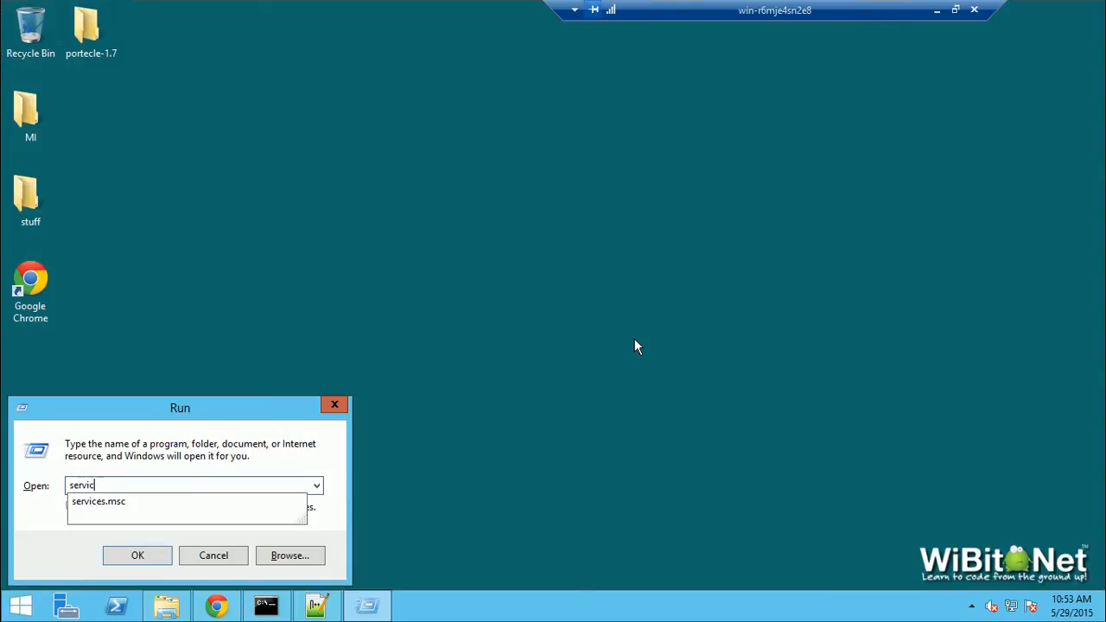
left_click(139, 555)
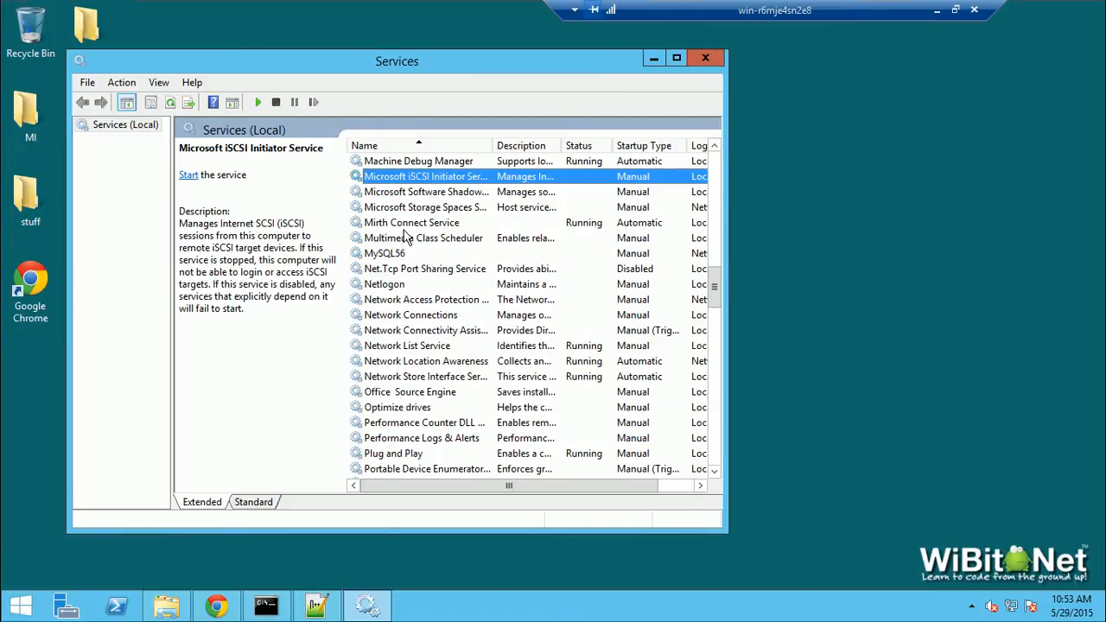
left_click(275, 102)
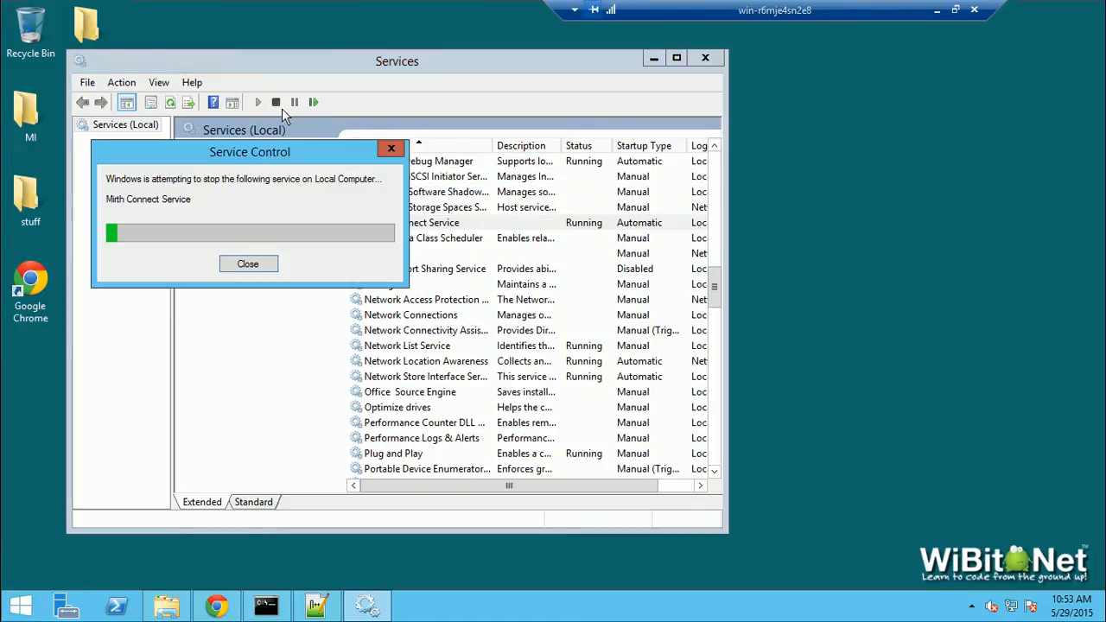
left_click(249, 263)
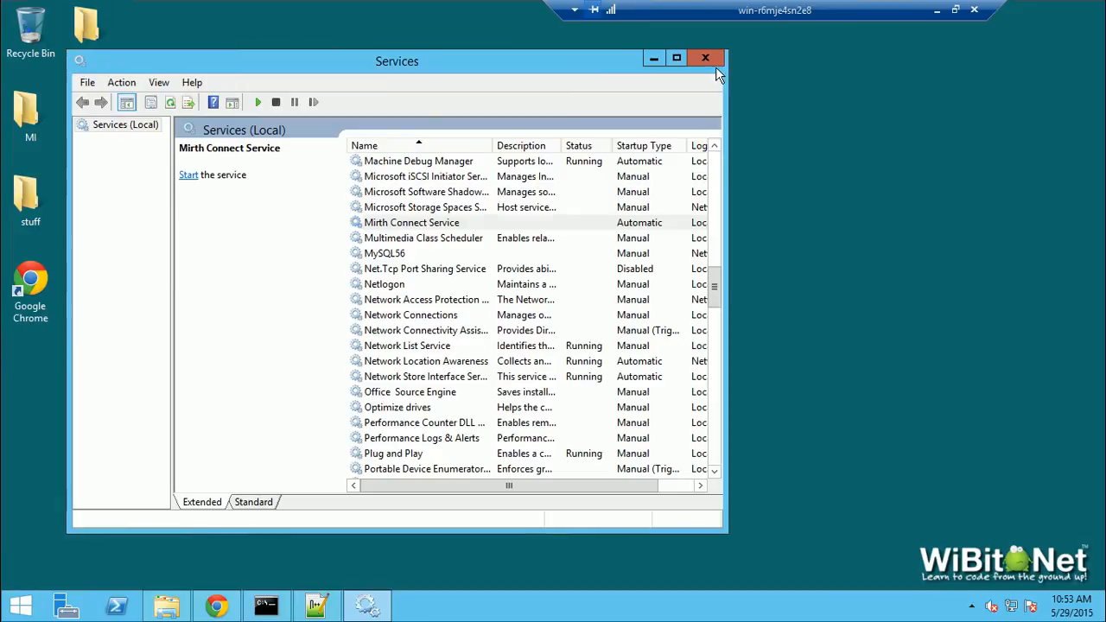
left_click(706, 59)
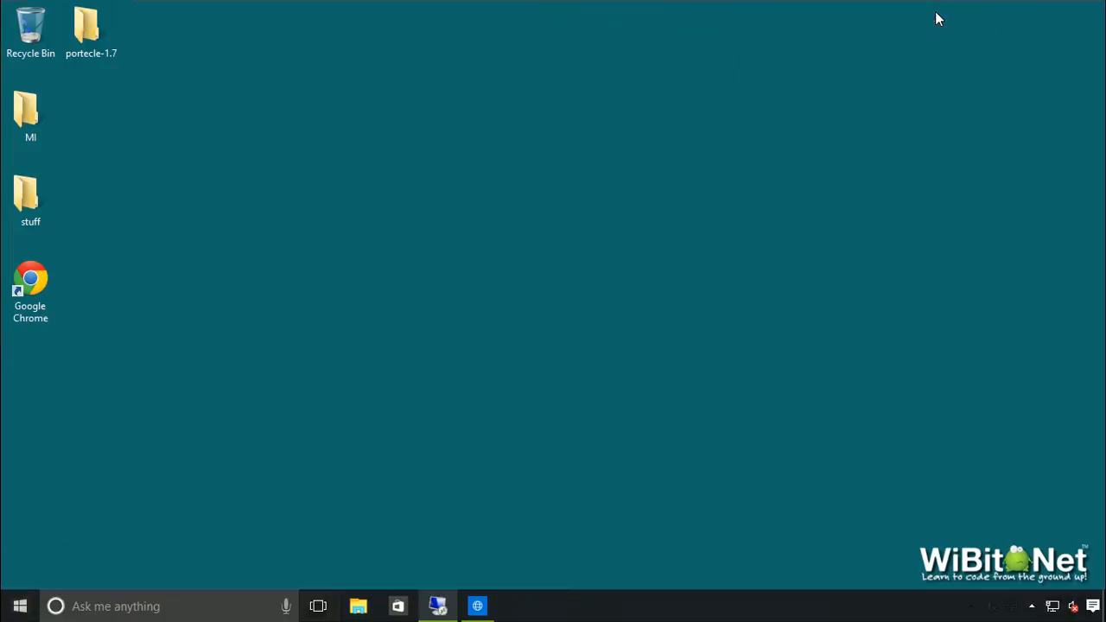
left_click(477, 605)
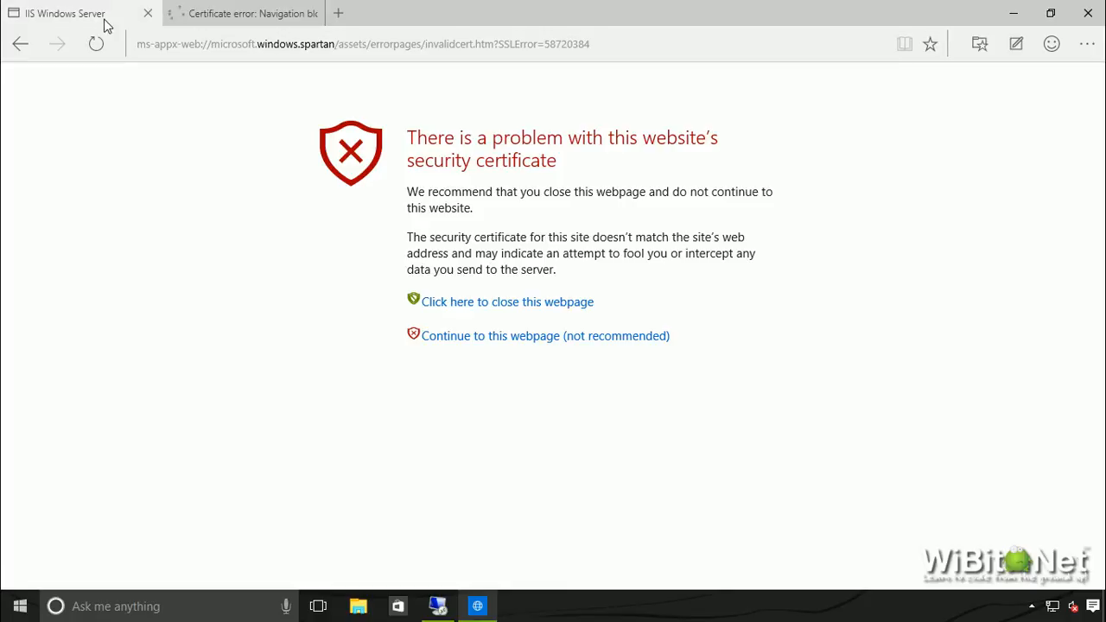
type("https://win-r6mje4sn2e8:8443")
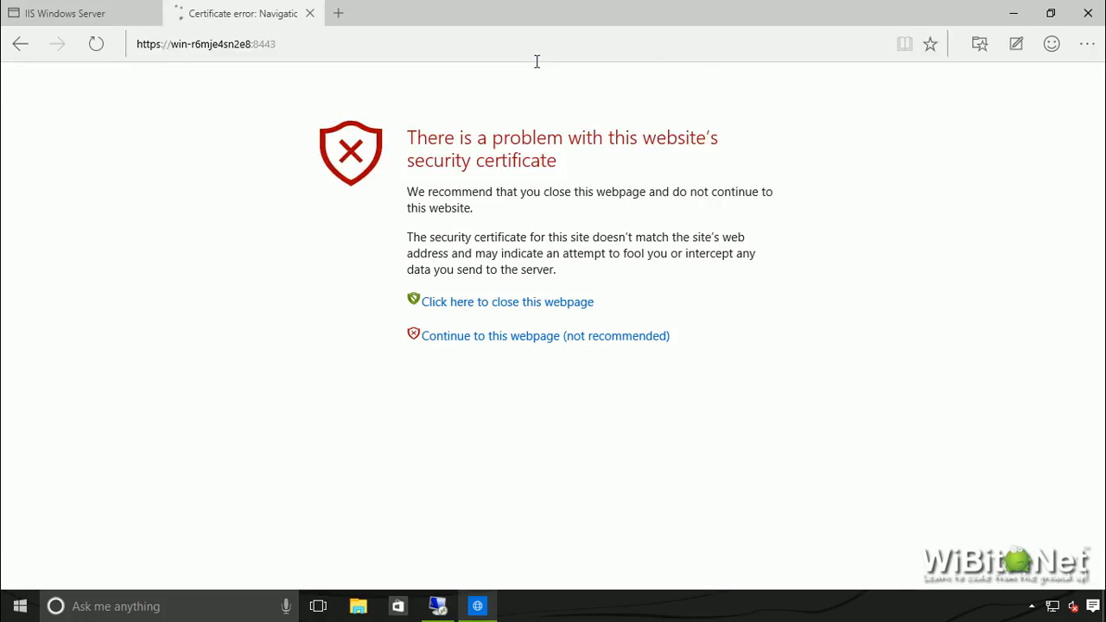
left_click(546, 335)
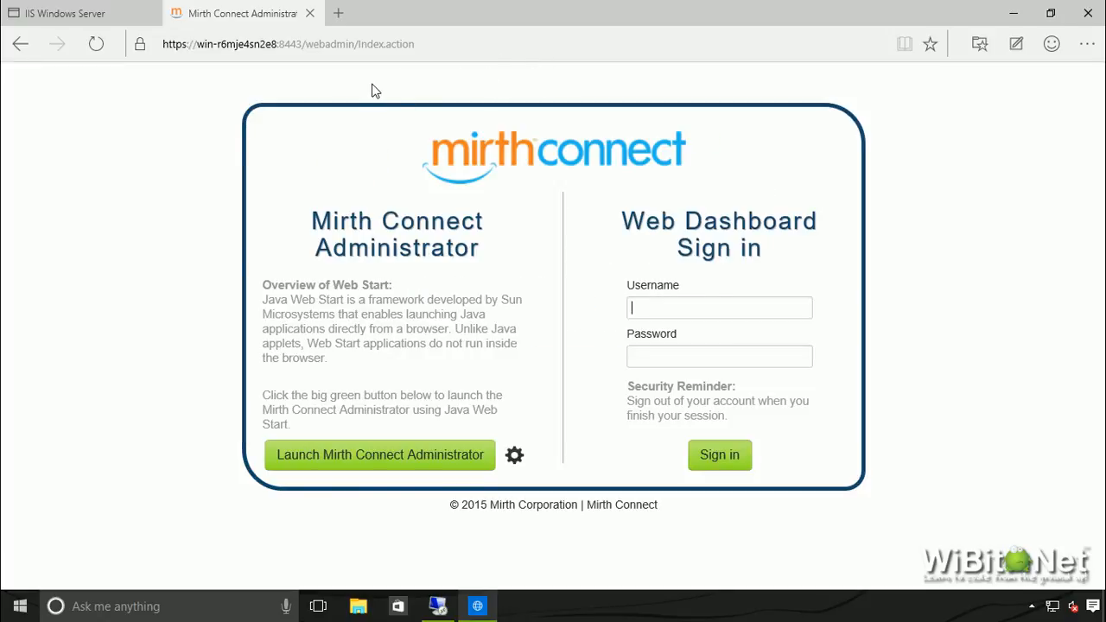
left_click(140, 45)
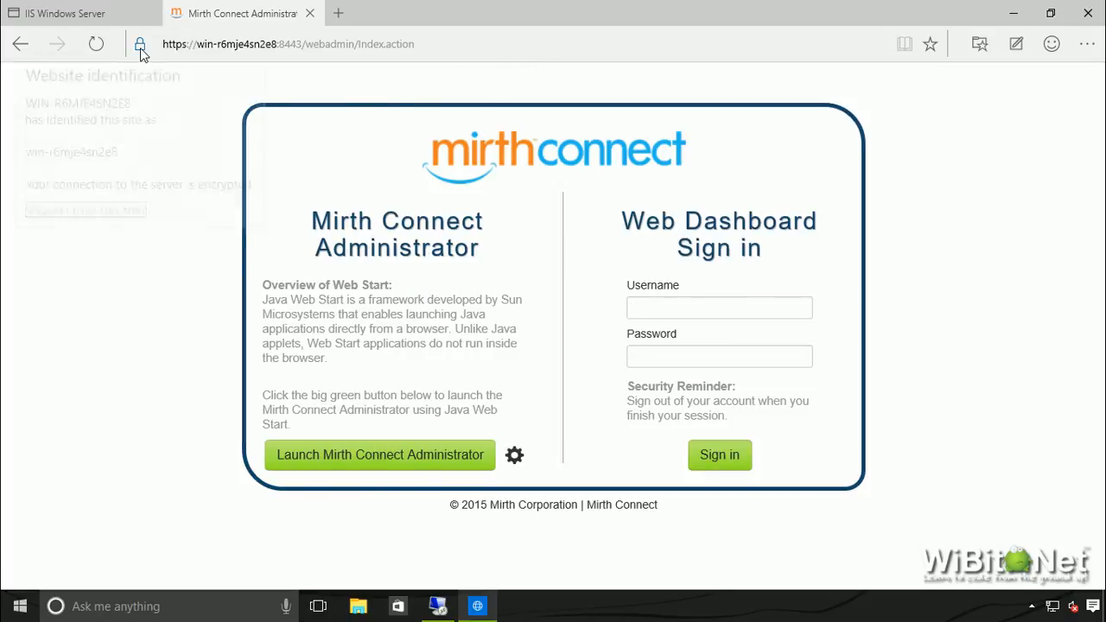
left_click(140, 45)
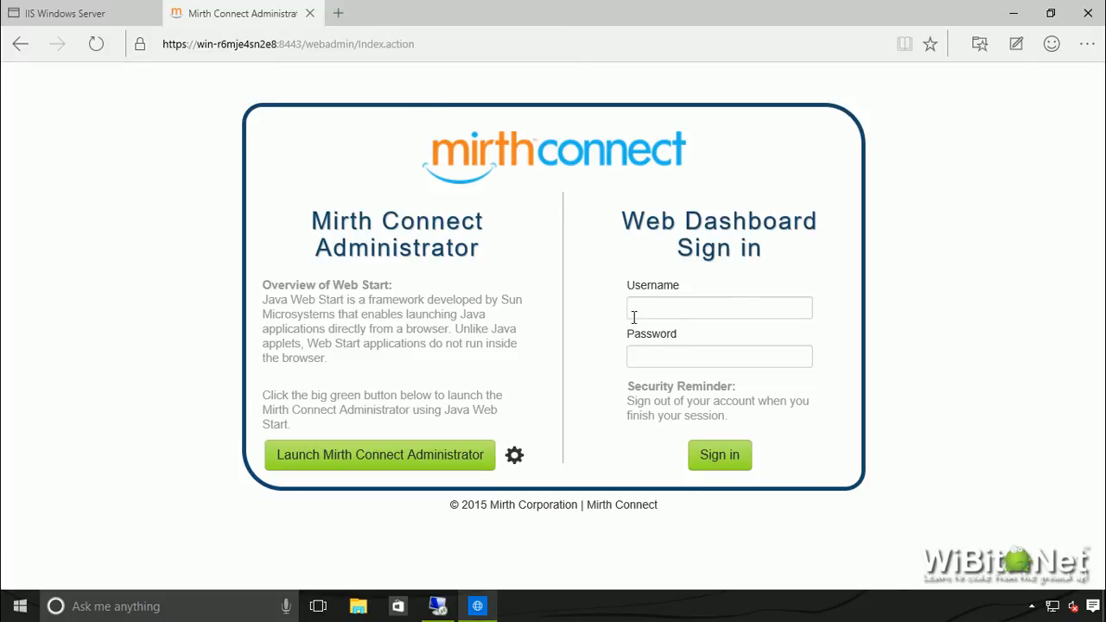
mouse_move(982, 253)
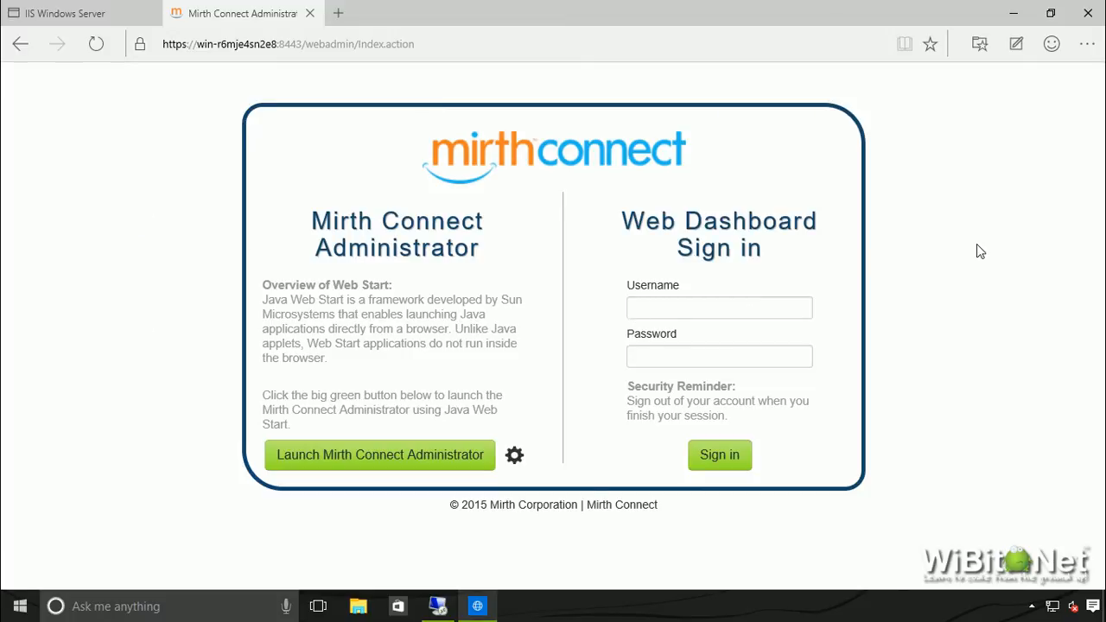
mouse_move(384, 581)
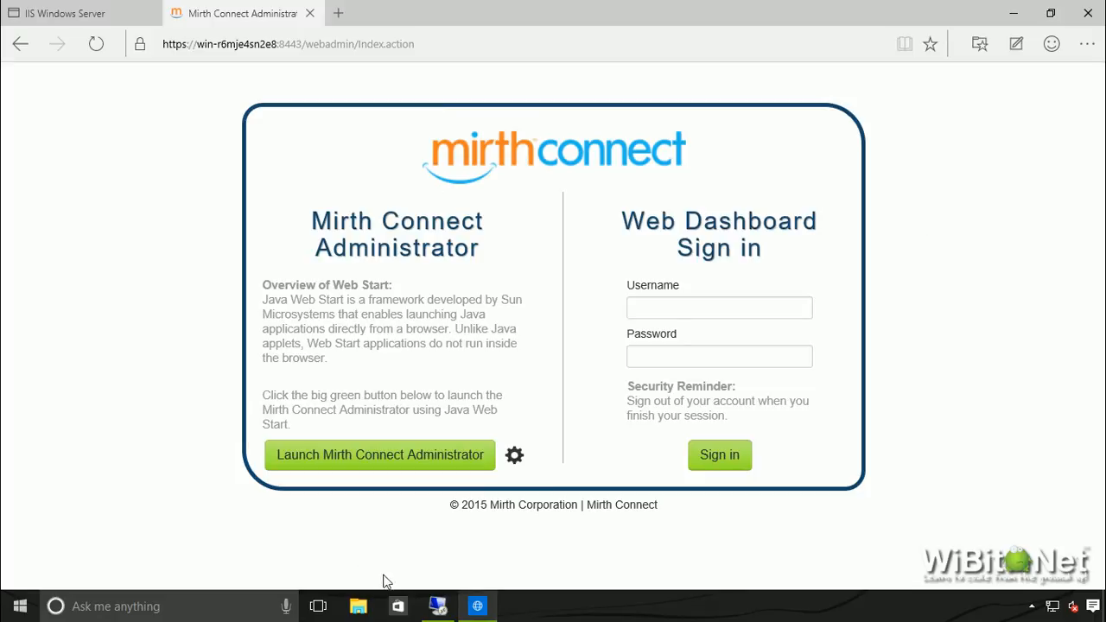
mouse_move(486, 197)
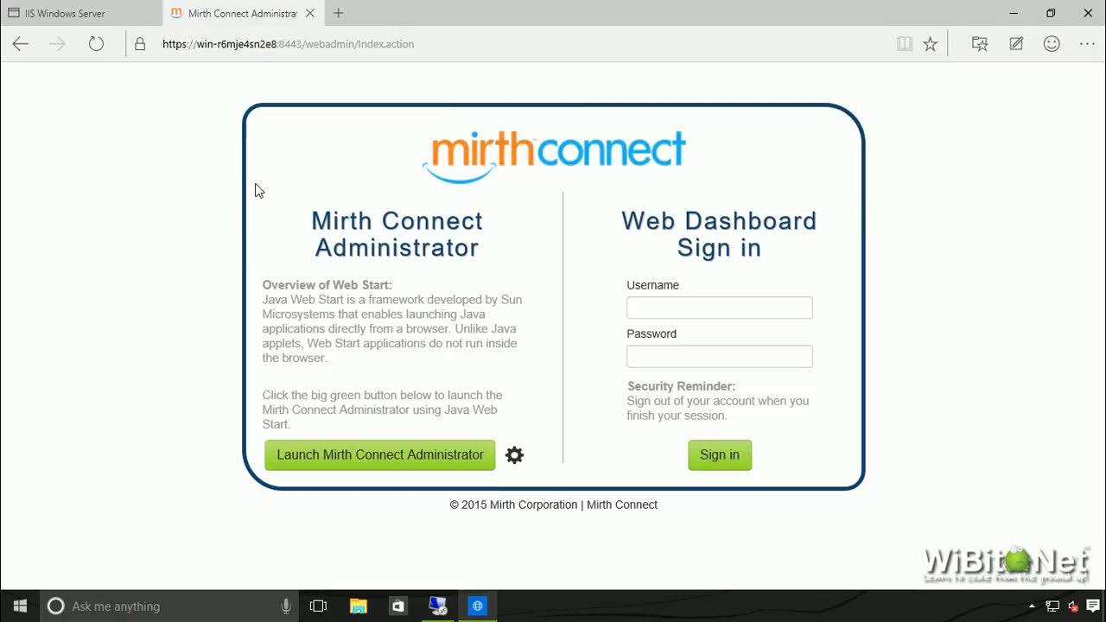
mouse_move(729, 183)
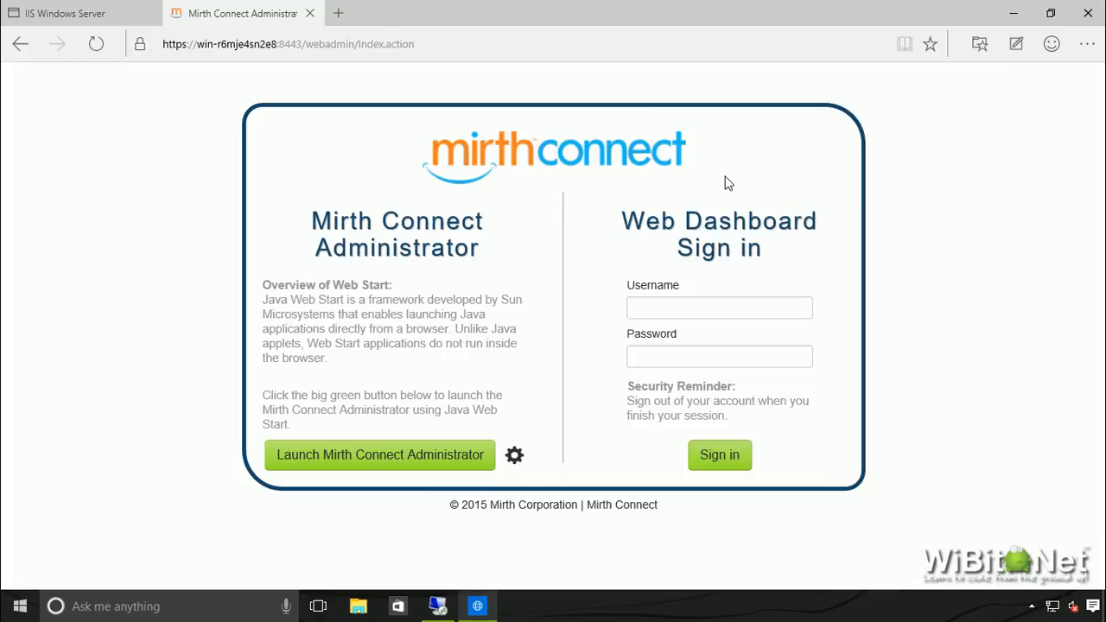
mouse_move(899, 84)
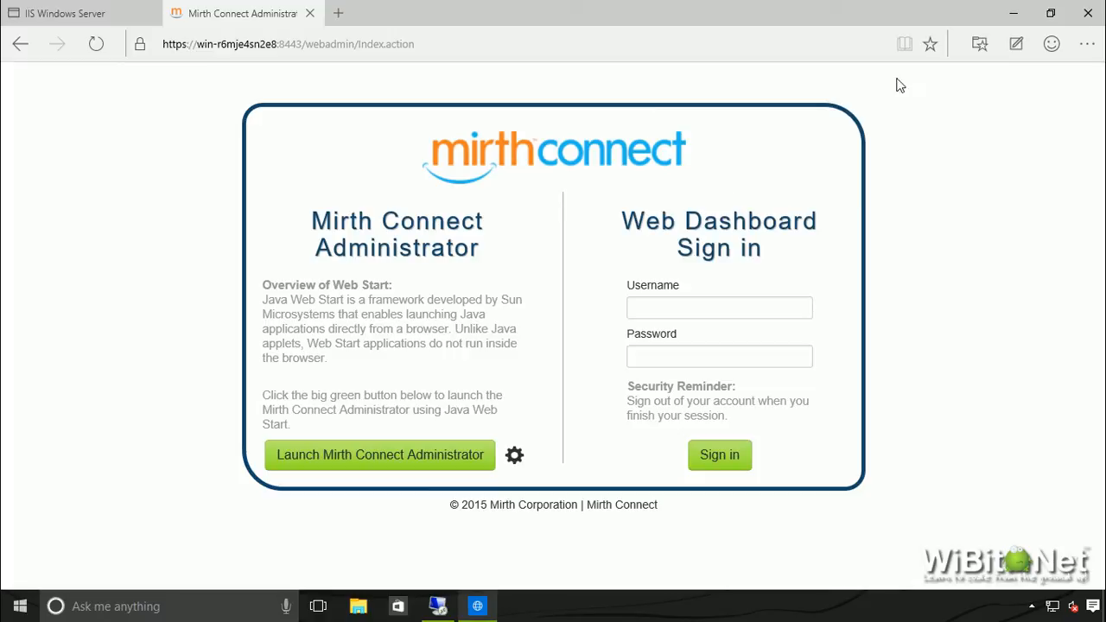